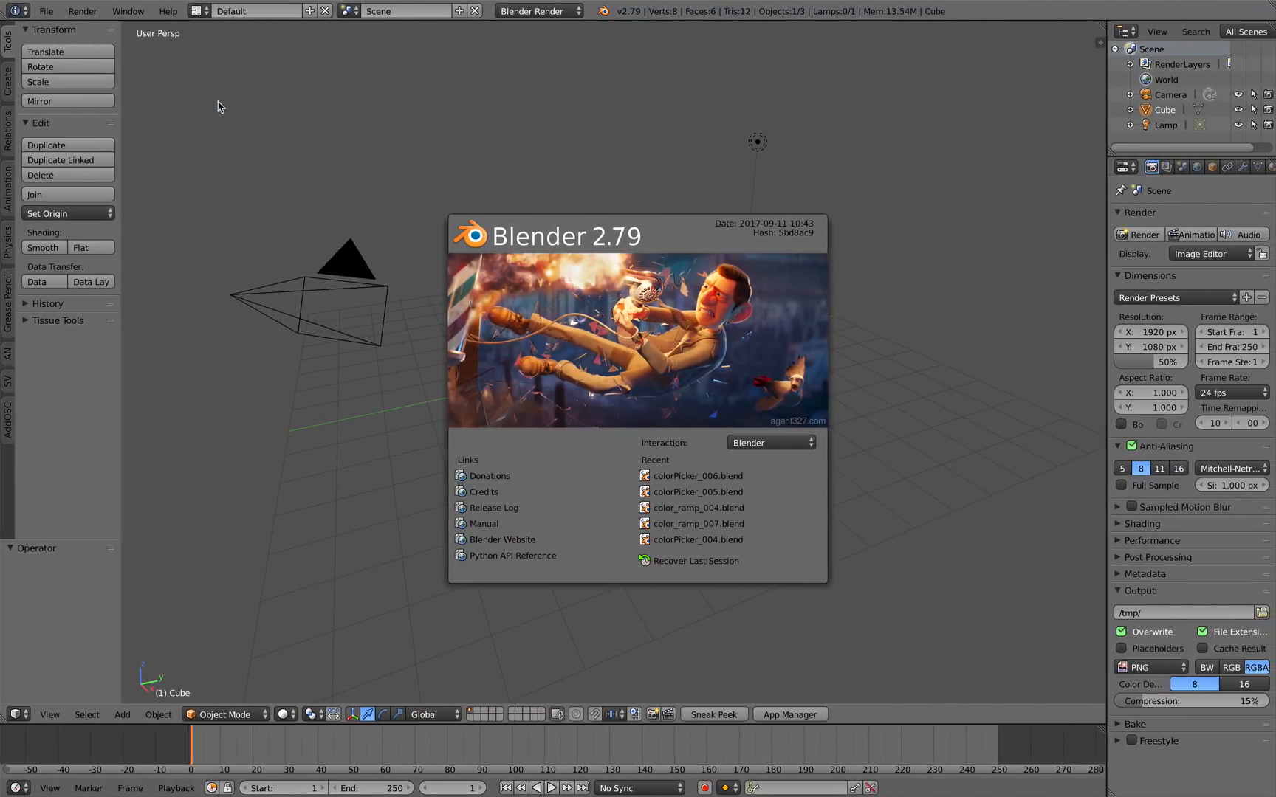
mouse_move(276, 109)
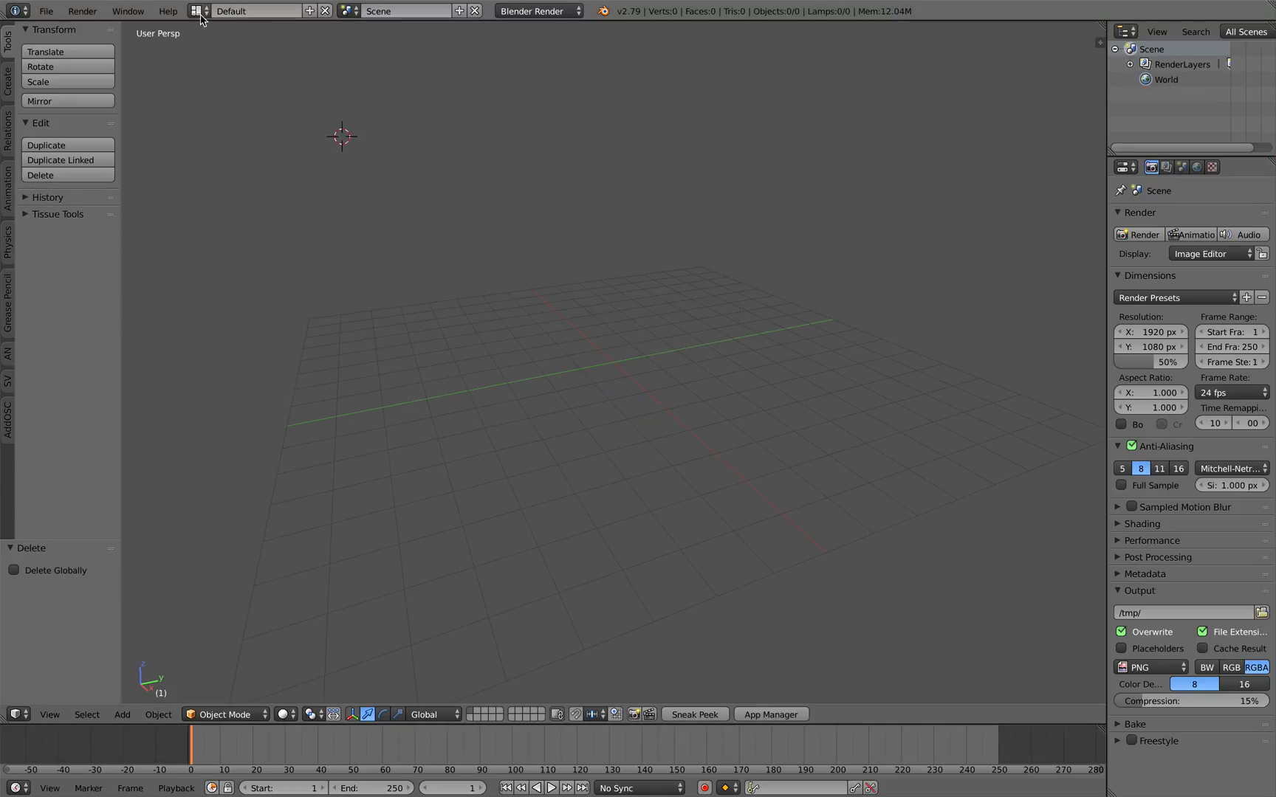
- Create a new Sverchok node tree and add a Vector P Field node feeding Viewer Draw
left_click(257, 10)
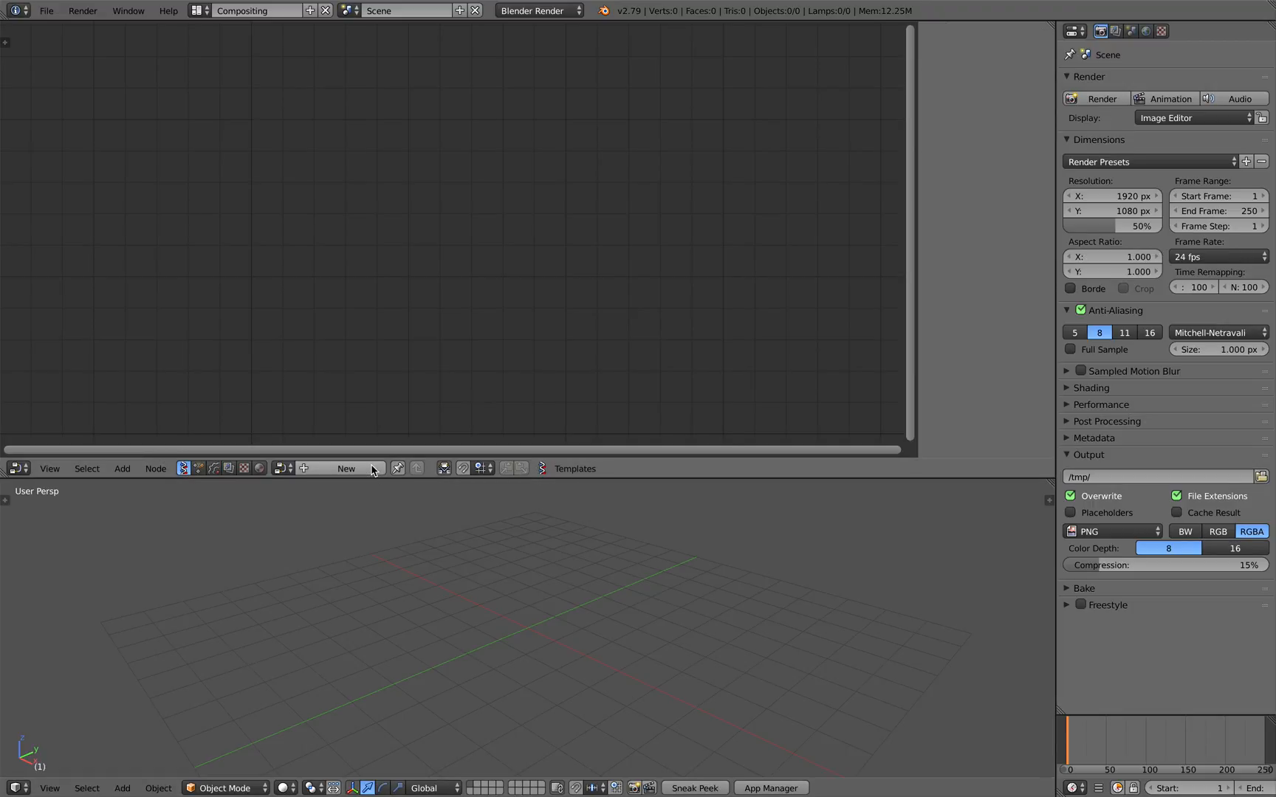
left_click(345, 468)
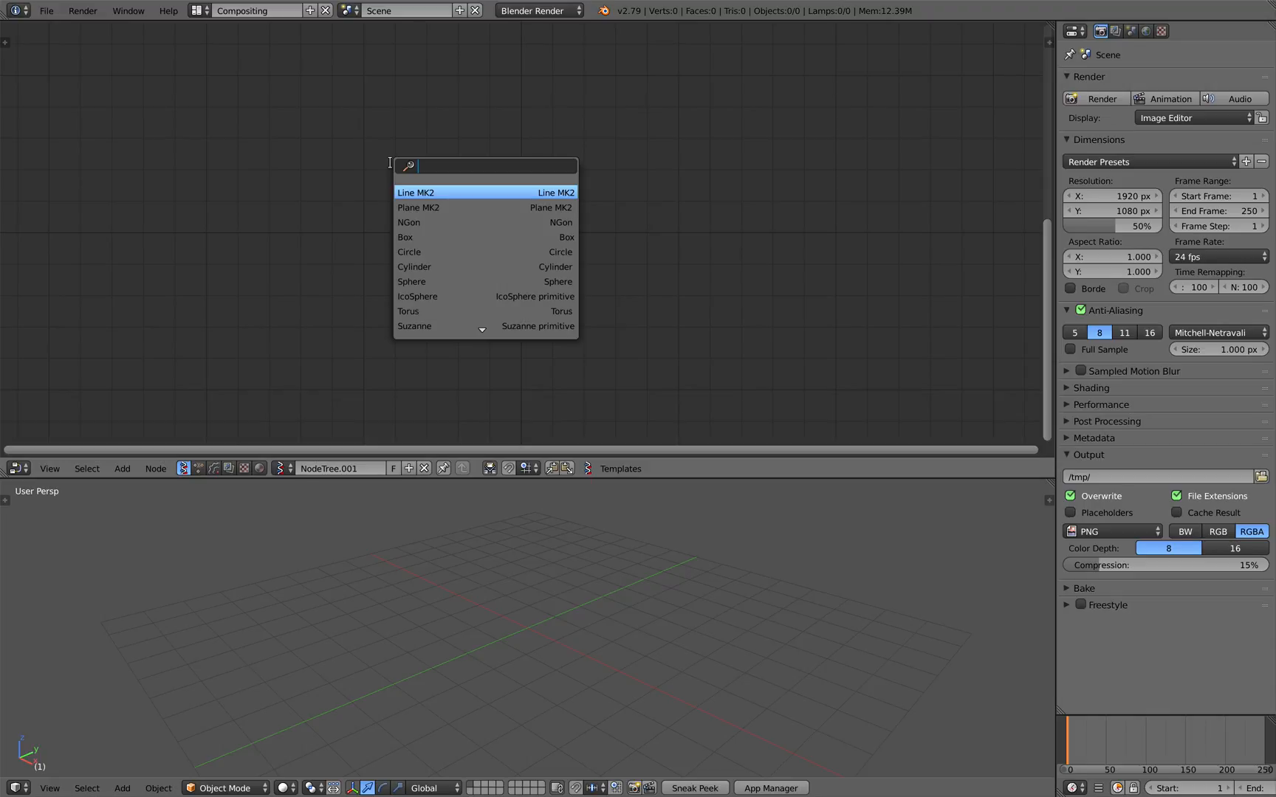
type("vector")
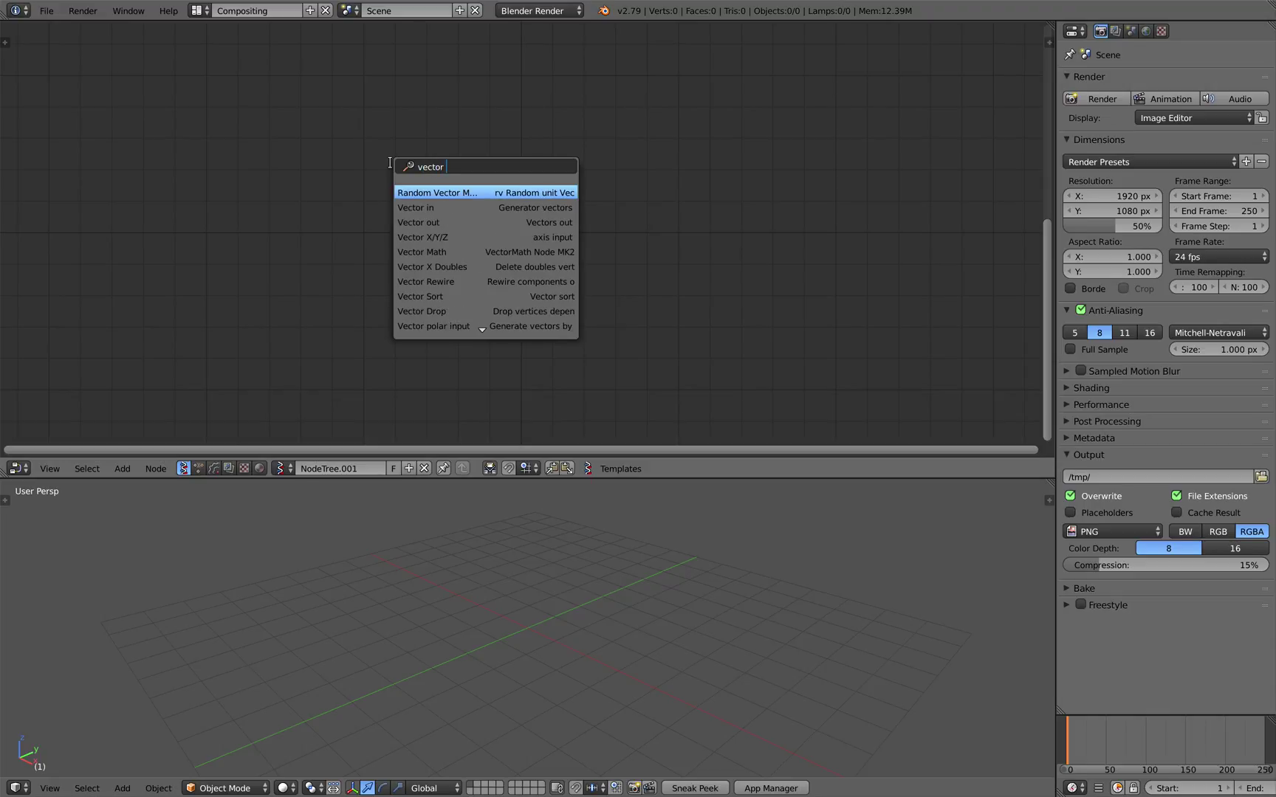
type("p")
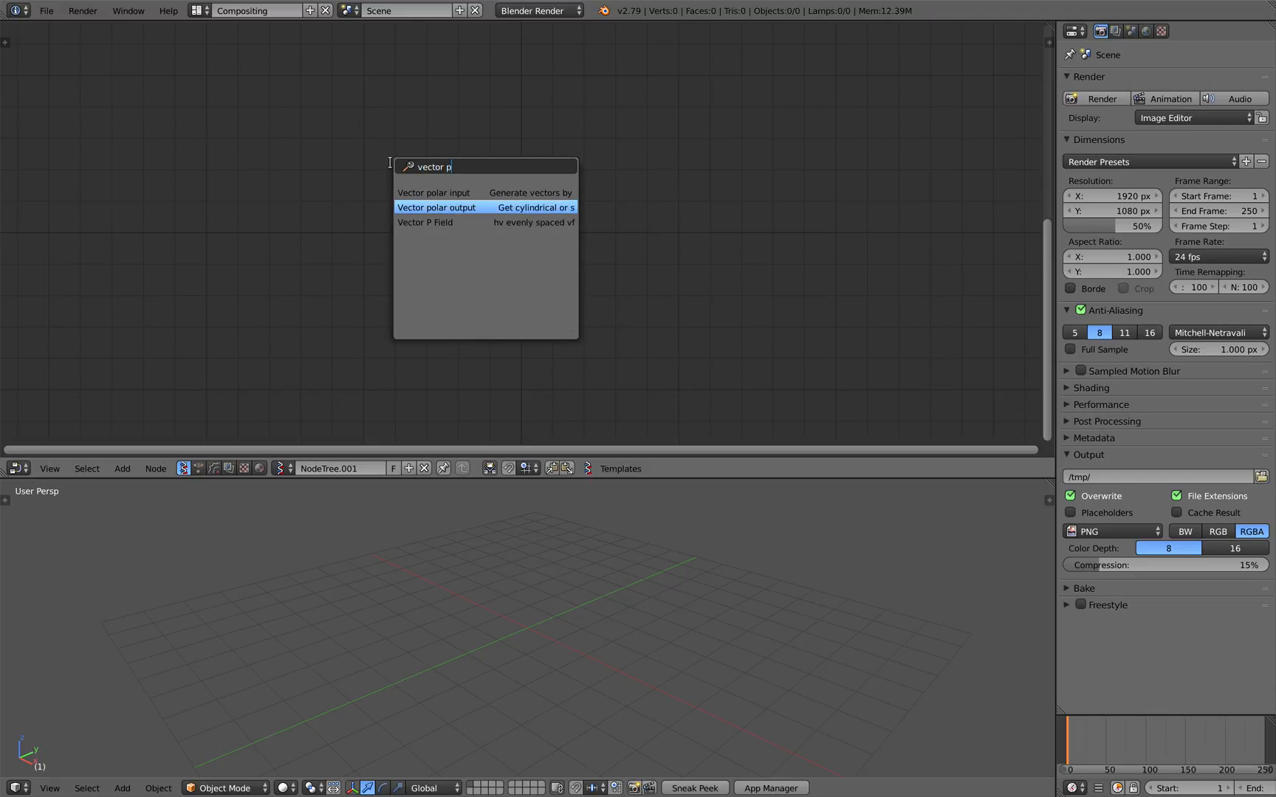
left_click(426, 222)
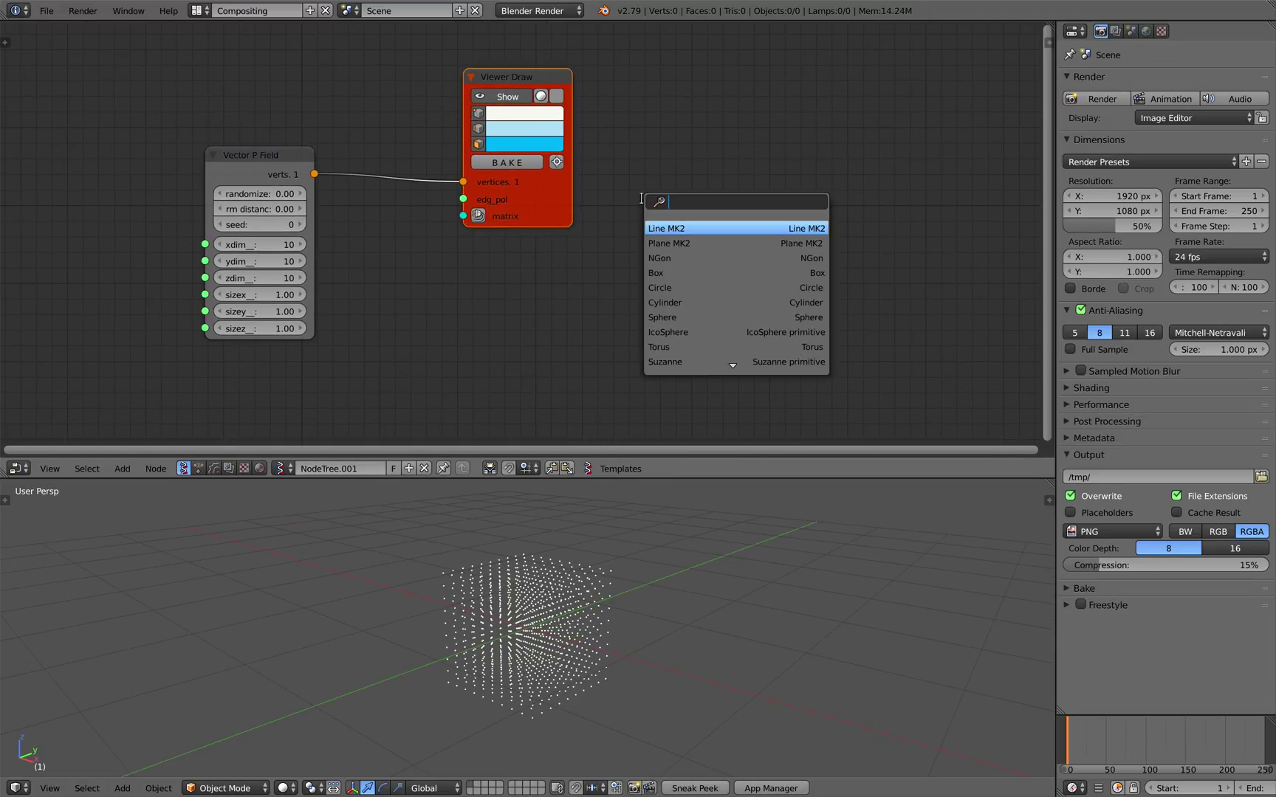
- Add a List Mask (out) node to the tree via node search
type("metba")
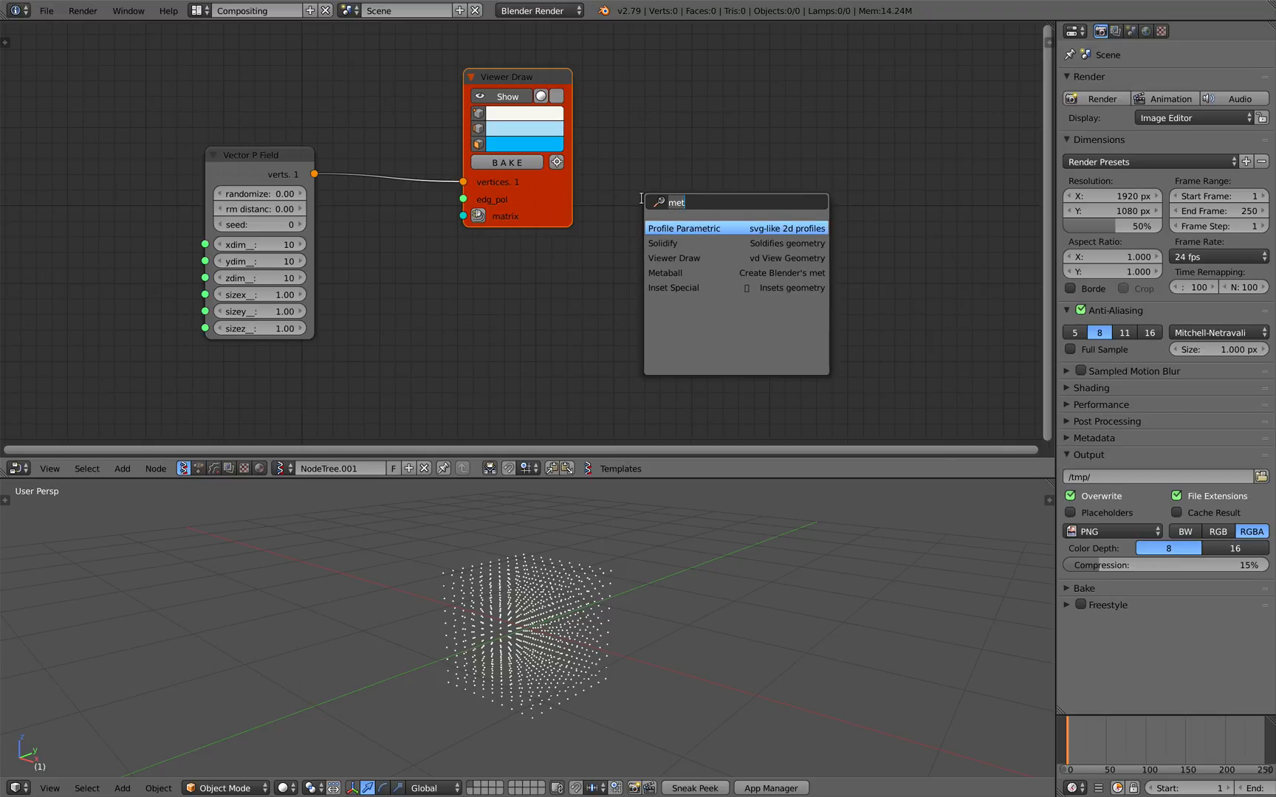
type("list")
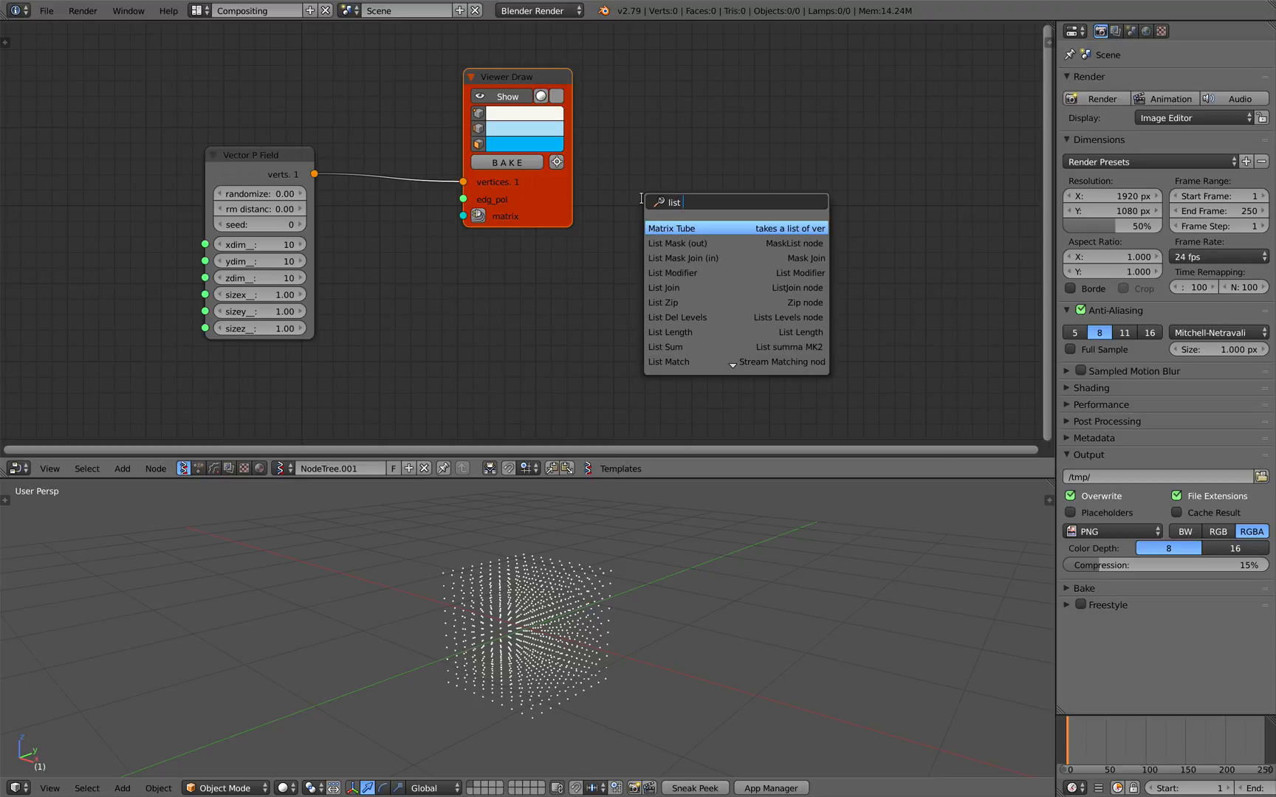
type("mask")
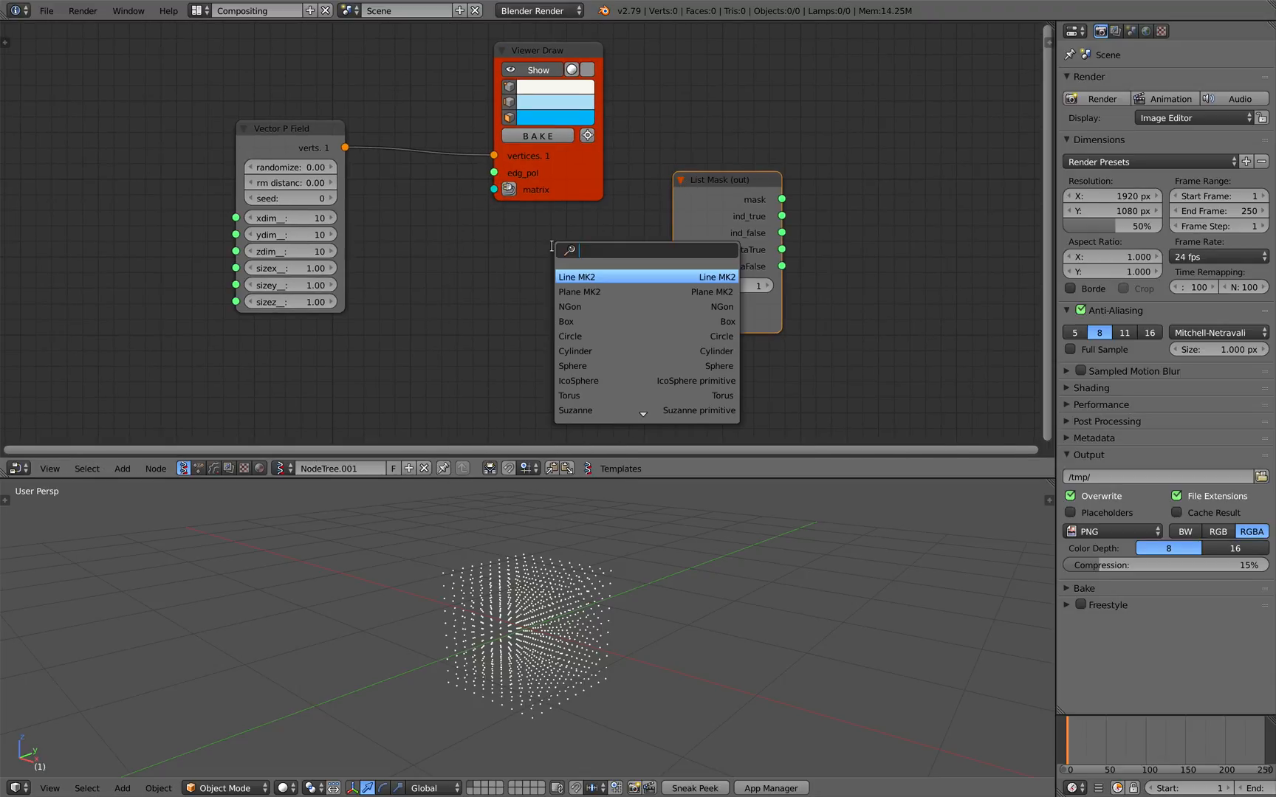
- Add a Logic node and set its function to greater-than
type("math")
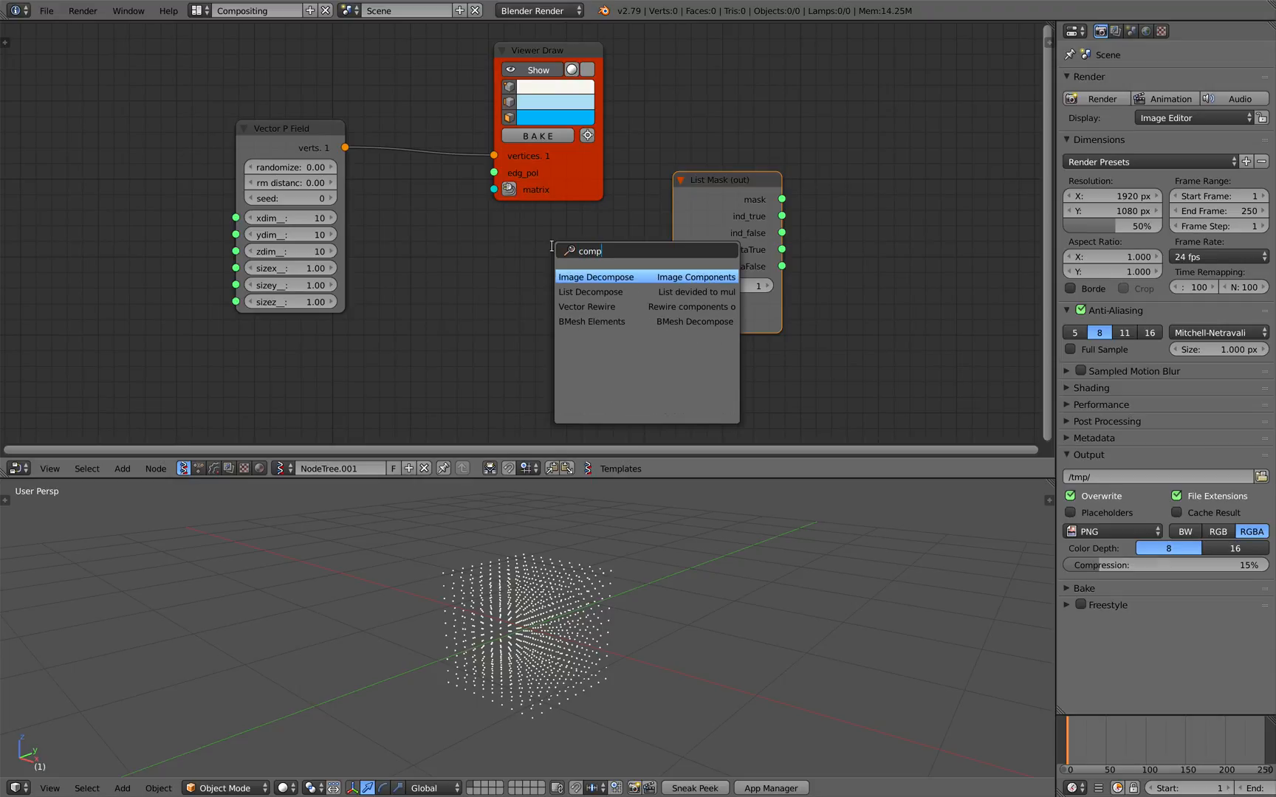
type("a")
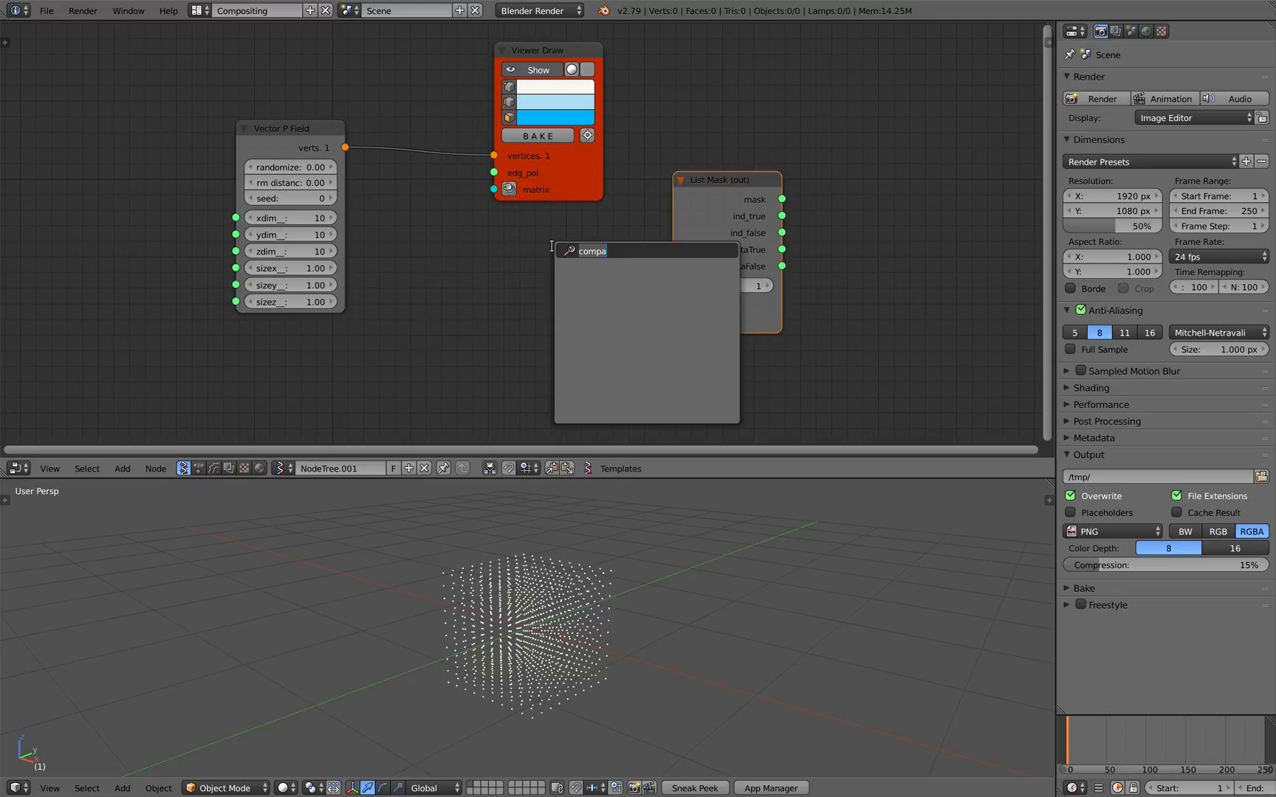
left_click(592, 264)
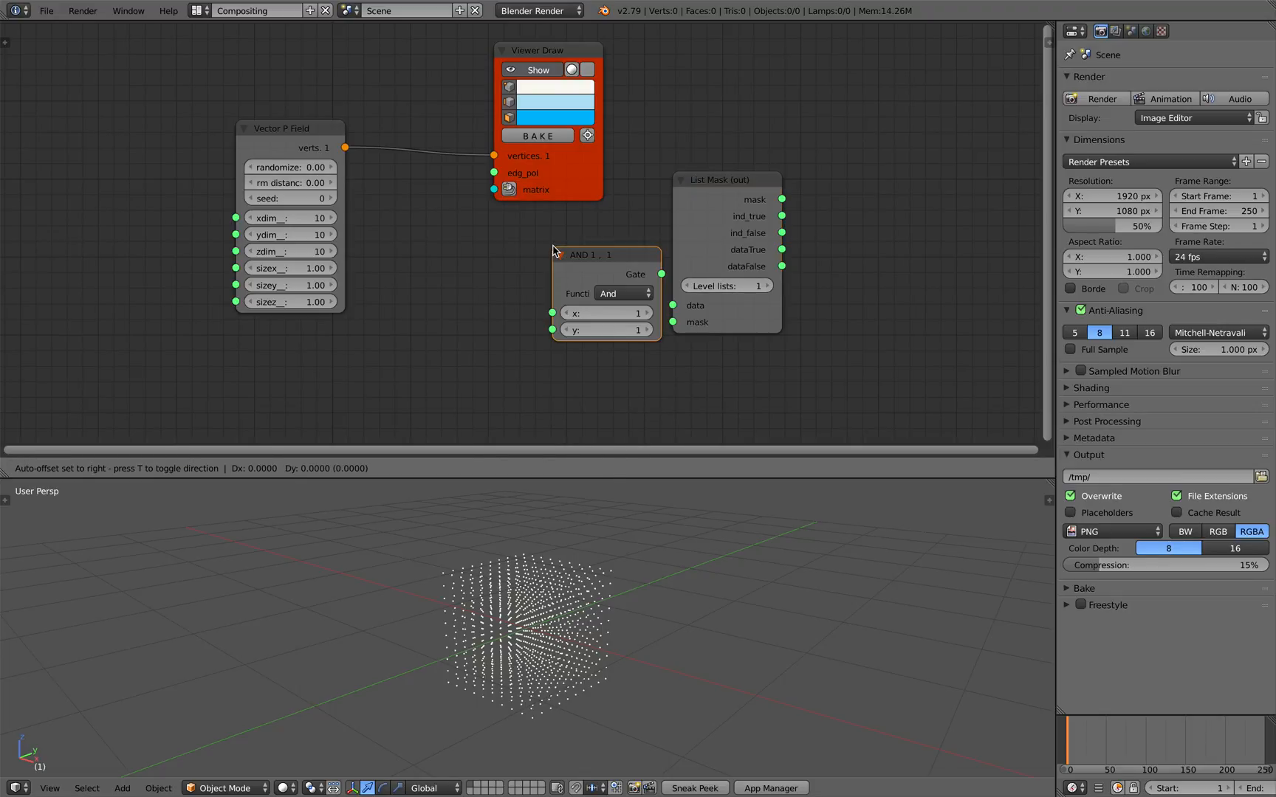
left_click(620, 292)
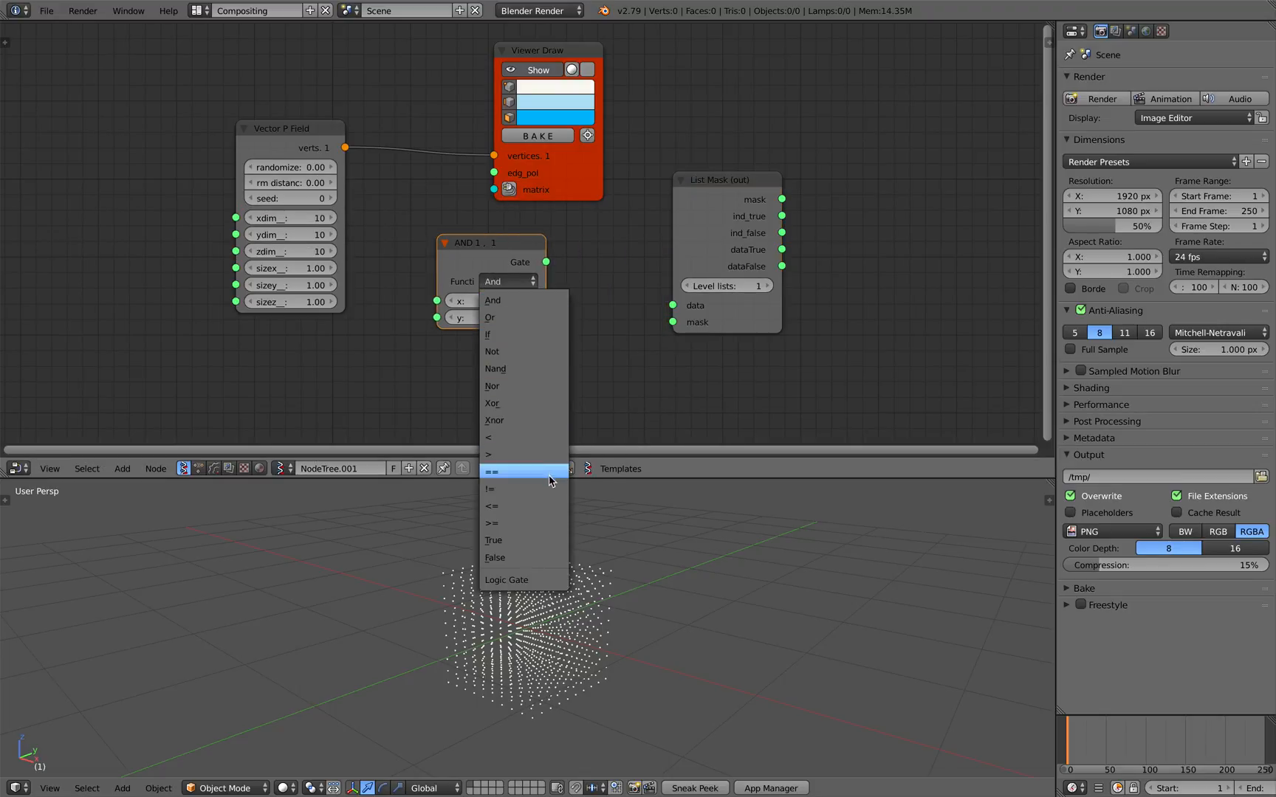
left_click(488, 454)
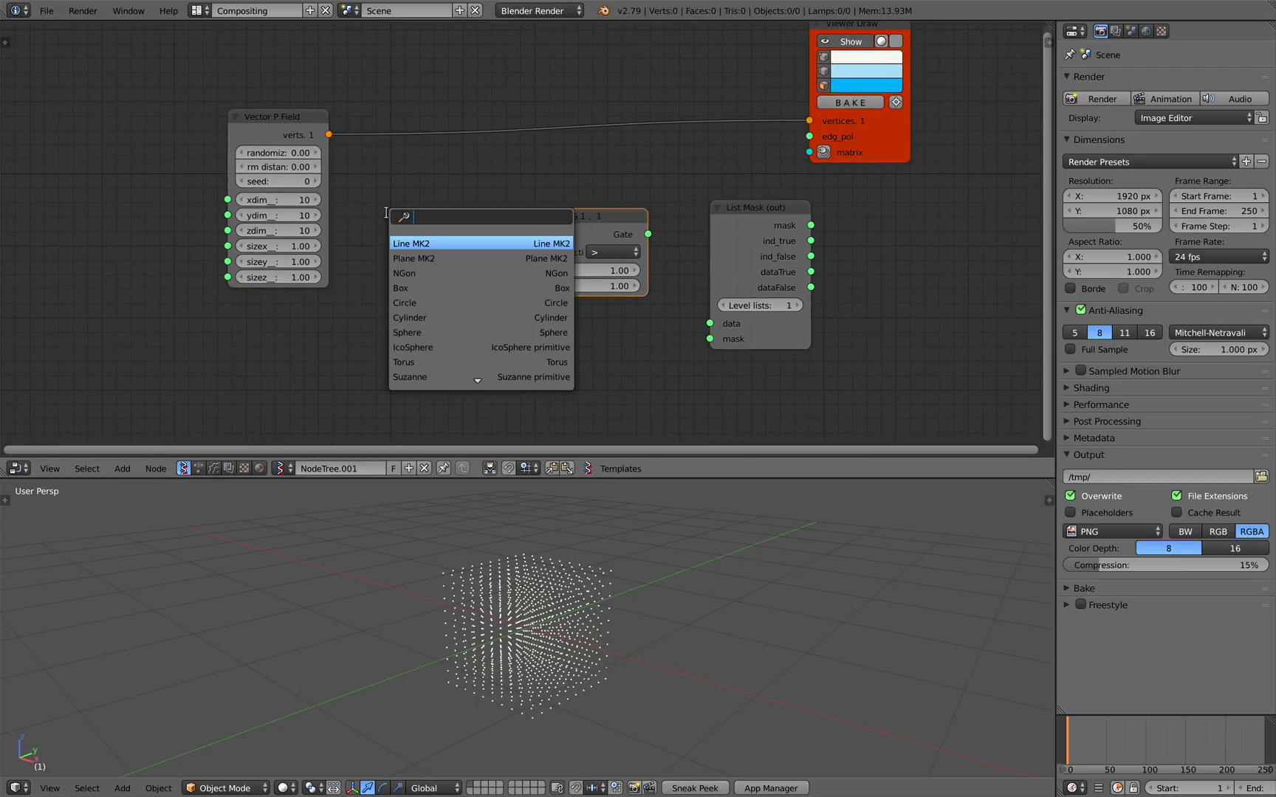
- Add Vector Noise MK2 in Scalar mode, feeding the point field into it and its values into the comparison
type("noi")
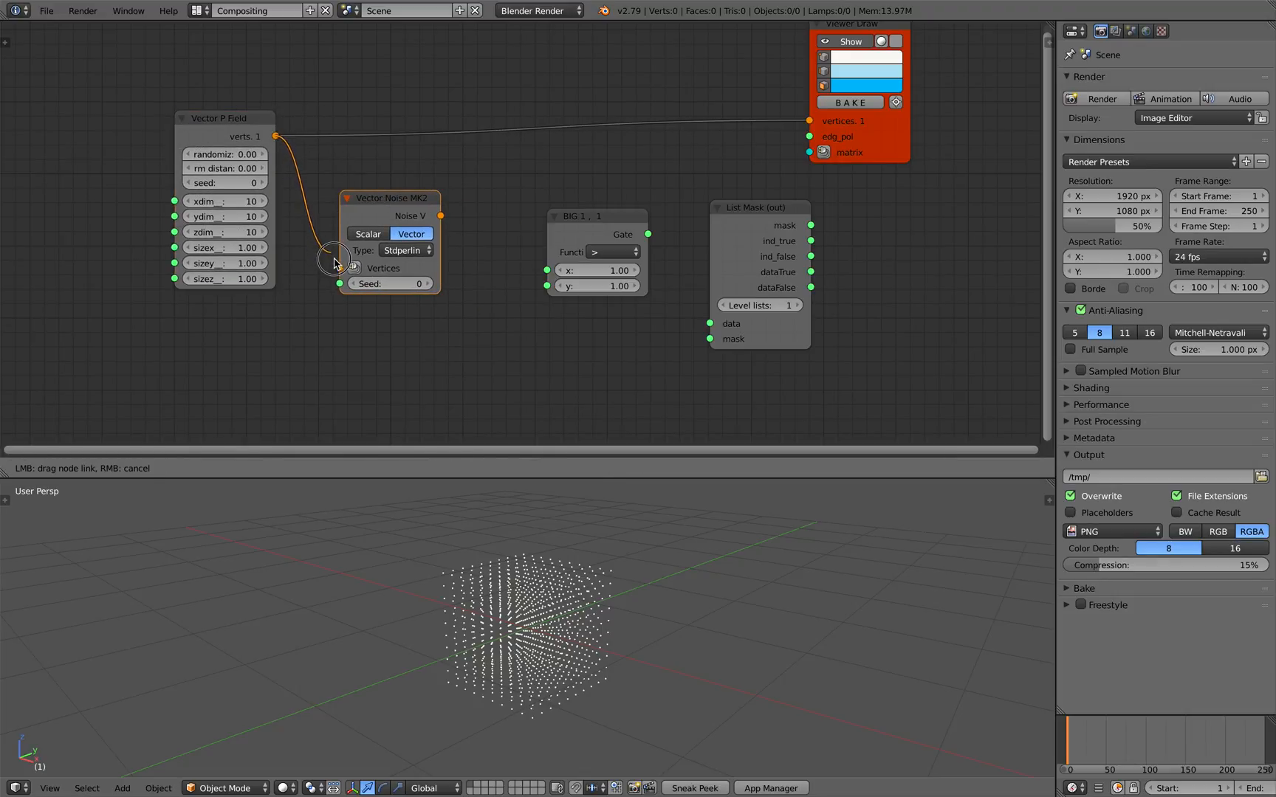
left_click(339, 267)
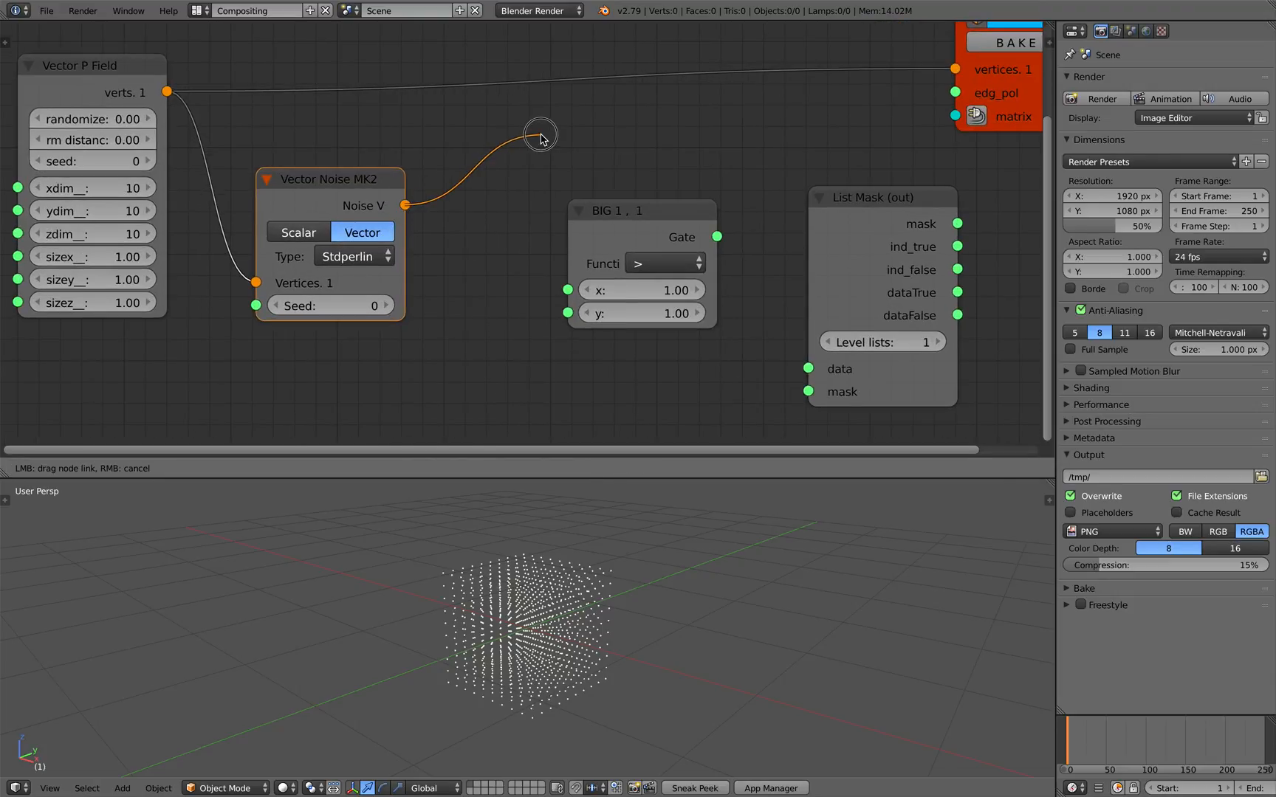
left_click(316, 212)
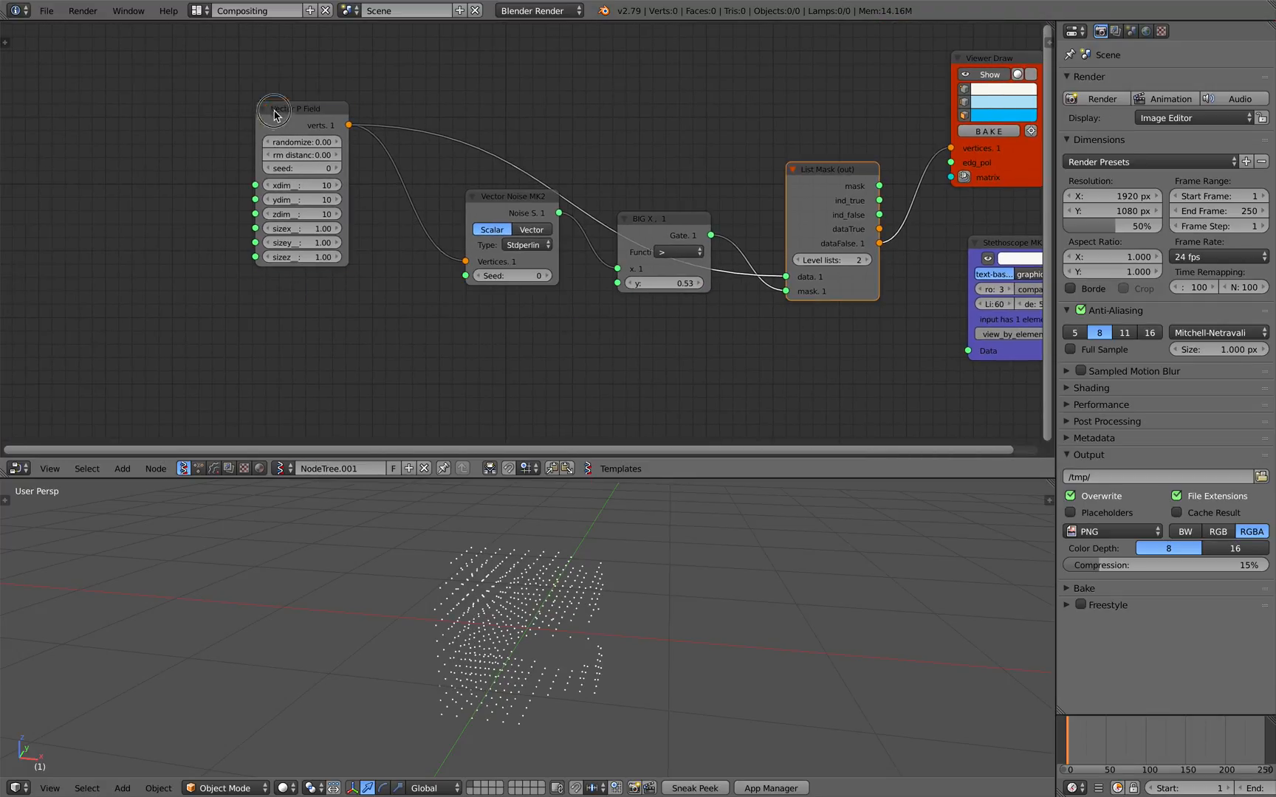
- Insert a Scalar Multiply node (2.93) between Vector P Field and the noise, then save the file
type("vector")
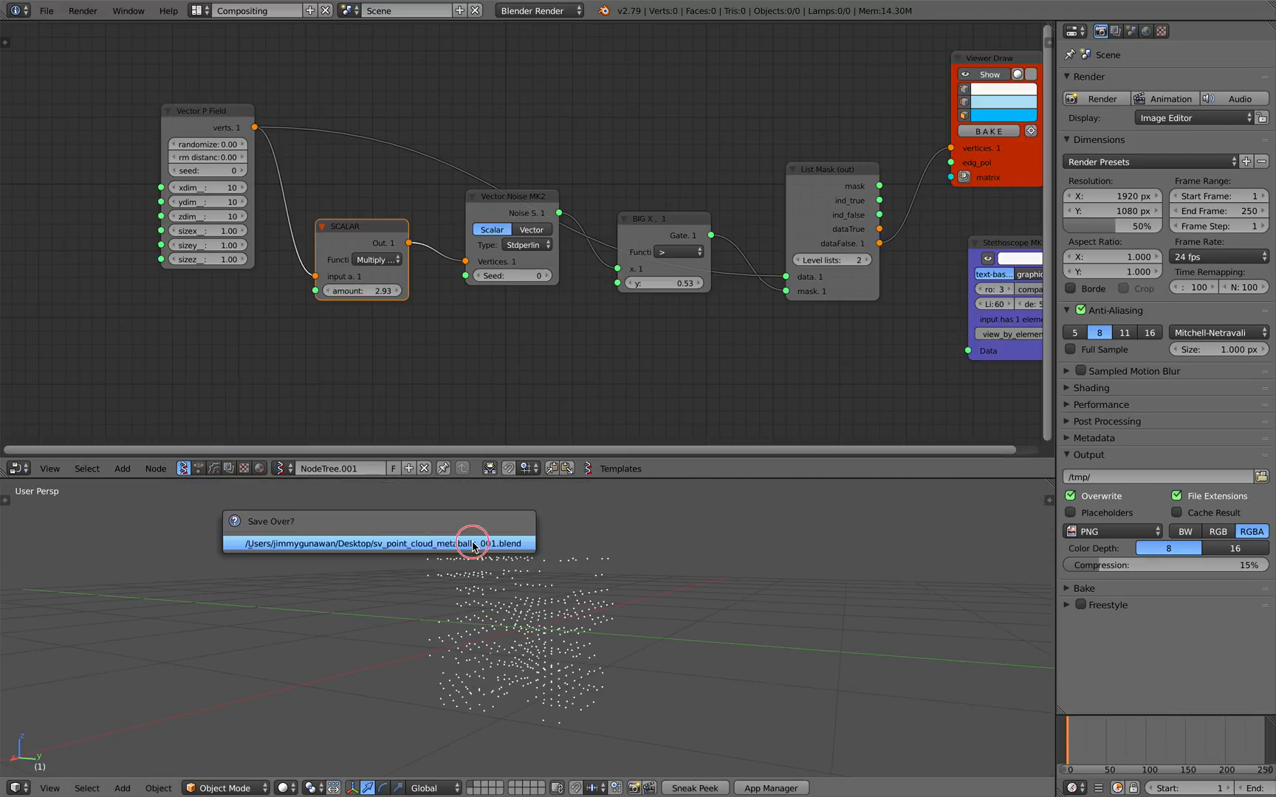
left_click(377, 544)
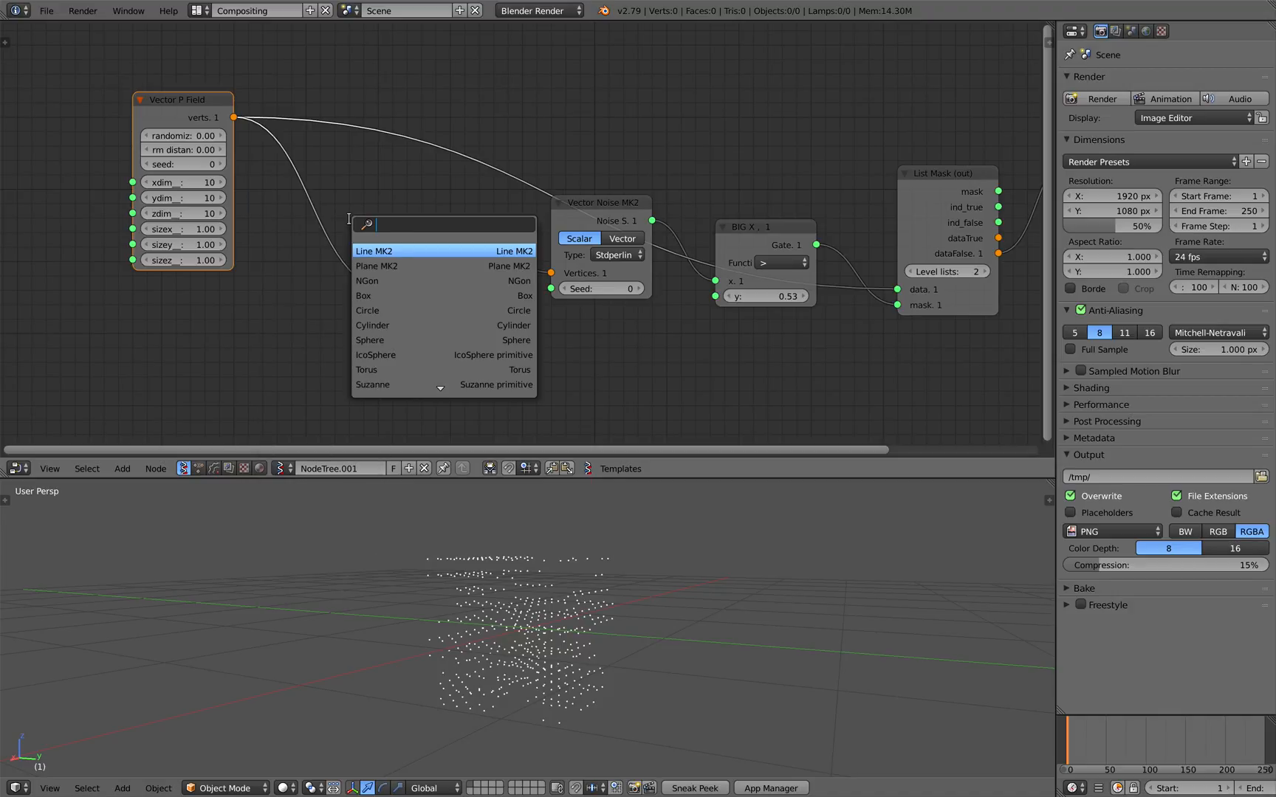
left_click(374, 251)
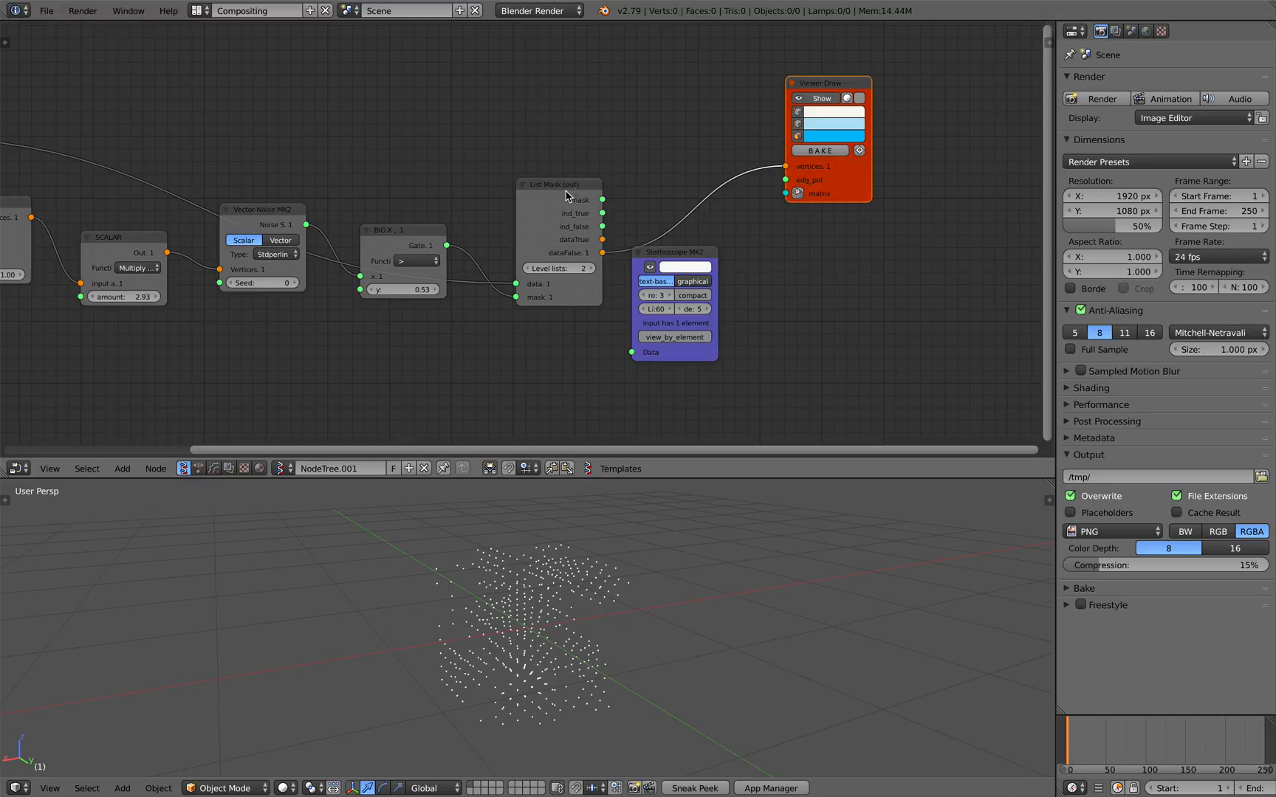
- Add a Metaball node taking the masked points as origins, radius 0.11 and threshold 0.65
key("ctrl+s")
type("met")
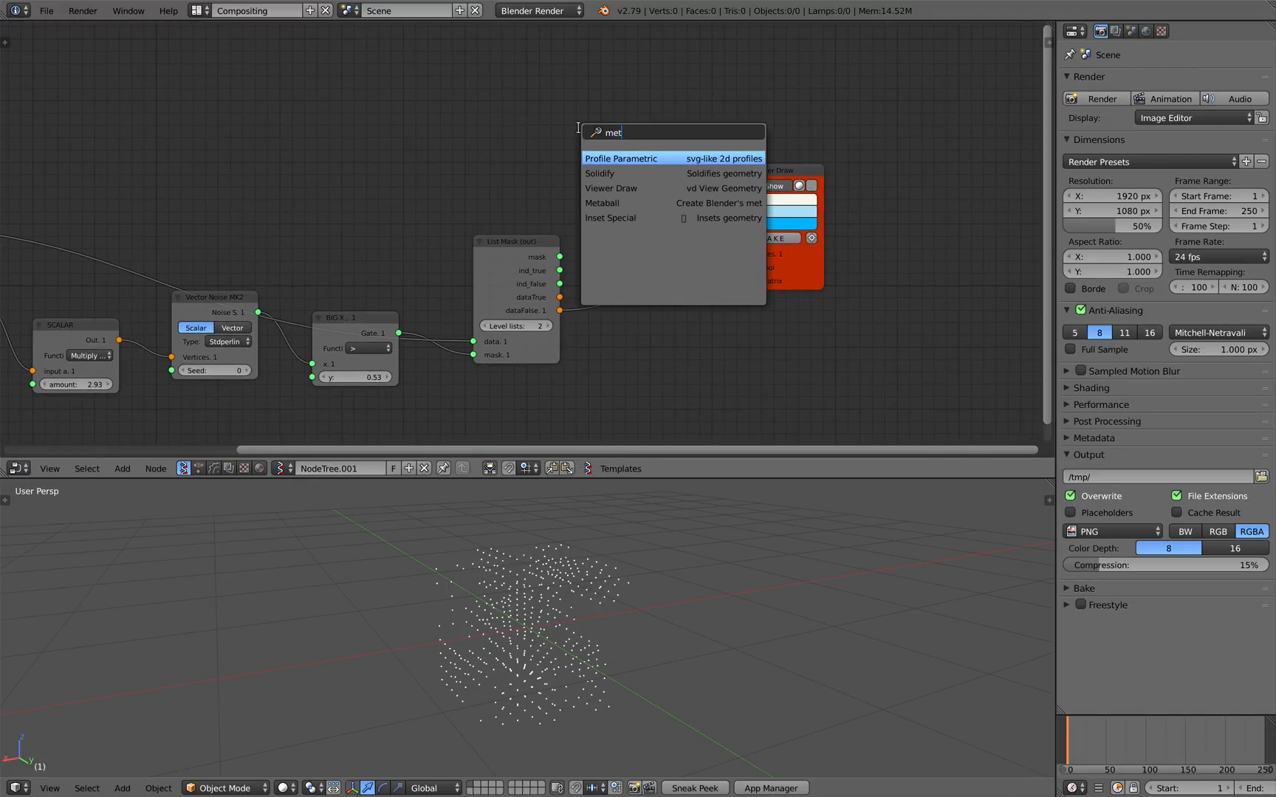
left_click(602, 204)
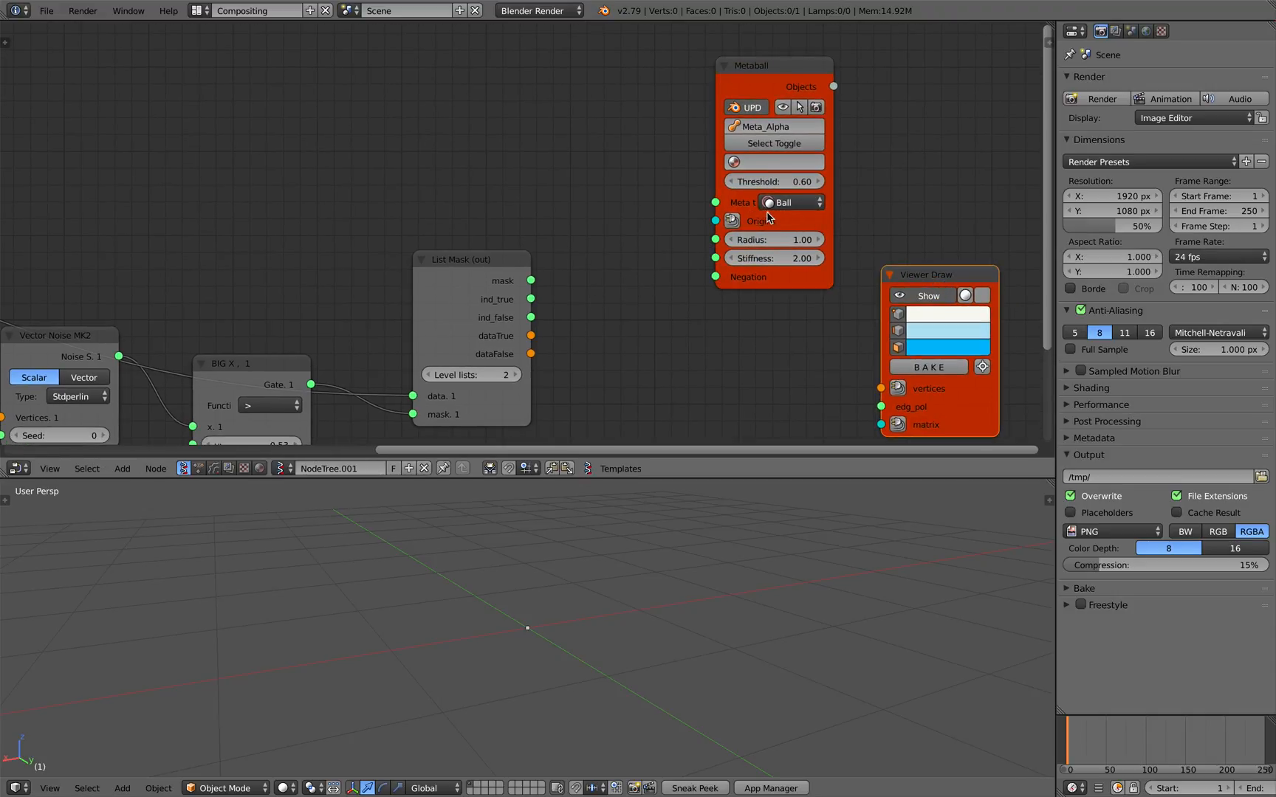
mouse_move(788, 202)
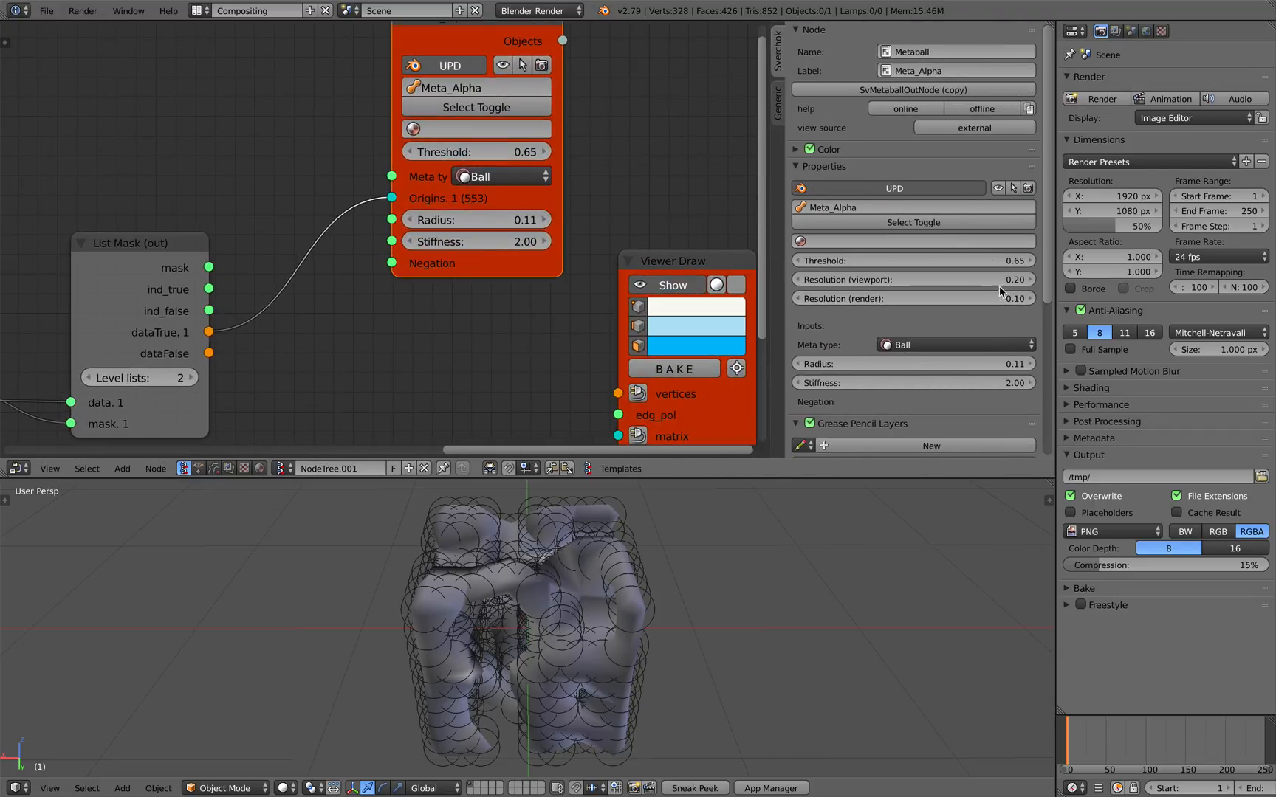
- Lower metaball viewport resolution to 0.10 and threshold to 0.60, then save over the file
left_click(911, 280)
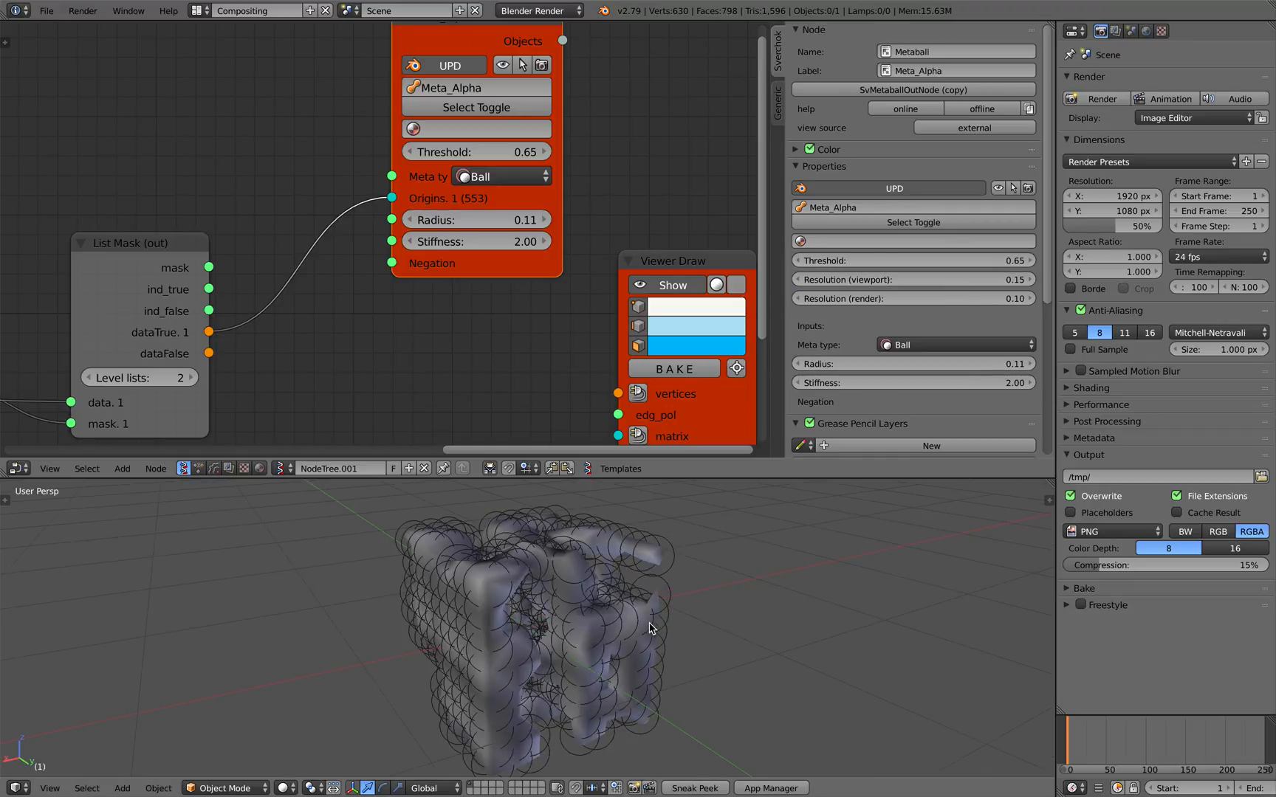
left_click(911, 279)
type("0.1")
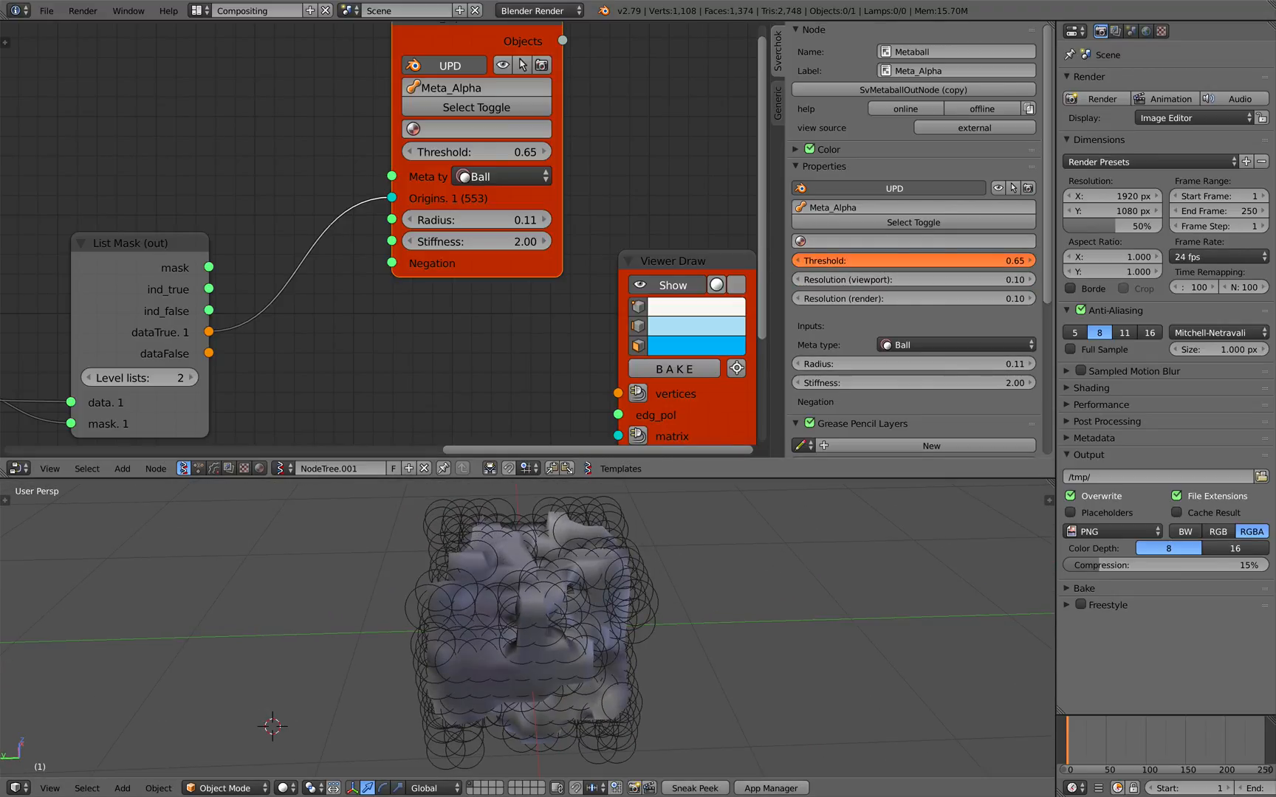
left_click_drag(496, 150, 463, 151)
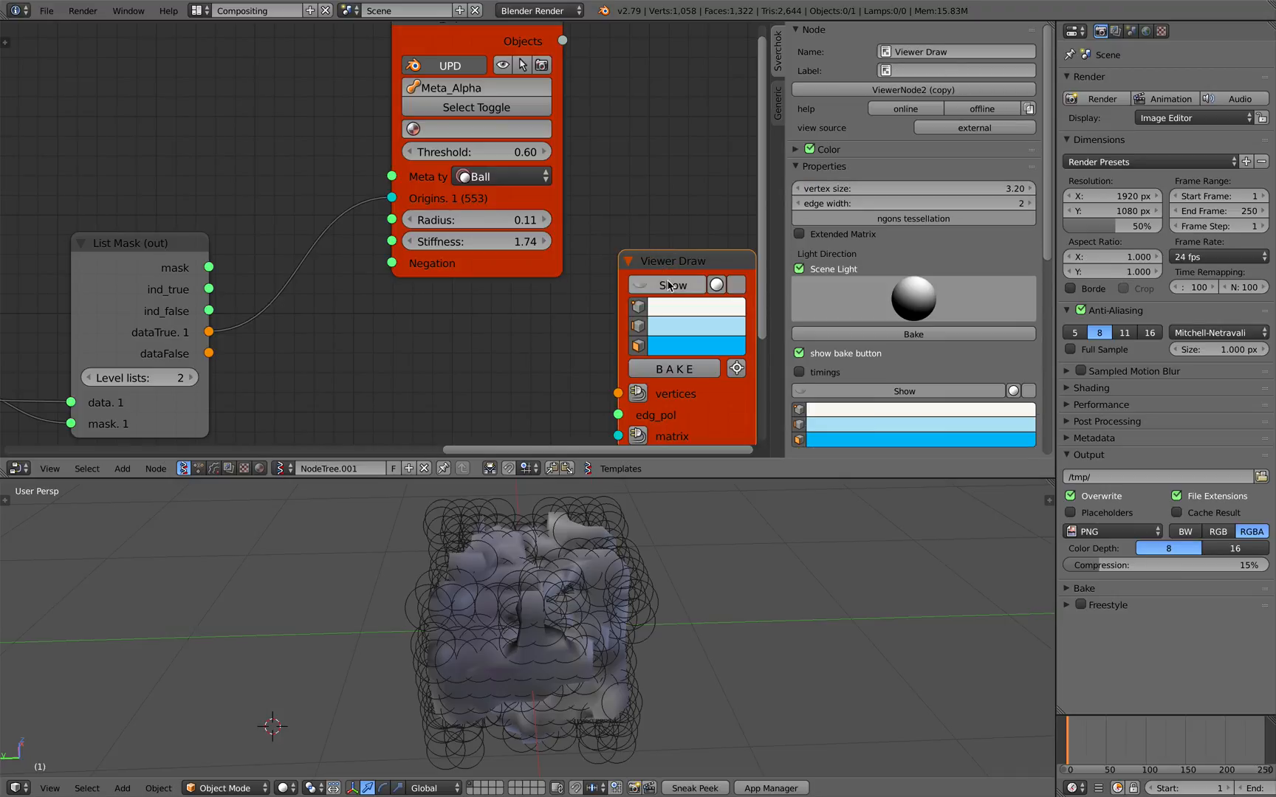
key("ctrl+s")
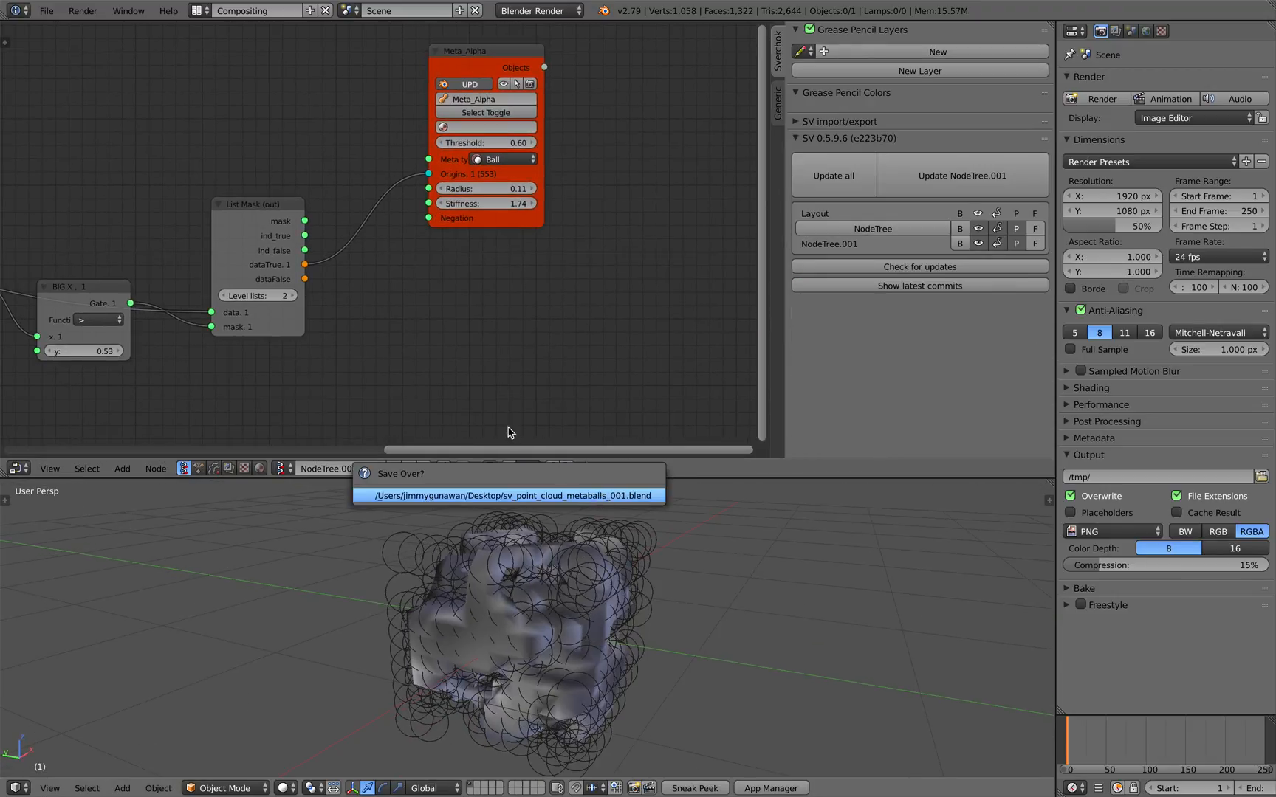
left_click(506, 496)
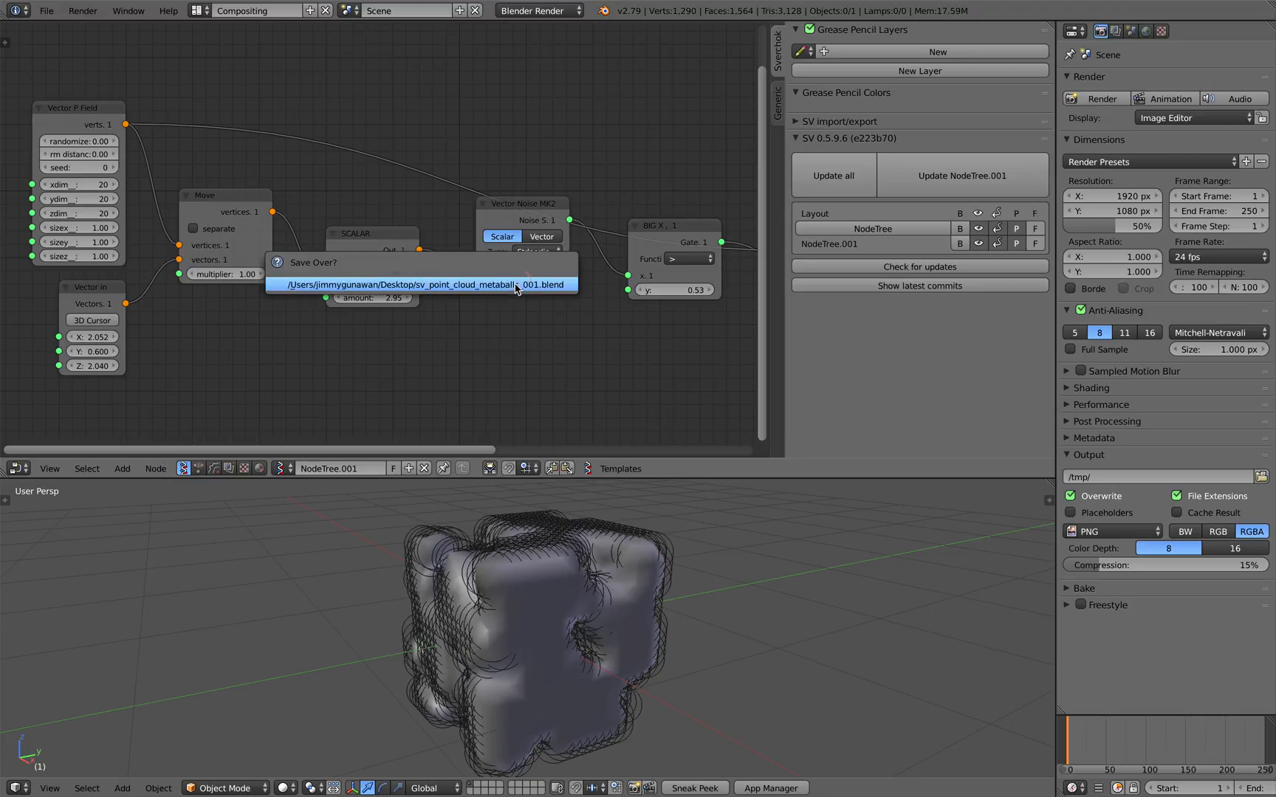
- Overwrite the blend file and dismiss the Convert To menu without converting the metaball
left_click(424, 283)
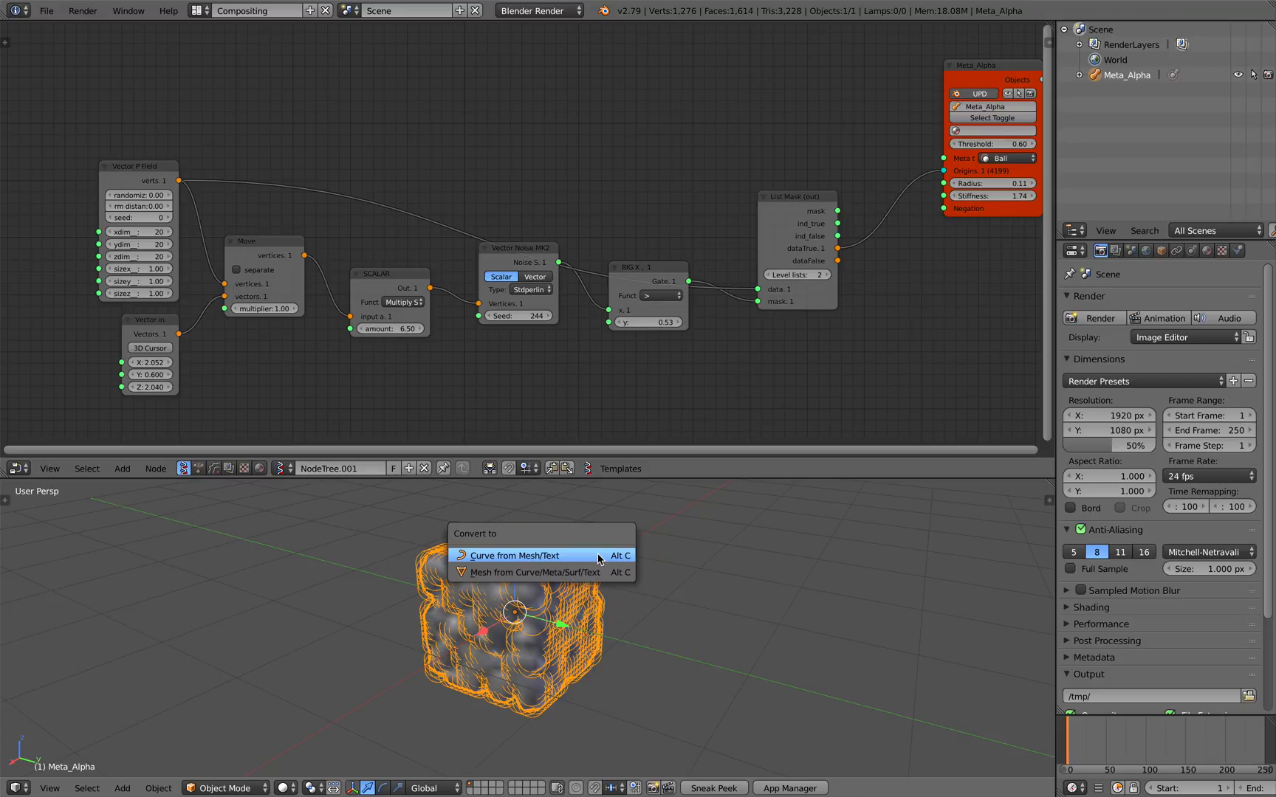
left_click(530, 572)
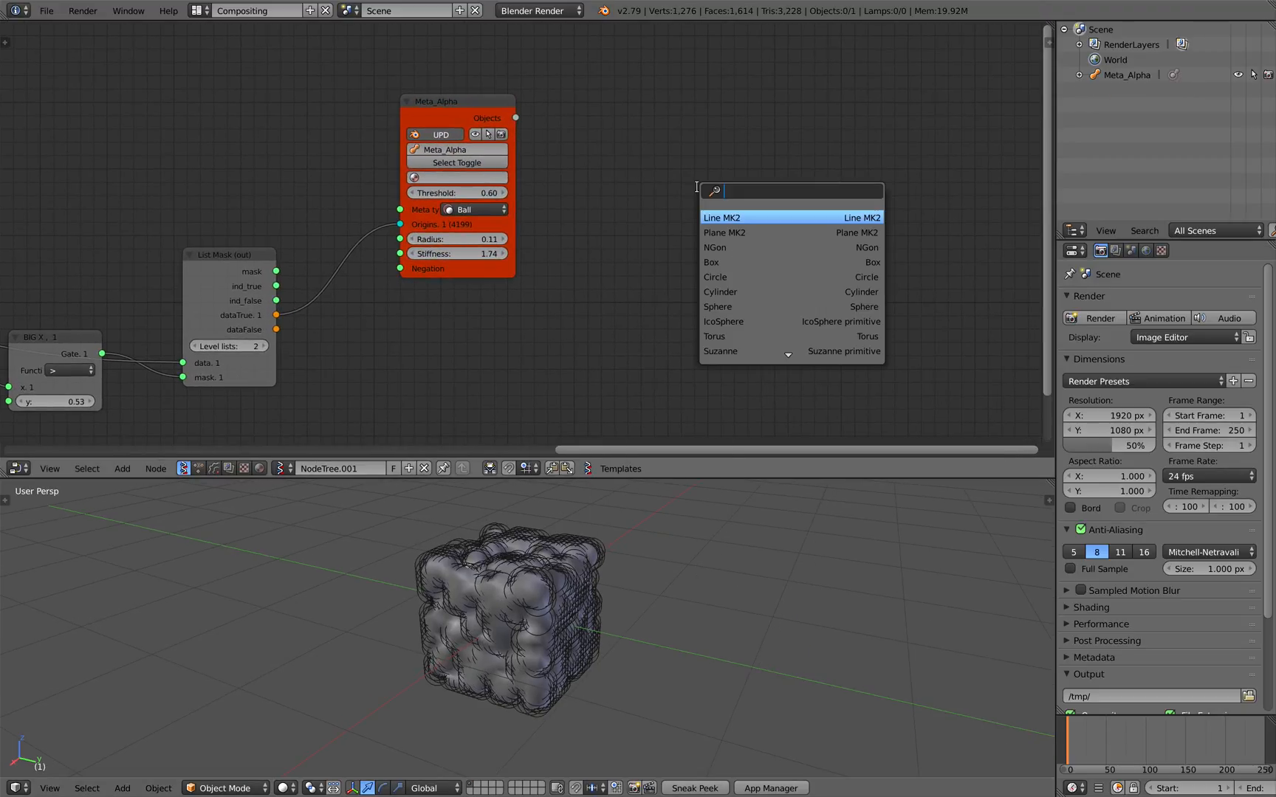
- Add an Object ID Out MK2 node reading the metaball mesh and connect a Viewer Draw to it
type("object o")
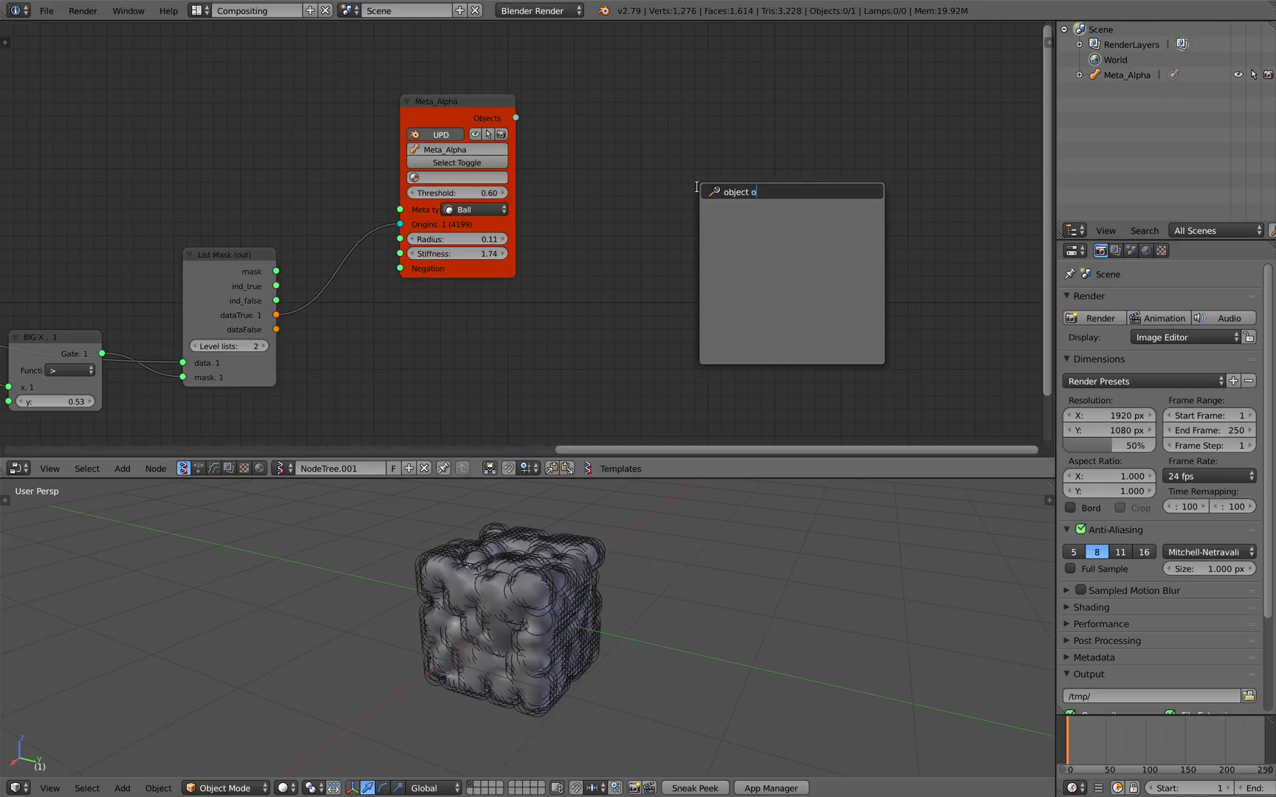
type("id o")
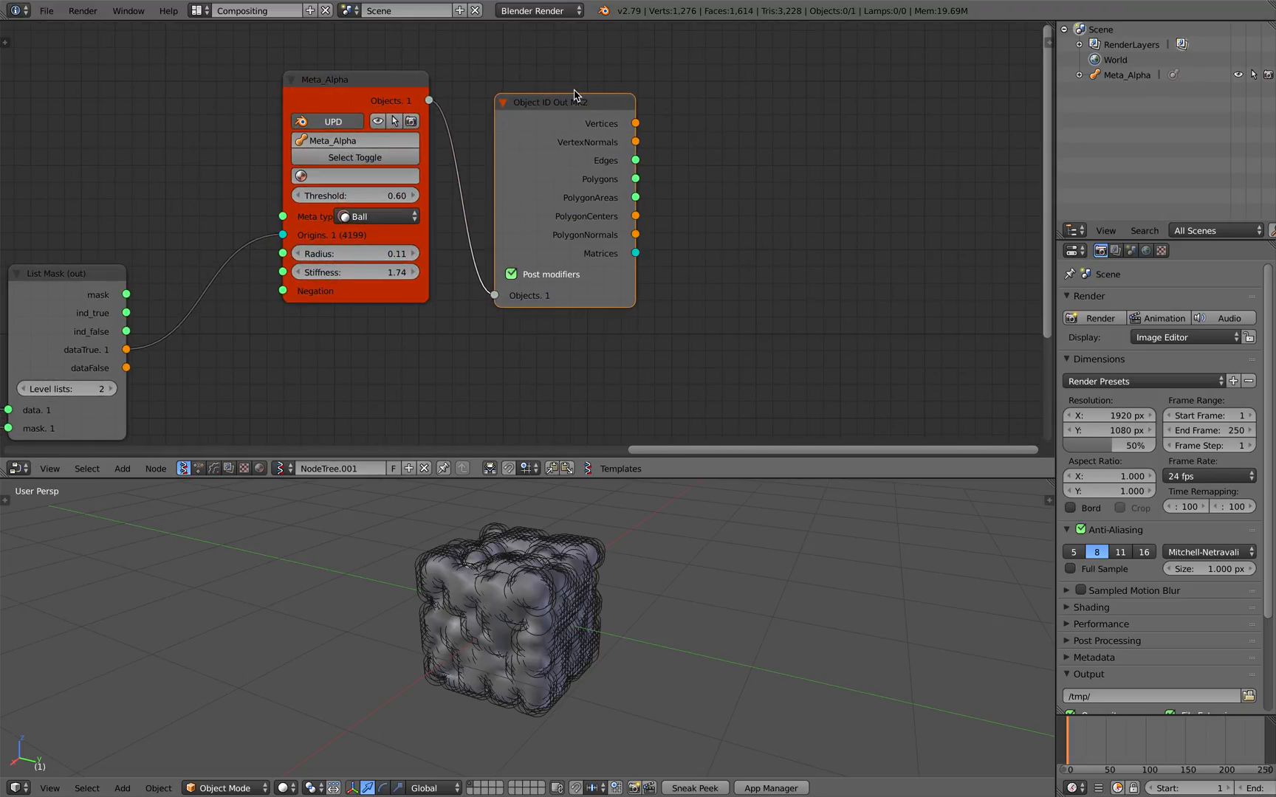
right_click(573, 96)
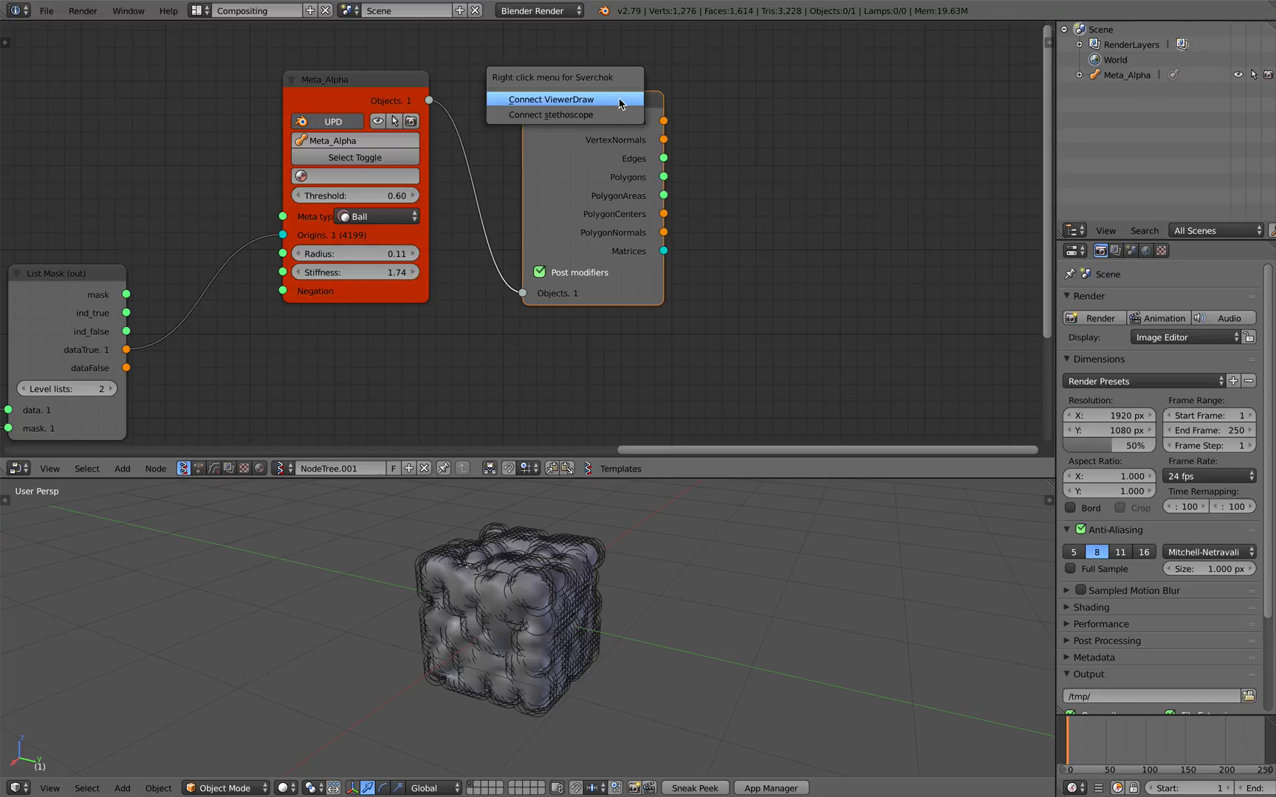
left_click(550, 99)
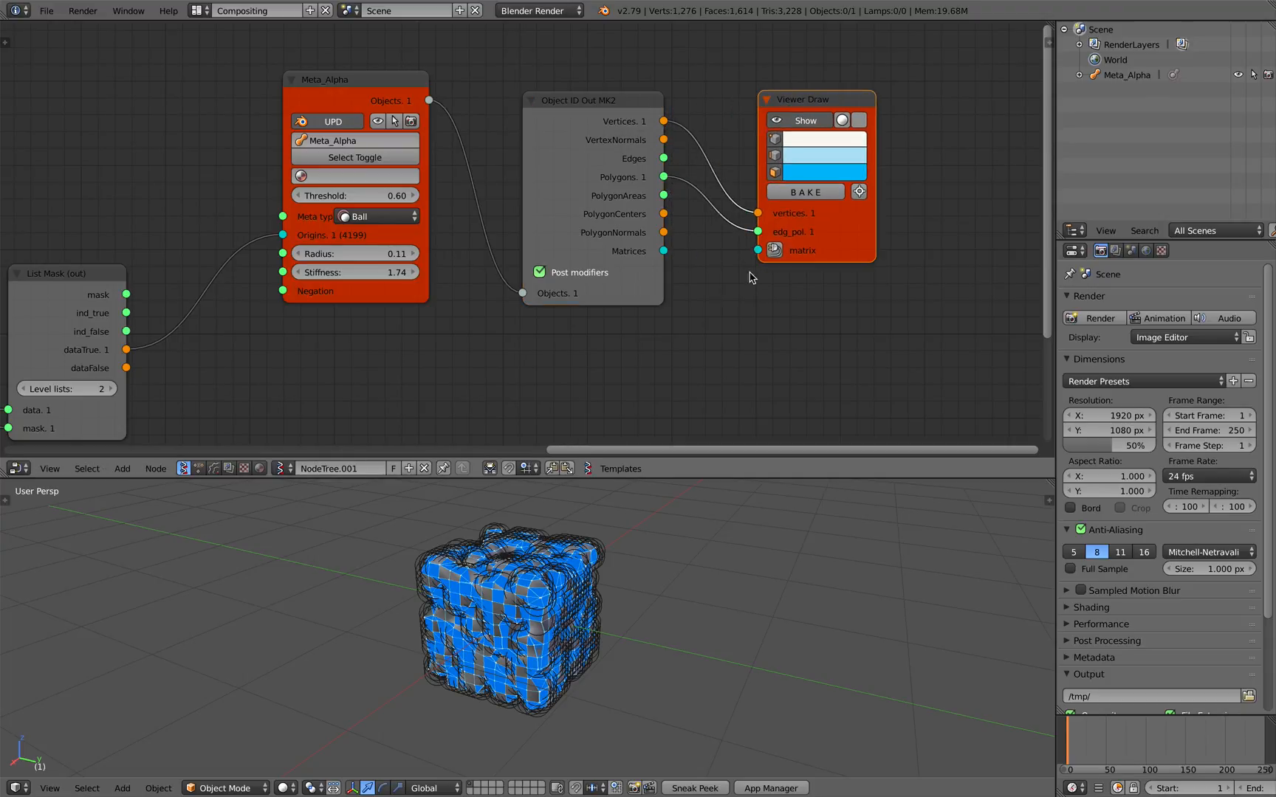
left_click(803, 192)
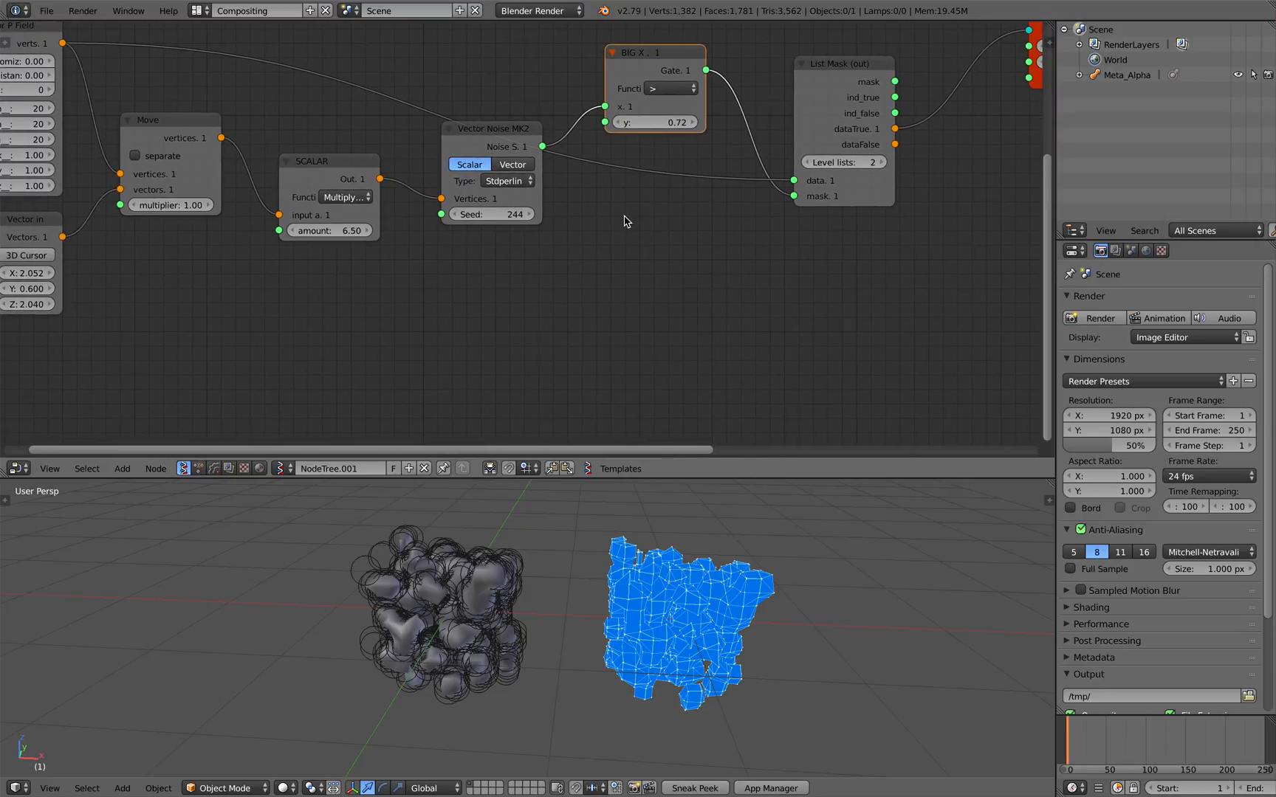
- Add a Map Range node remapping the noise values from 0–1 to 0–10
type("map")
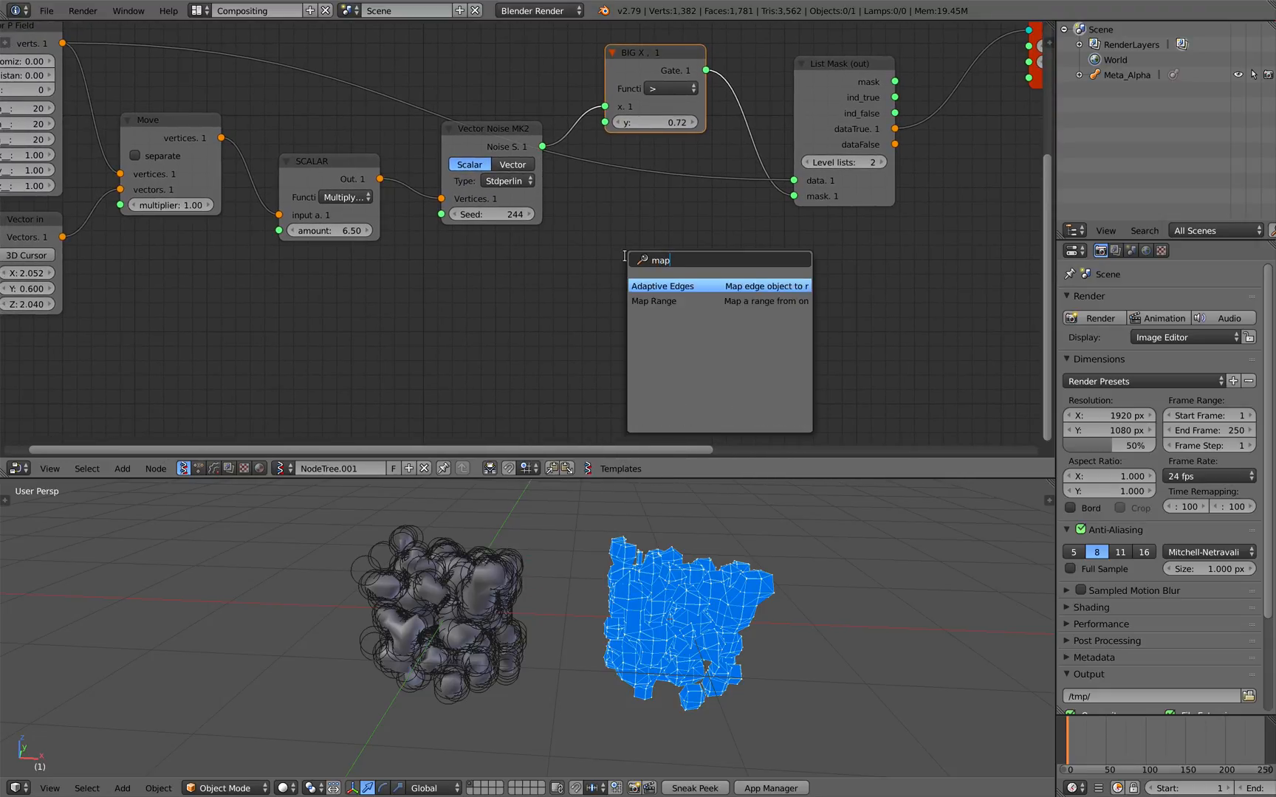
type("p")
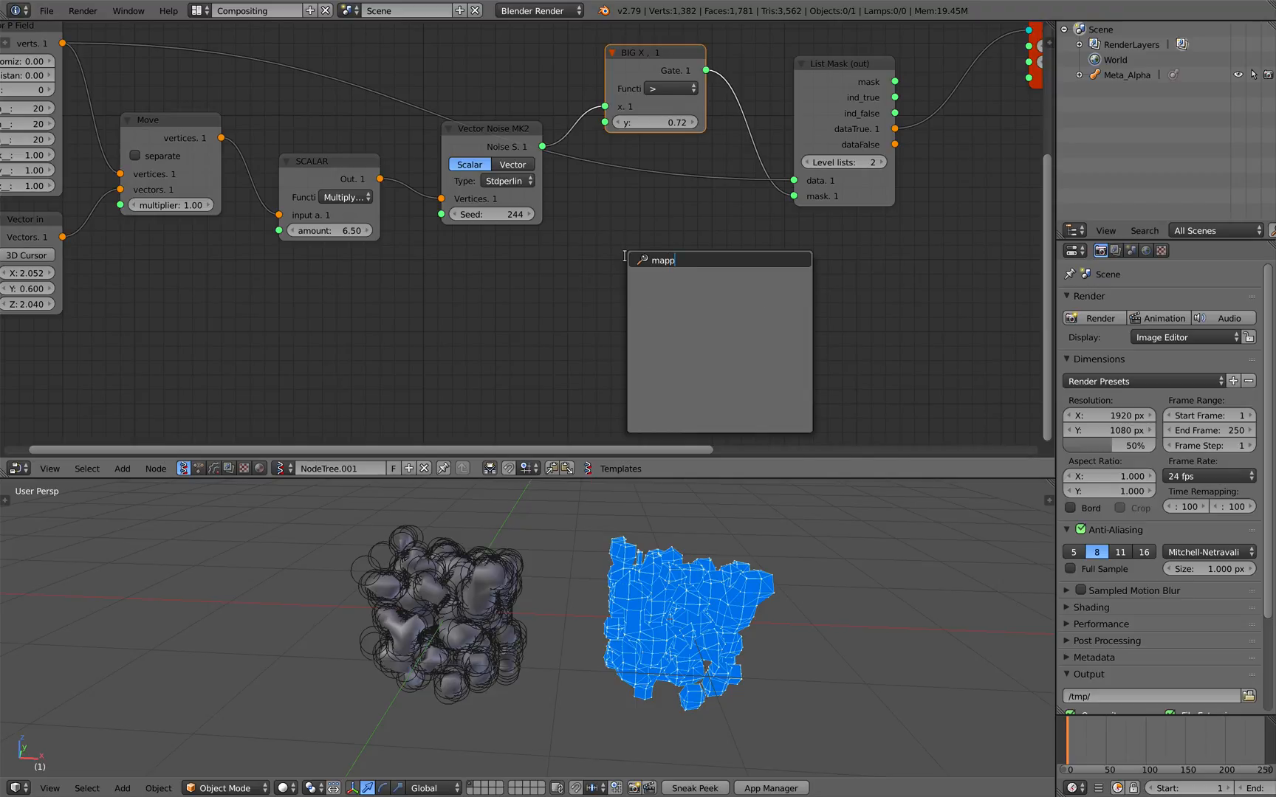
key("Return")
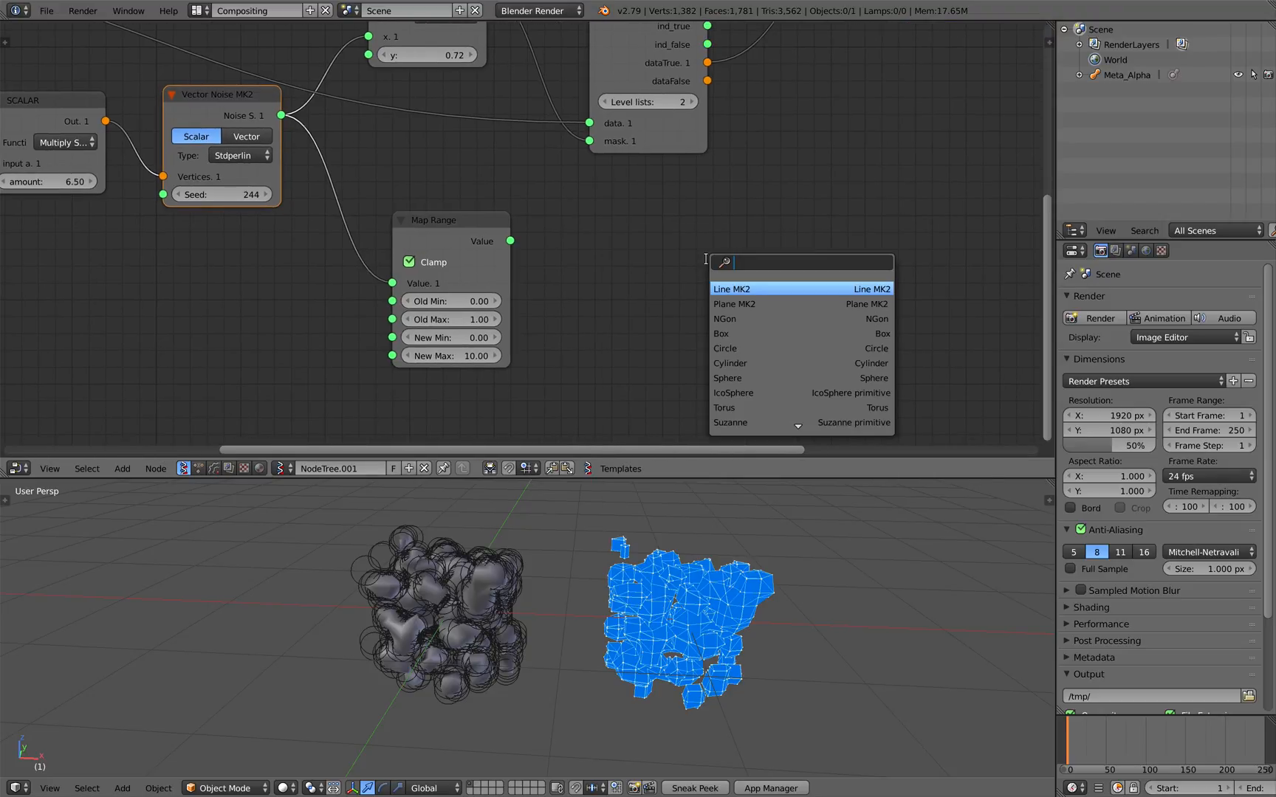
- Add a Viewer Text node fed by Map Range, with its output shown in a frame
type("text")
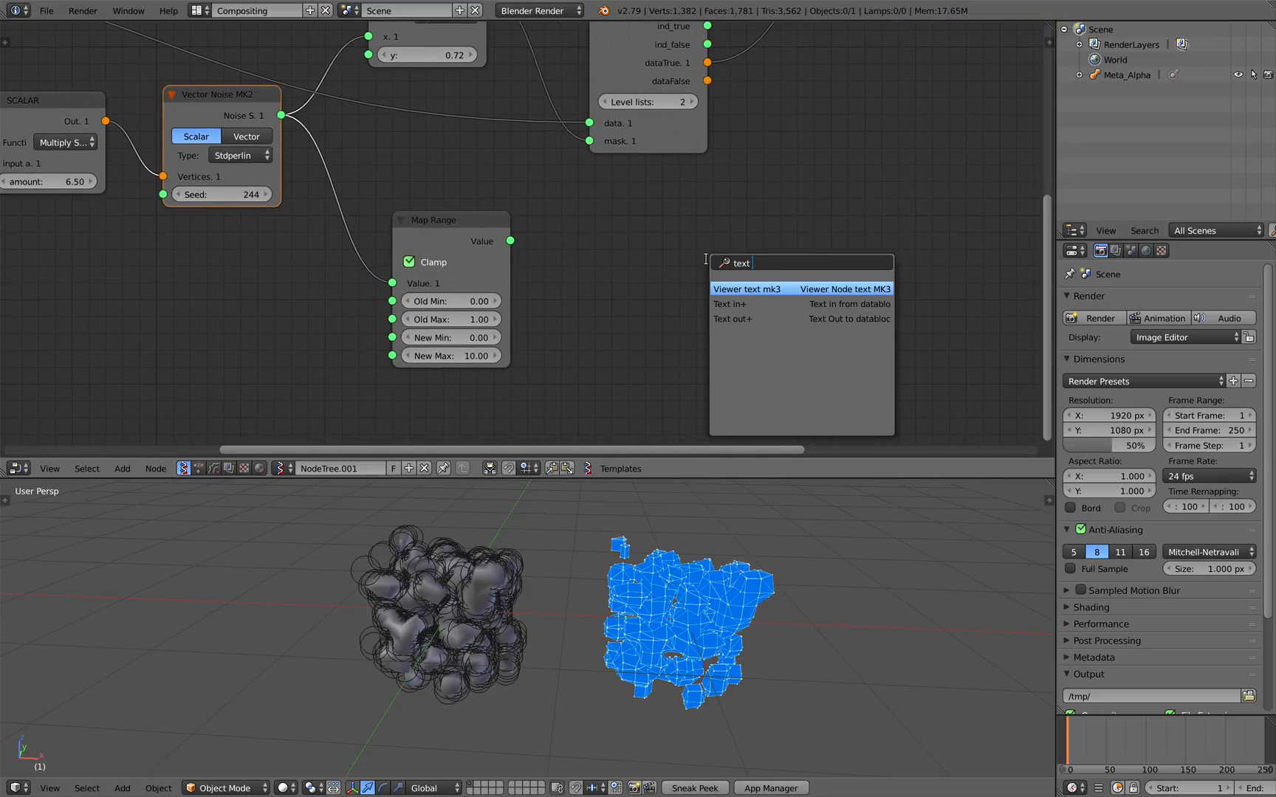
left_click(745, 289)
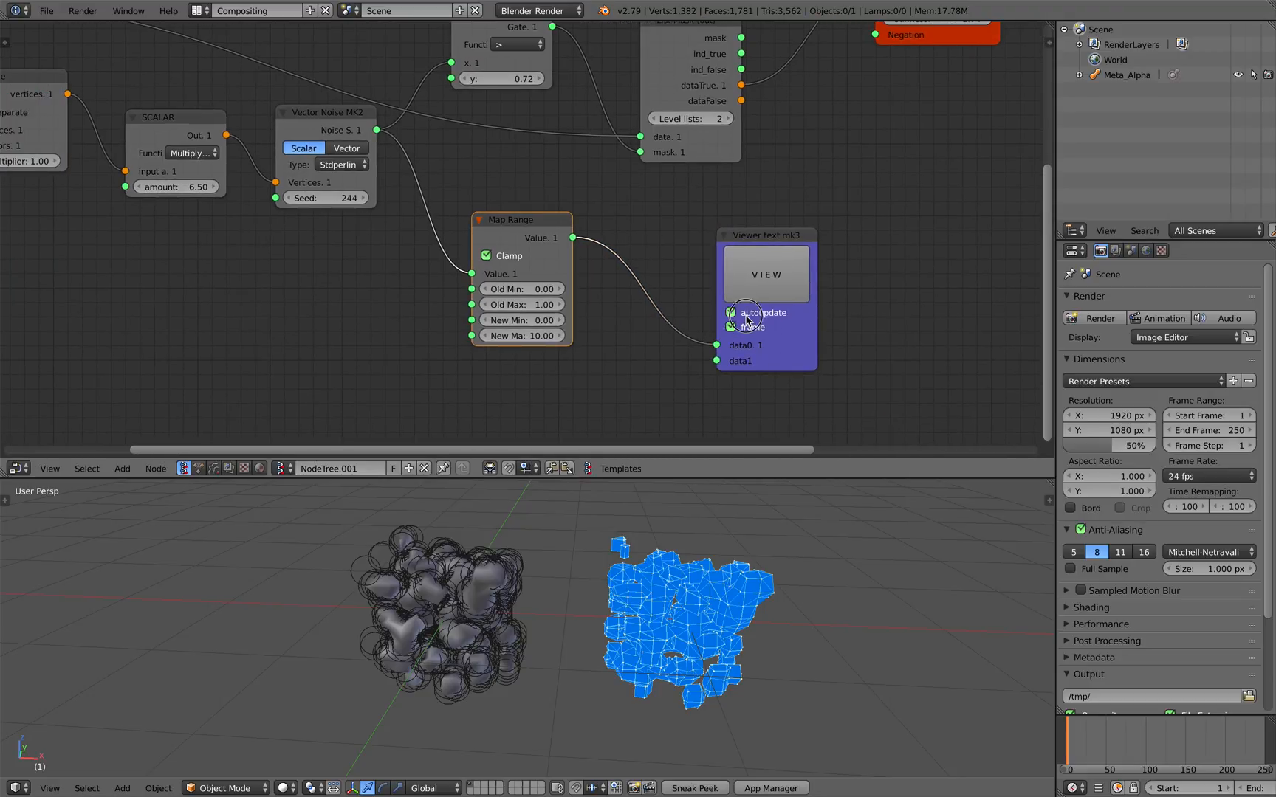
left_click(765, 275)
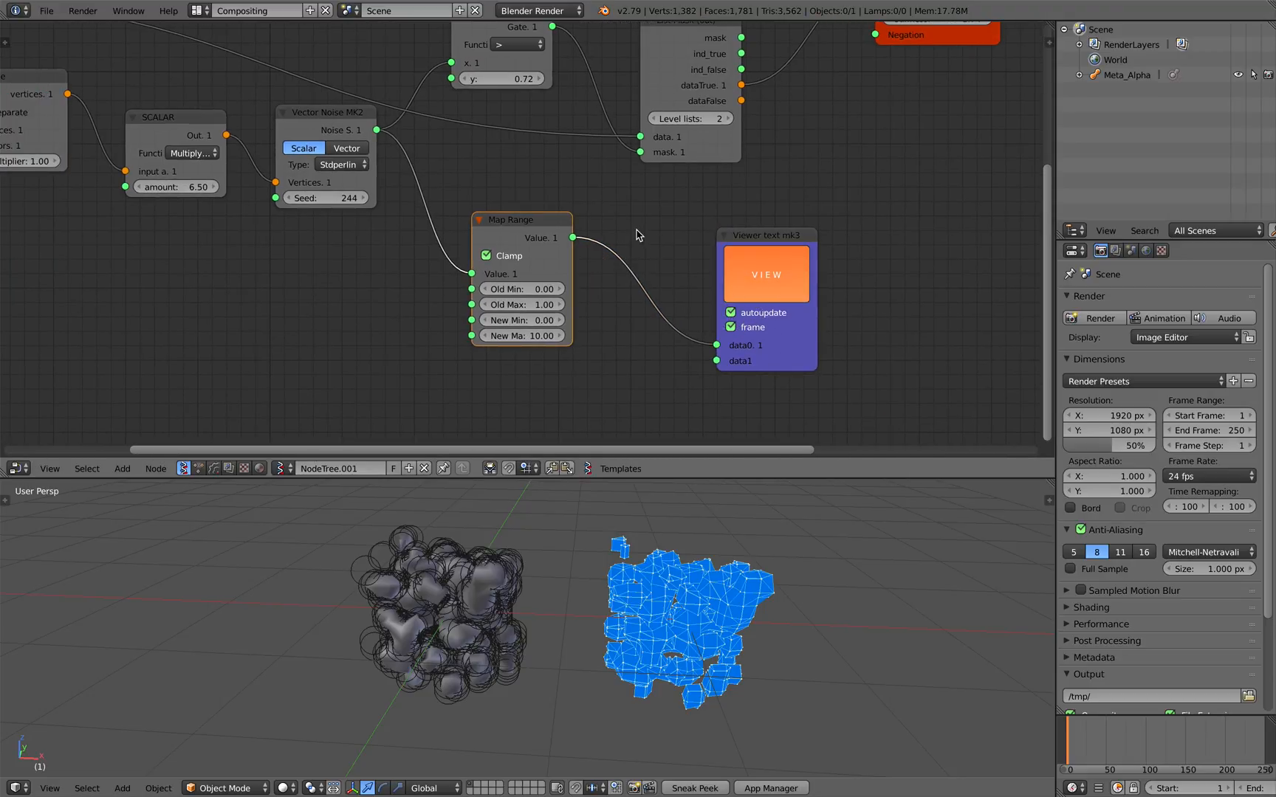
mouse_move(511, 208)
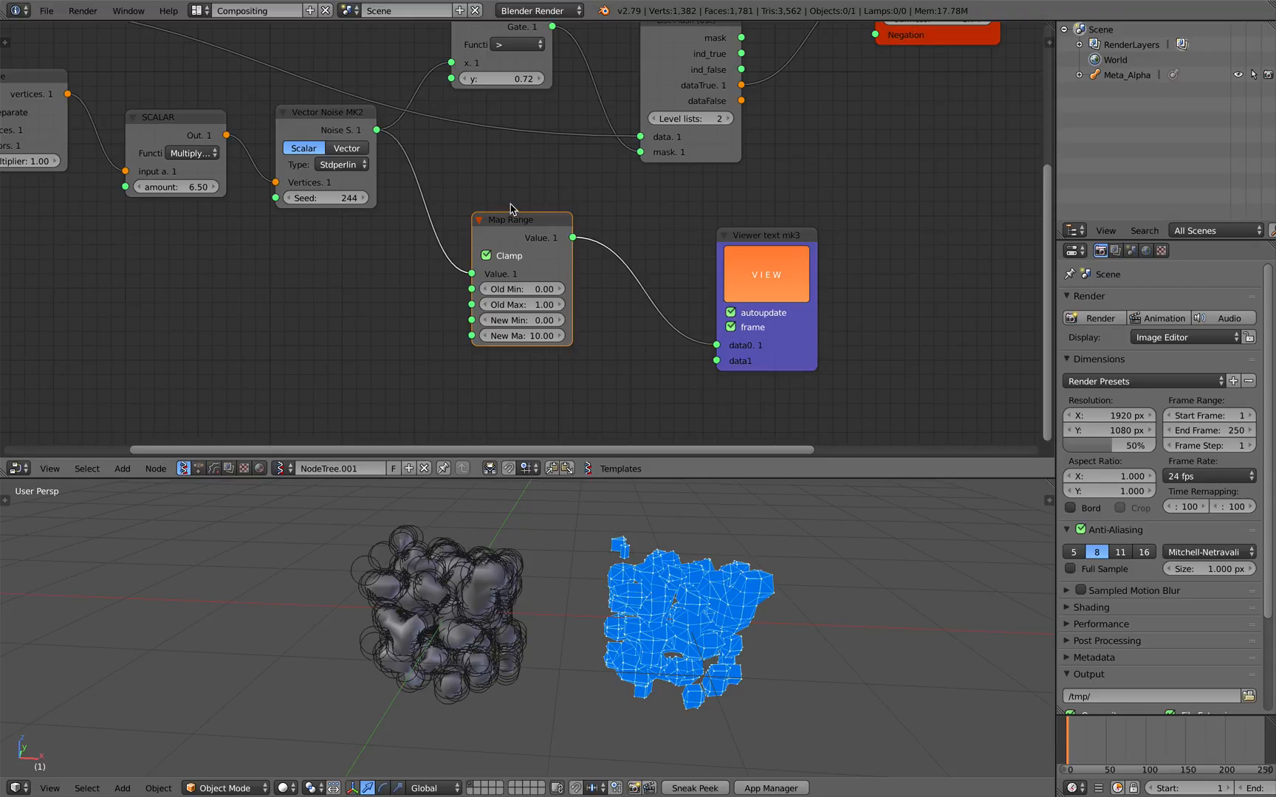
mouse_move(483, 185)
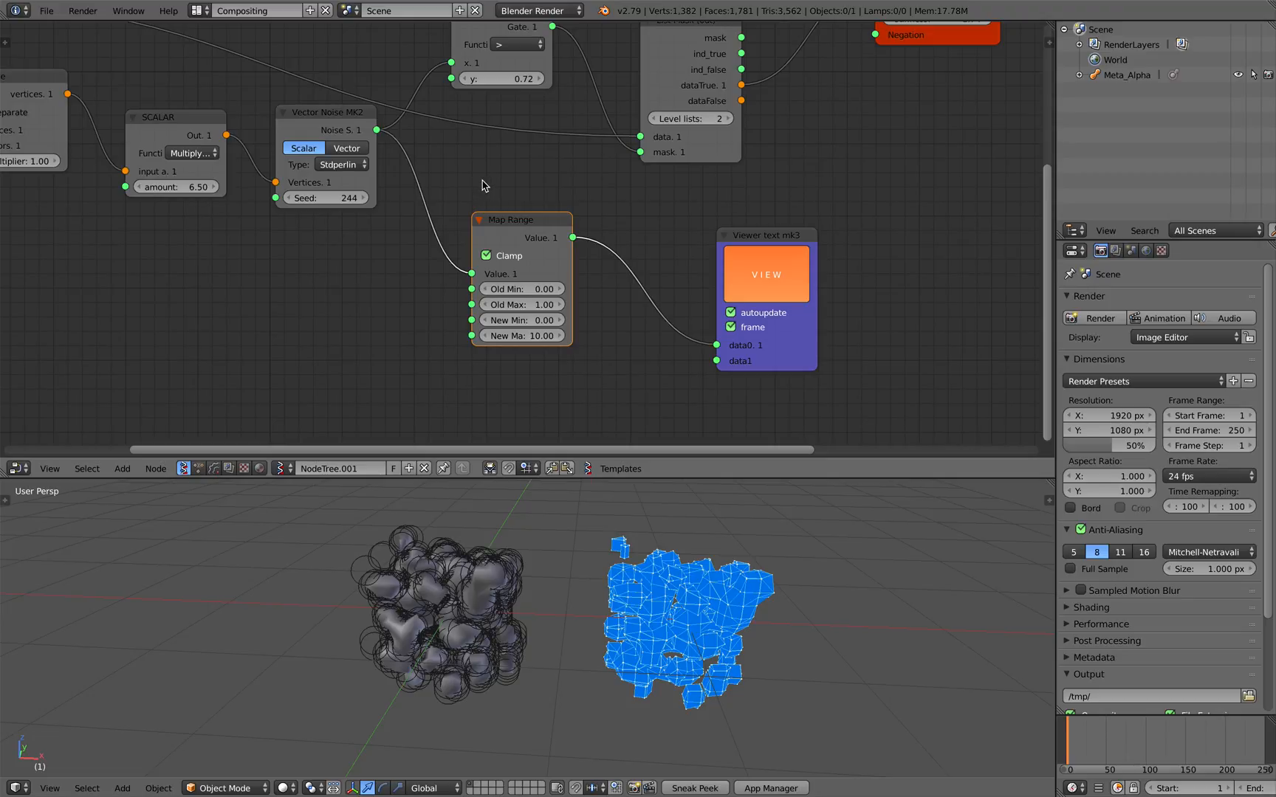
mouse_move(449, 219)
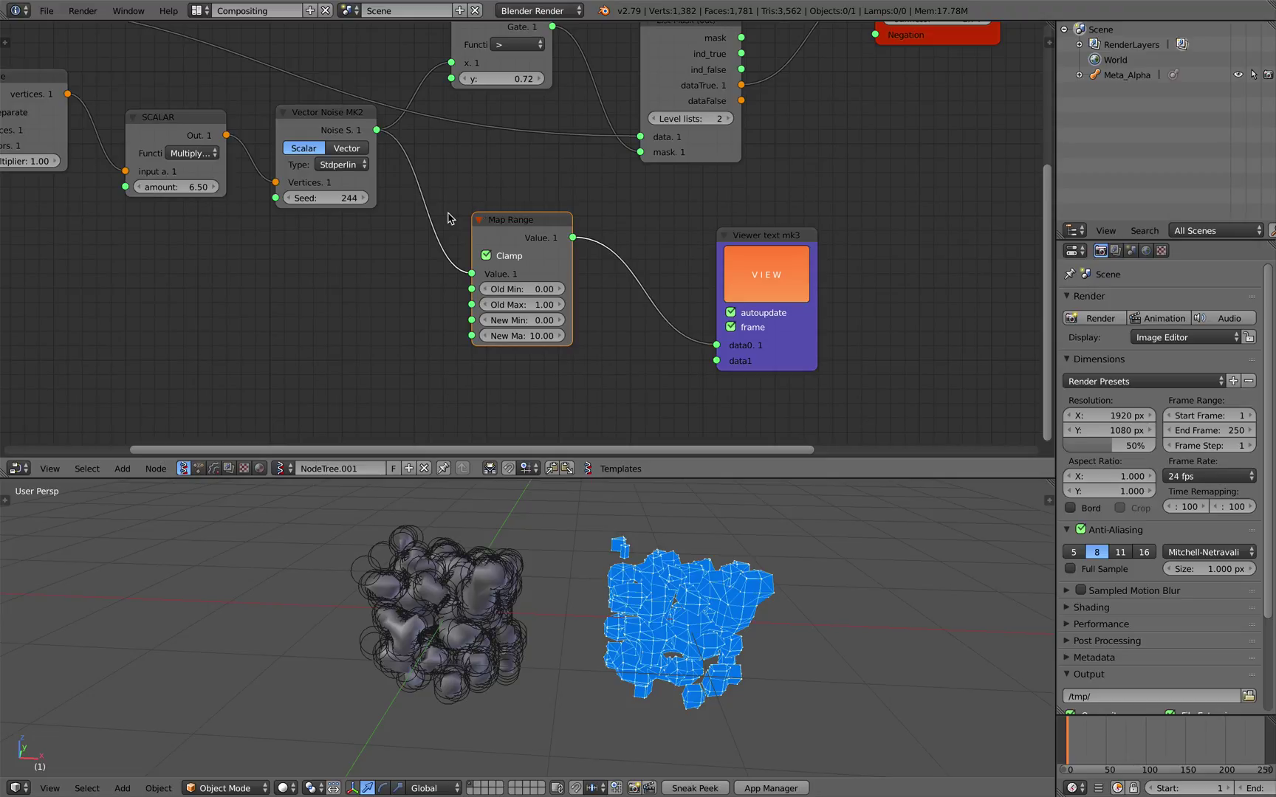
scroll("down", 3)
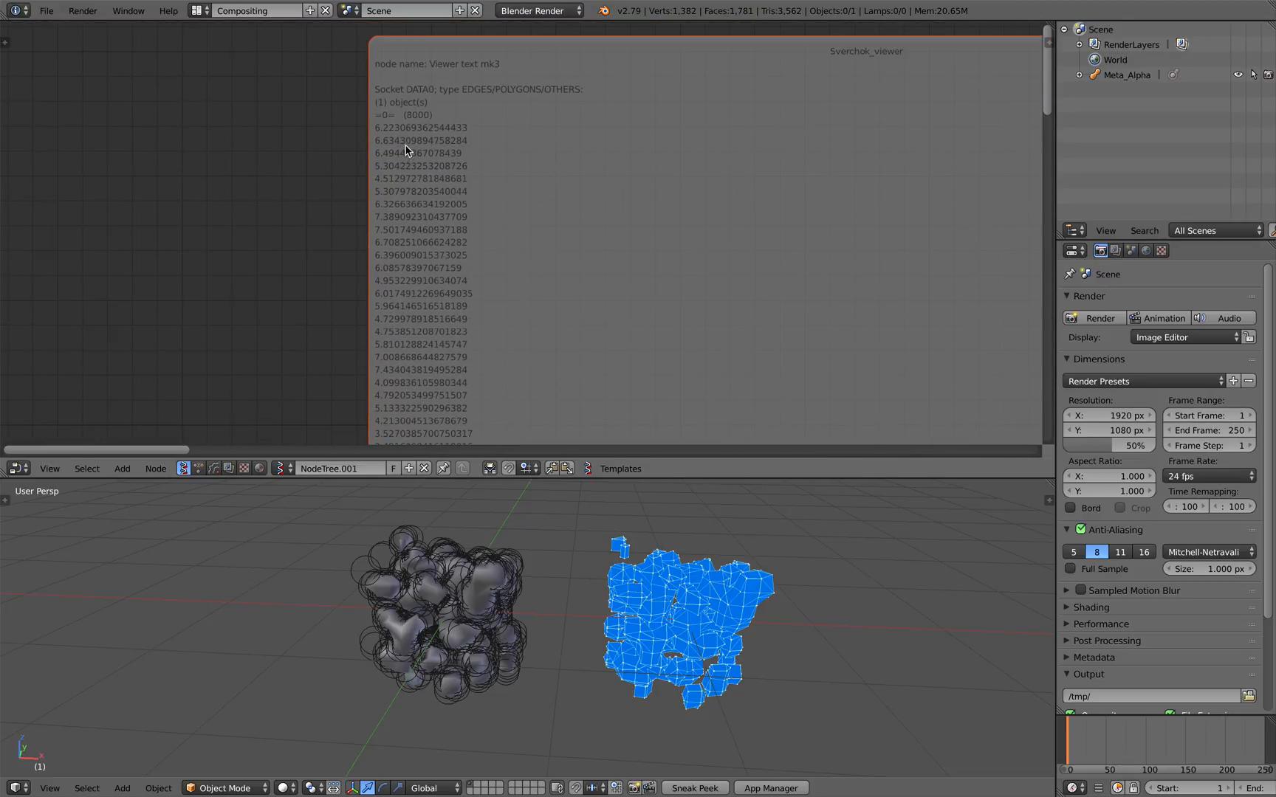
mouse_move(384, 162)
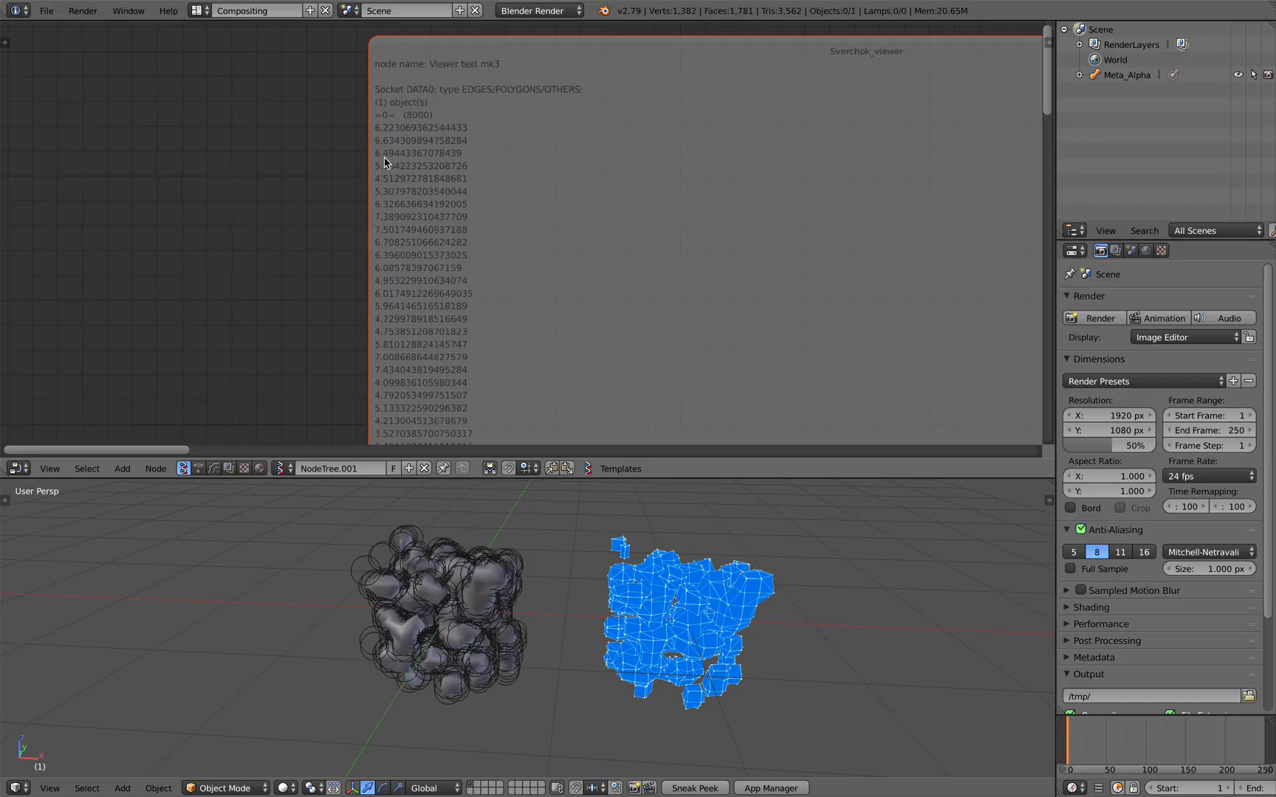
- Scroll through the Sverchok_viewer listing to check the mapped noise values
scroll("down", 3)
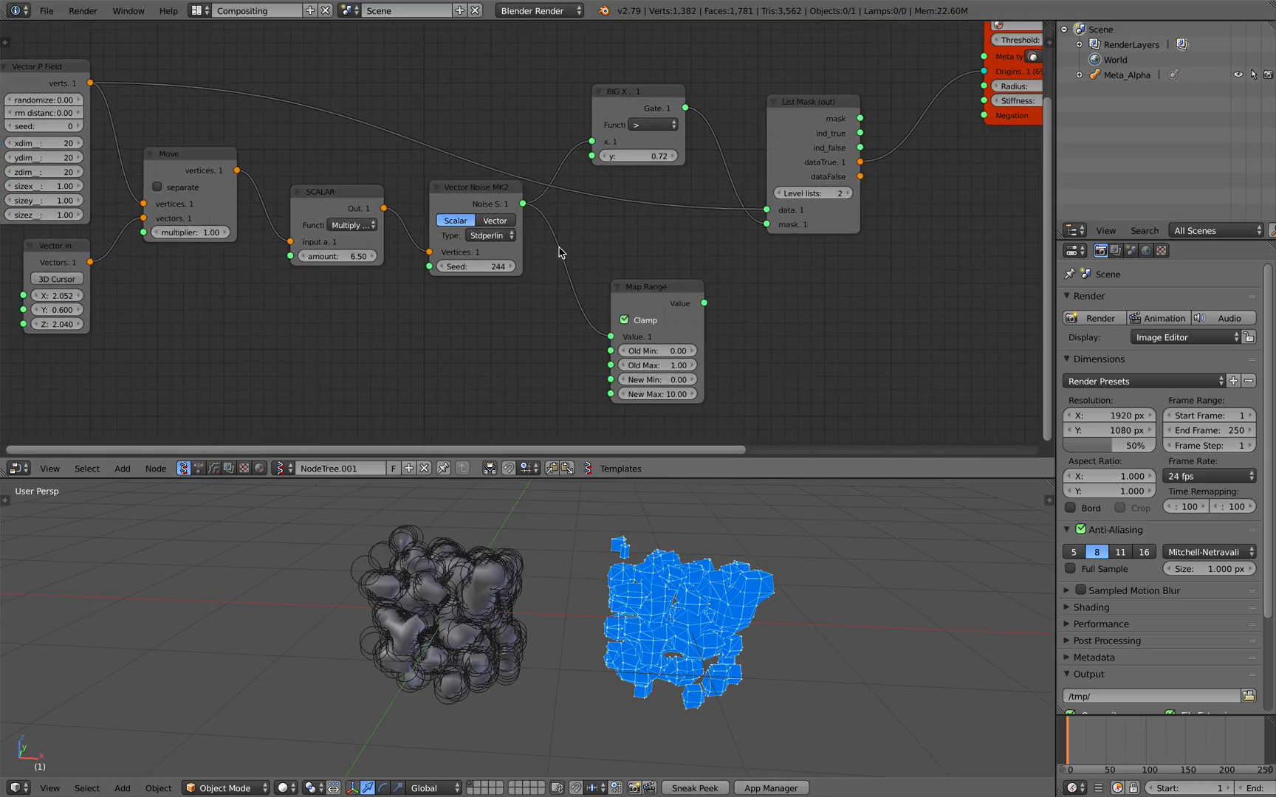
- Zoom the node editor onto the Map Range node to remap noise from -1–1 to 0–1
scroll("up", 3)
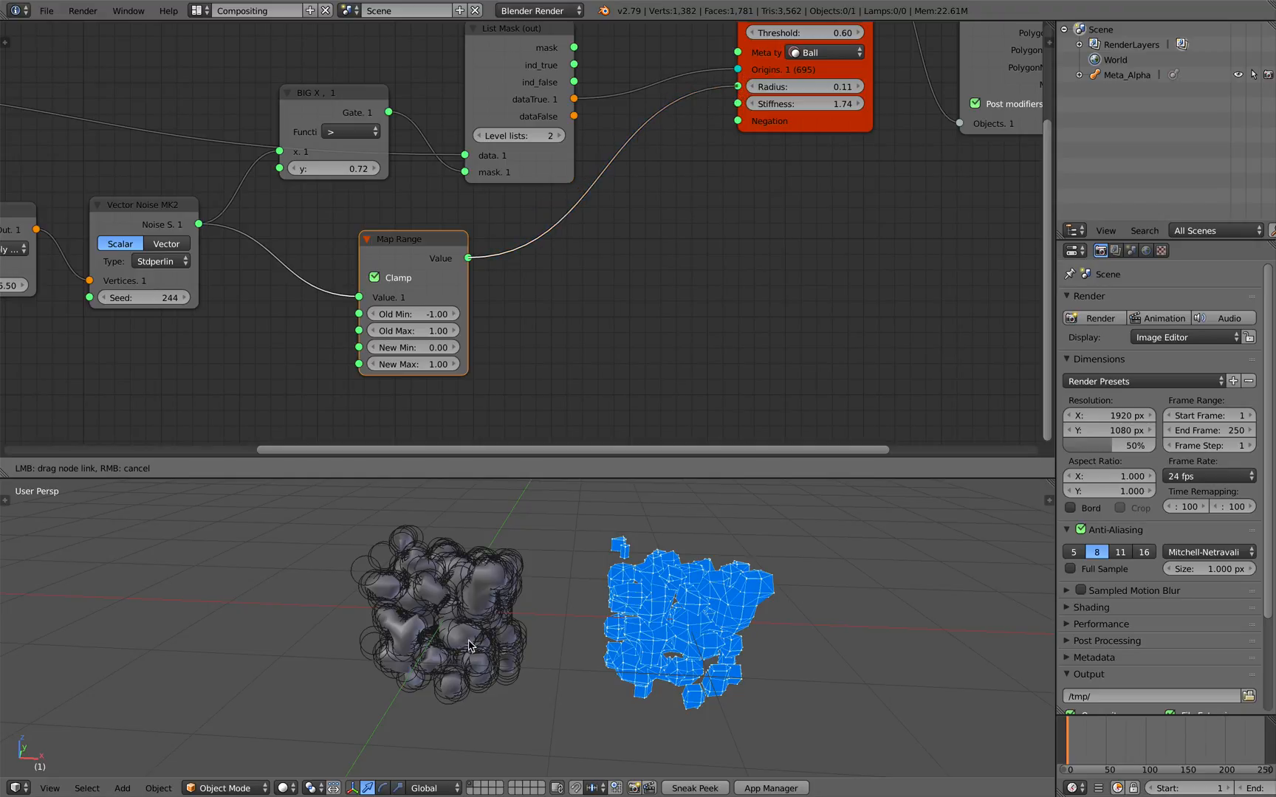
mouse_move(507, 66)
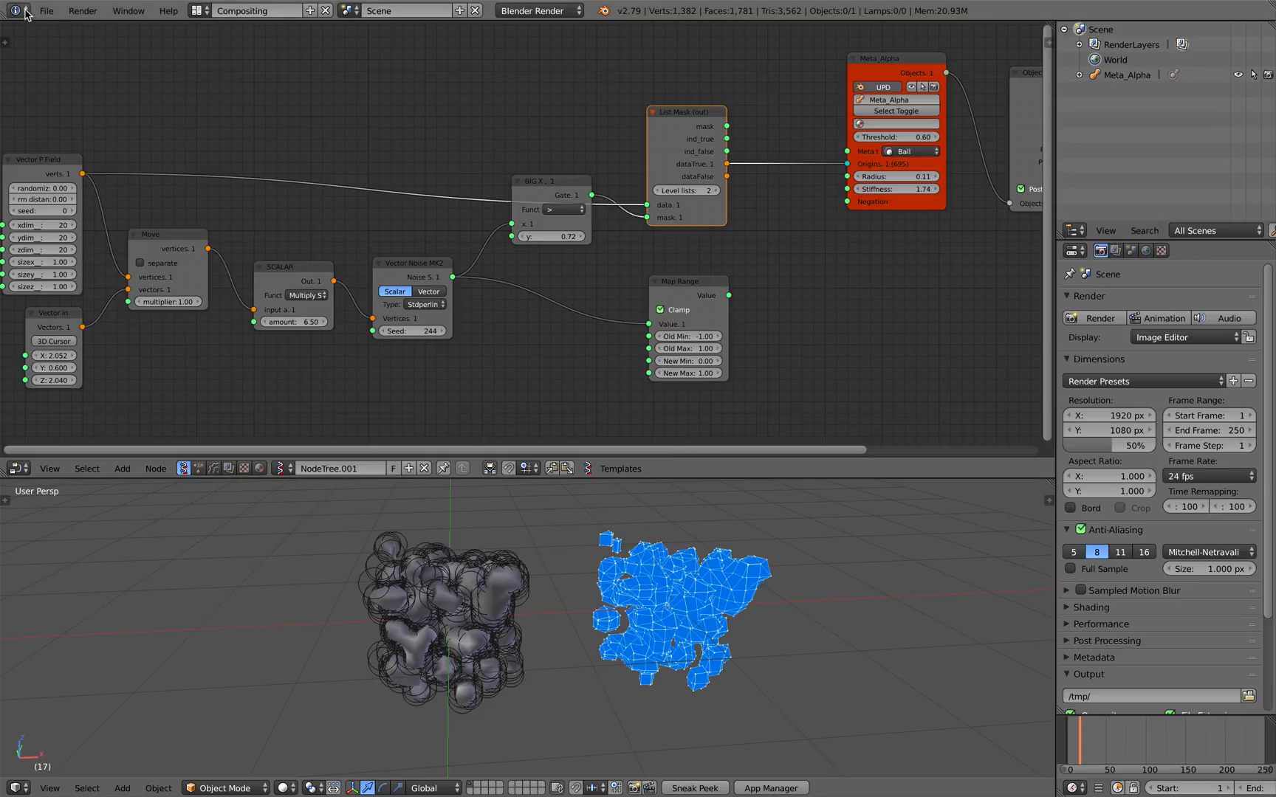
- Save the blend file via the File menu and Ctrl+S
left_click(46, 10)
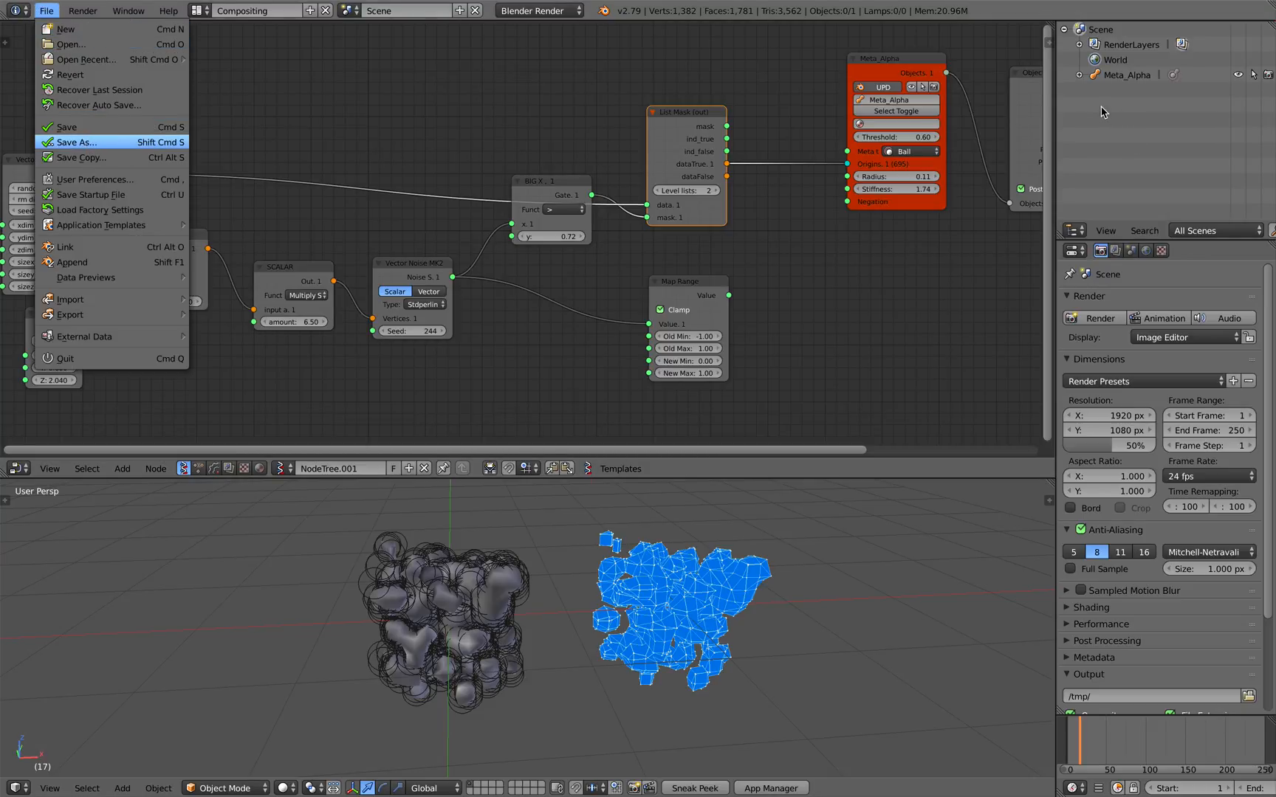
left_click(76, 142)
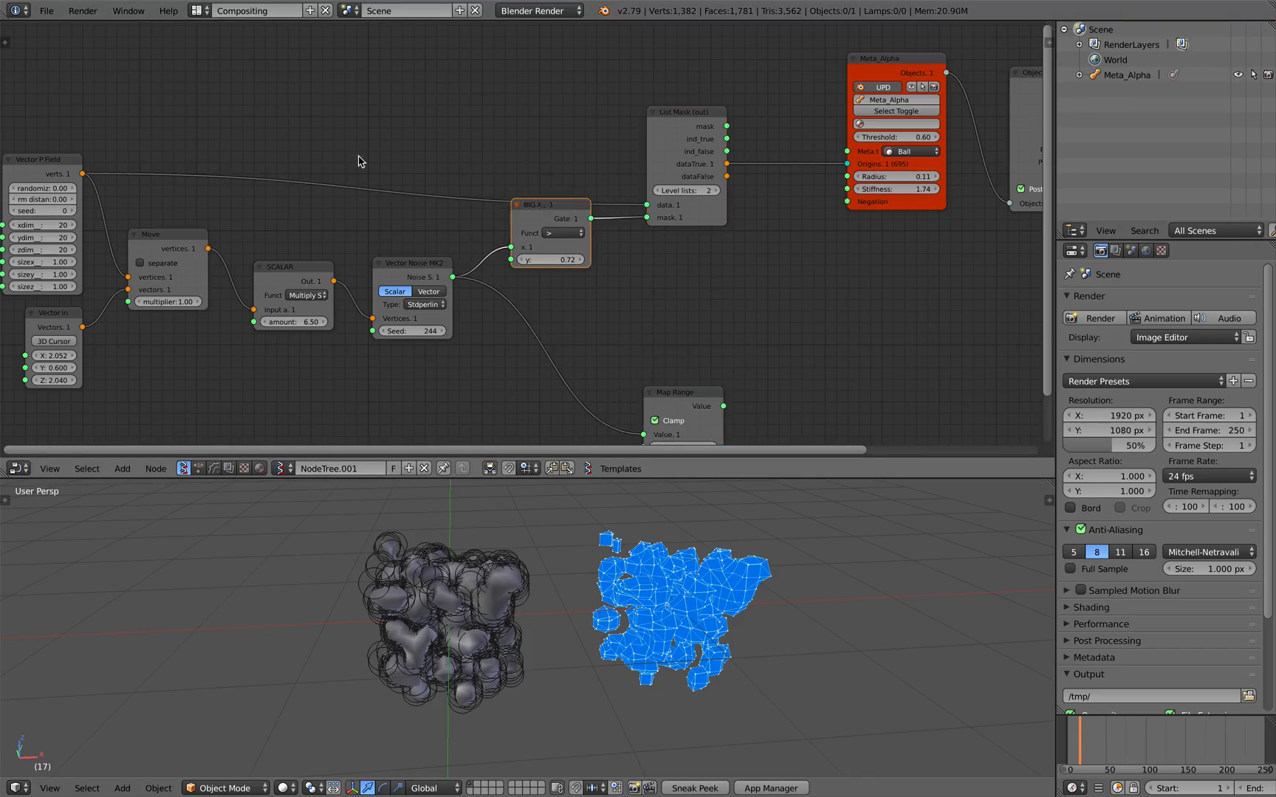
key("ctrl+s")
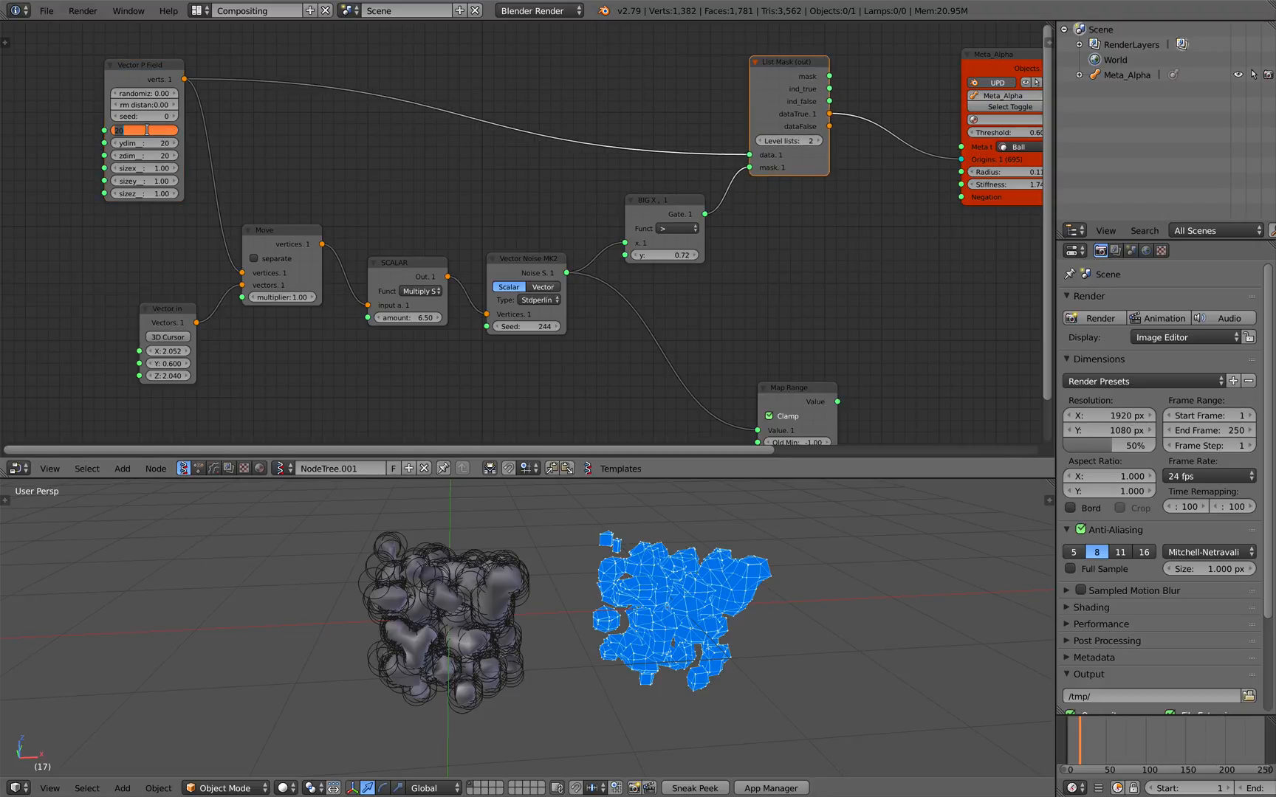
- Set the Vector P Field xdim to 40 to stretch the point cloud wider
type("40")
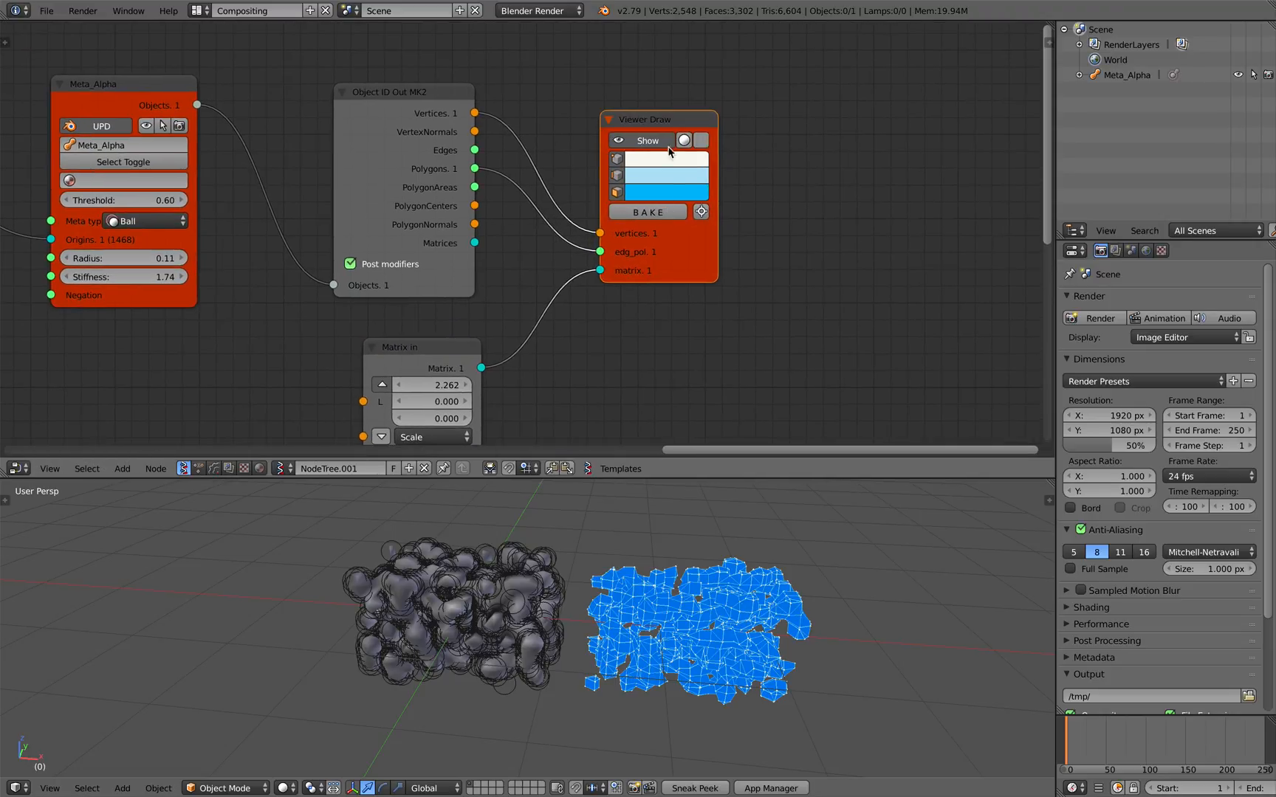
- Add a Viewer BMesh node via search 'bme', creating the Beta_0 mesh object and selecting it
type("bme")
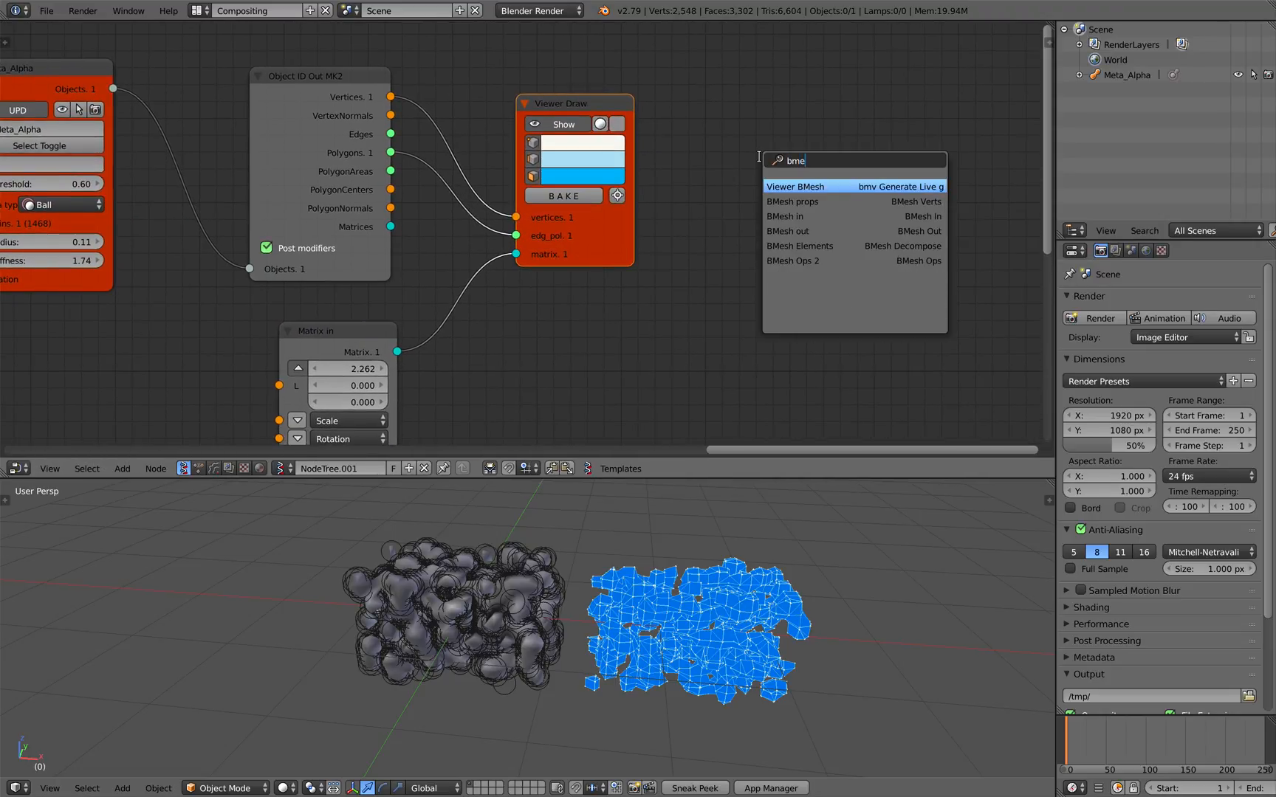
left_click(794, 186)
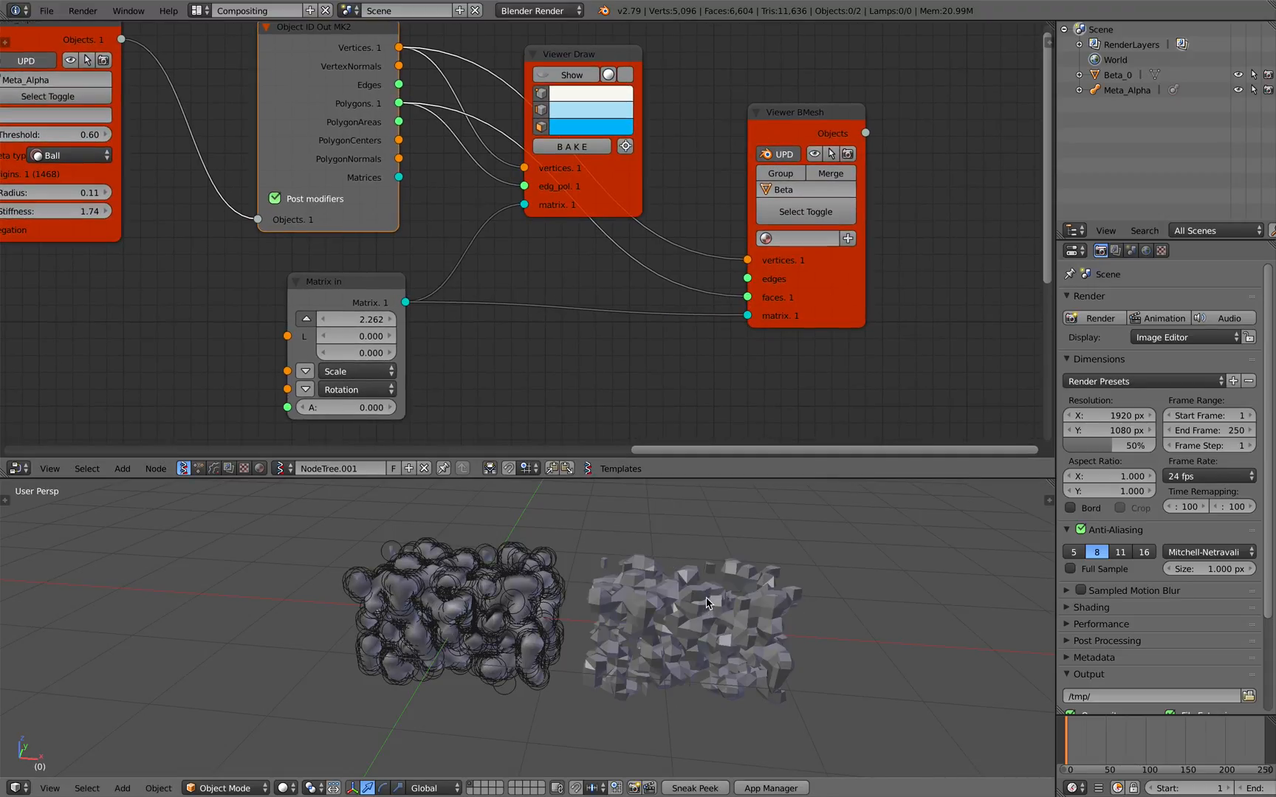
left_click(691, 603)
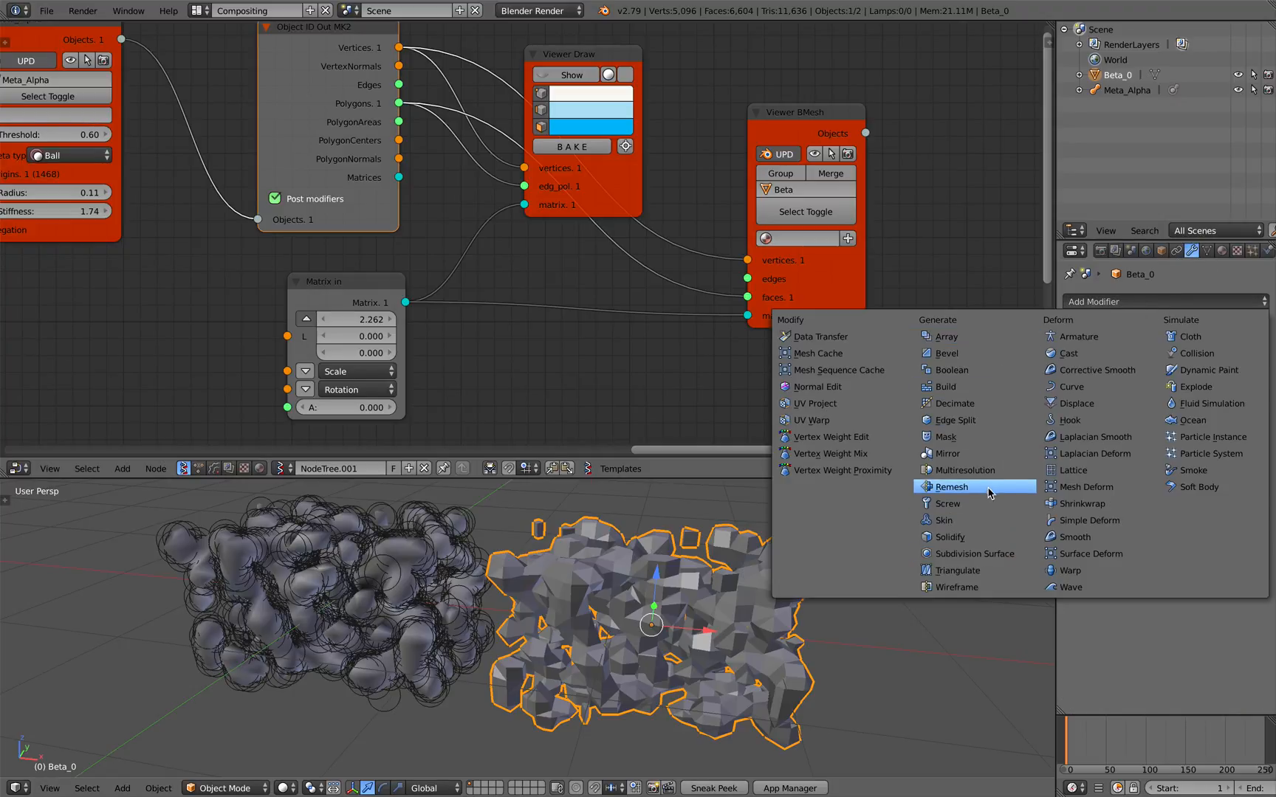
- Add a Remesh modifier to Beta_0 in Blocks mode at octree depth 6
left_click(948, 486)
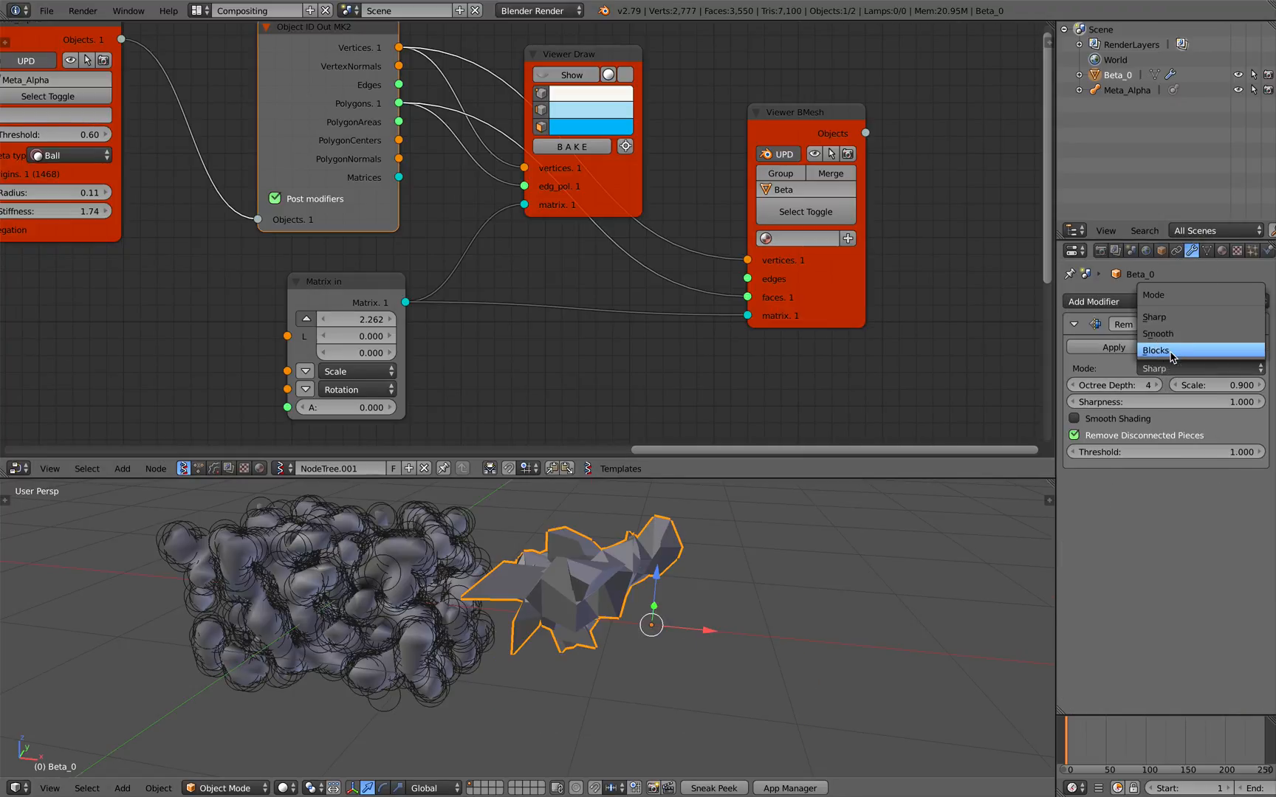
left_click(1154, 350)
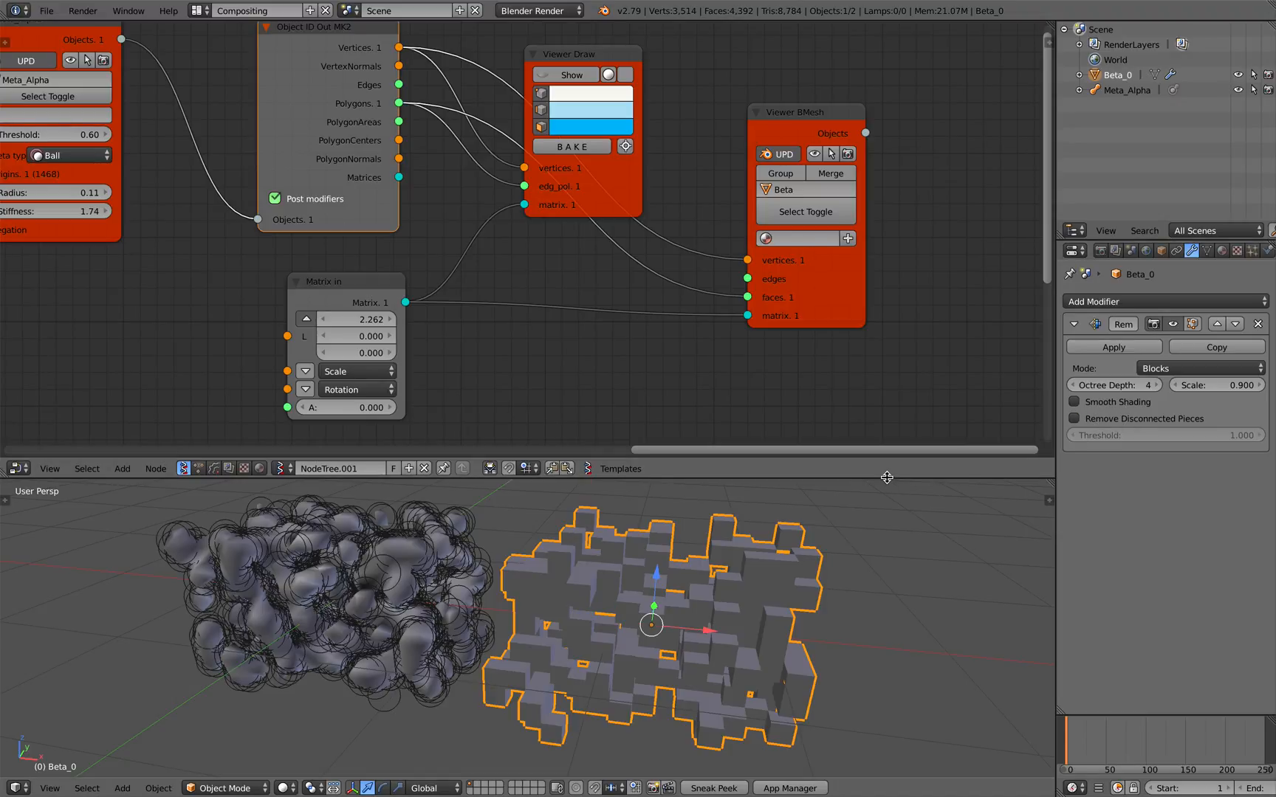
left_click(1149, 385)
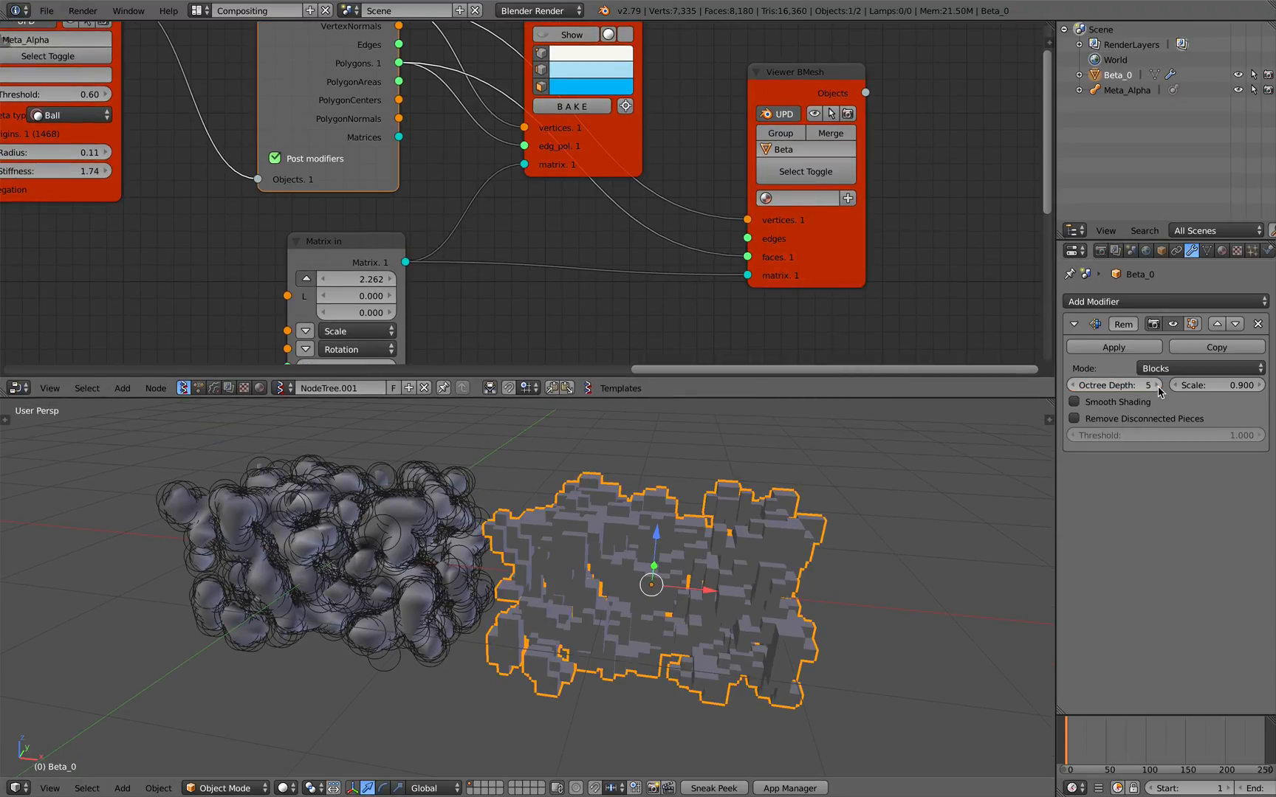
left_click(1147, 385)
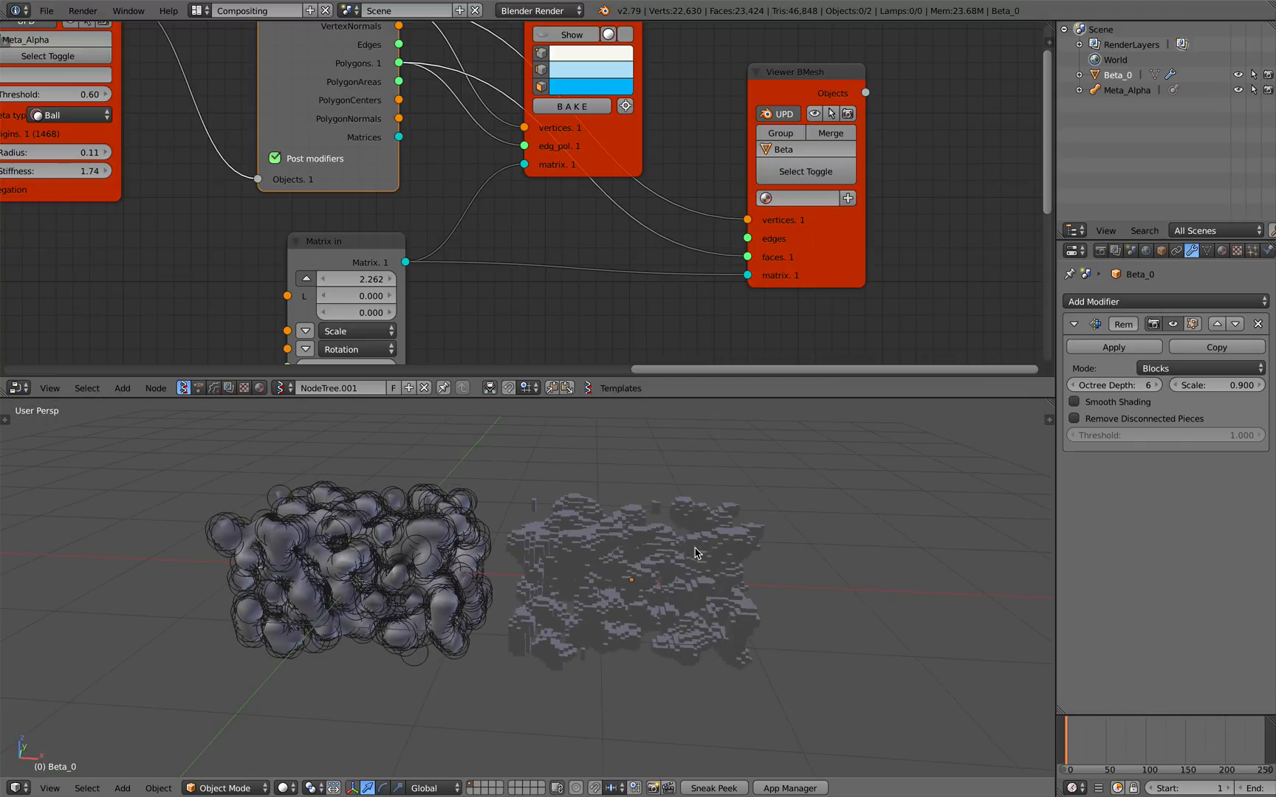
left_click(635, 577)
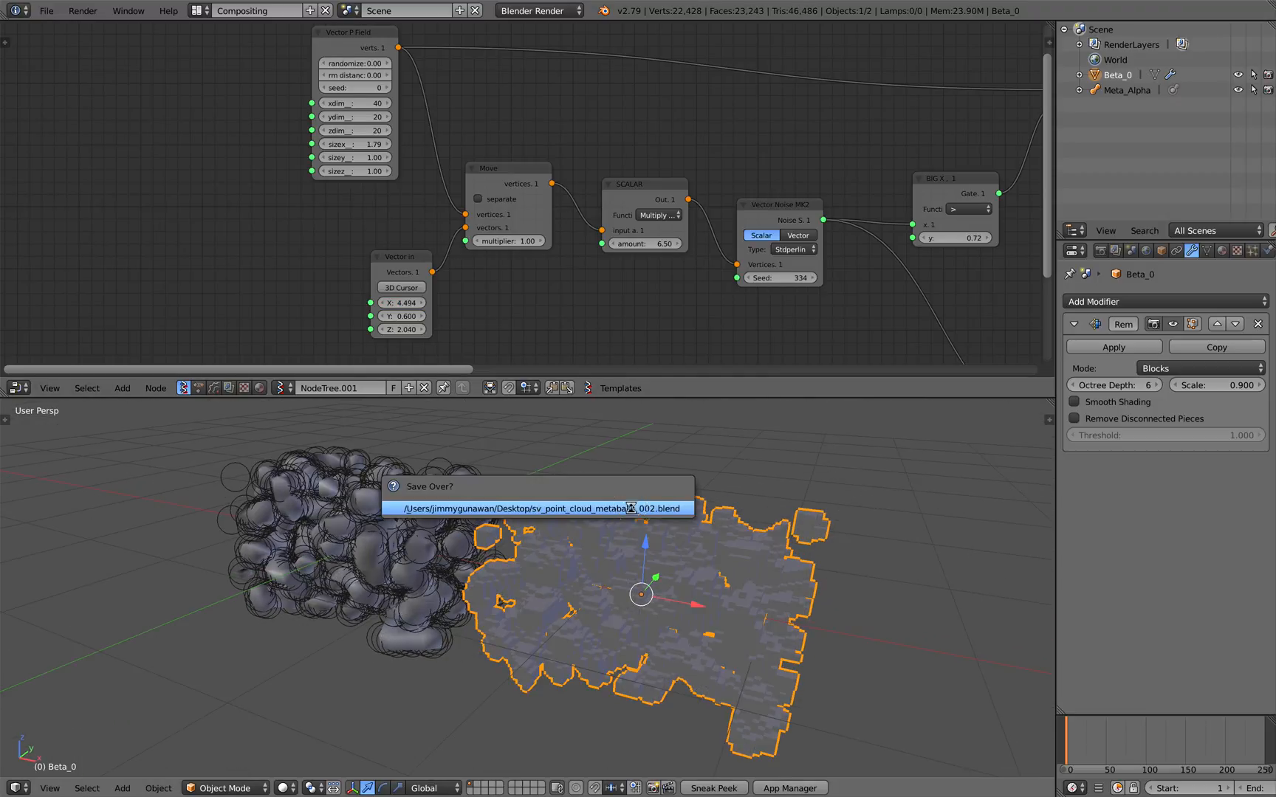
- Confirm saving over the file, then add a Vector Turbulence node via search 'vector'
left_click(539, 508)
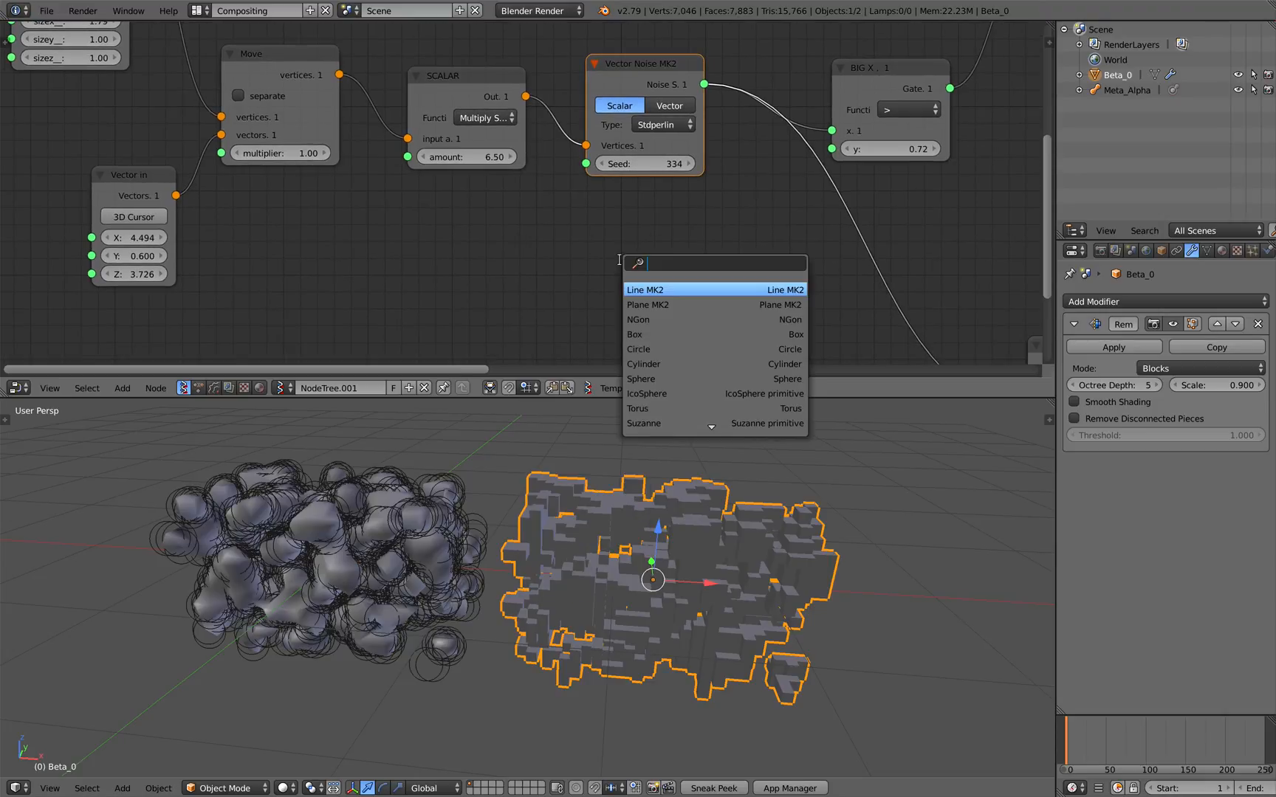
type("vector")
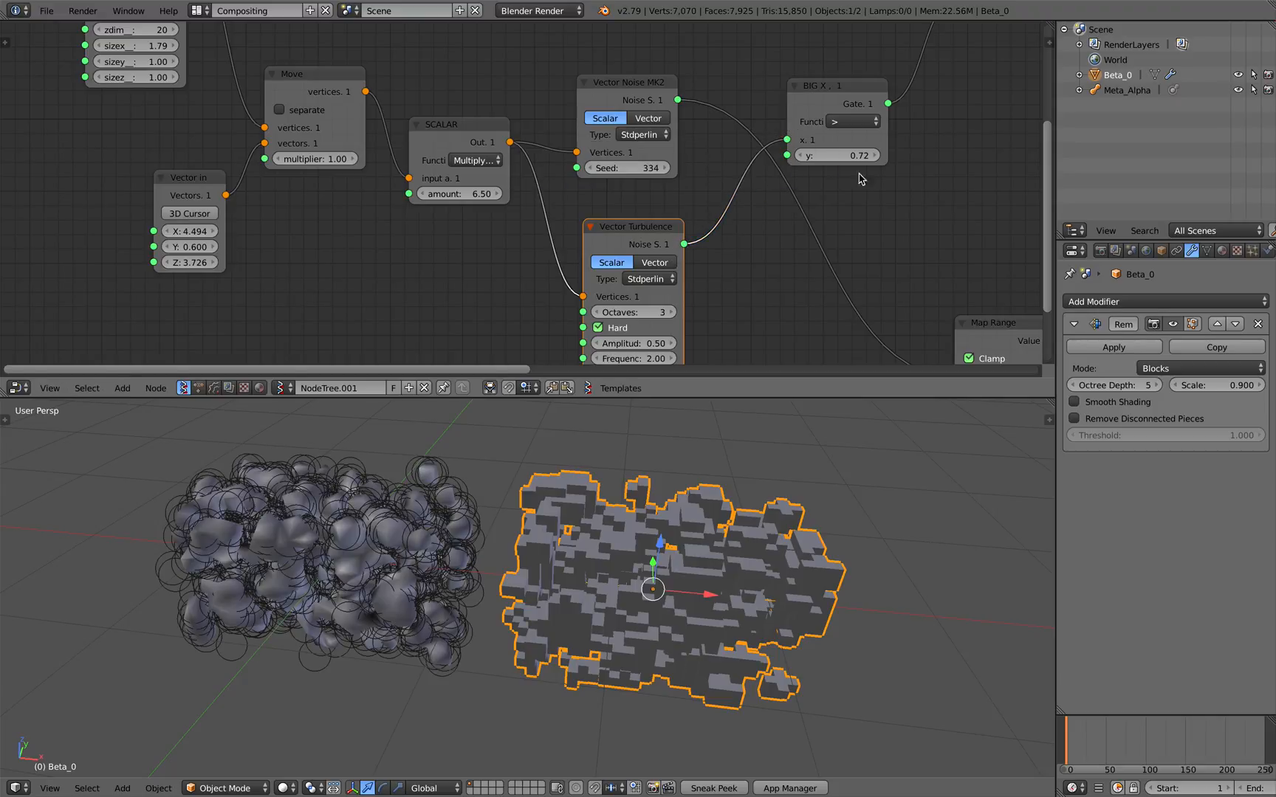
left_click(839, 155)
type("50")
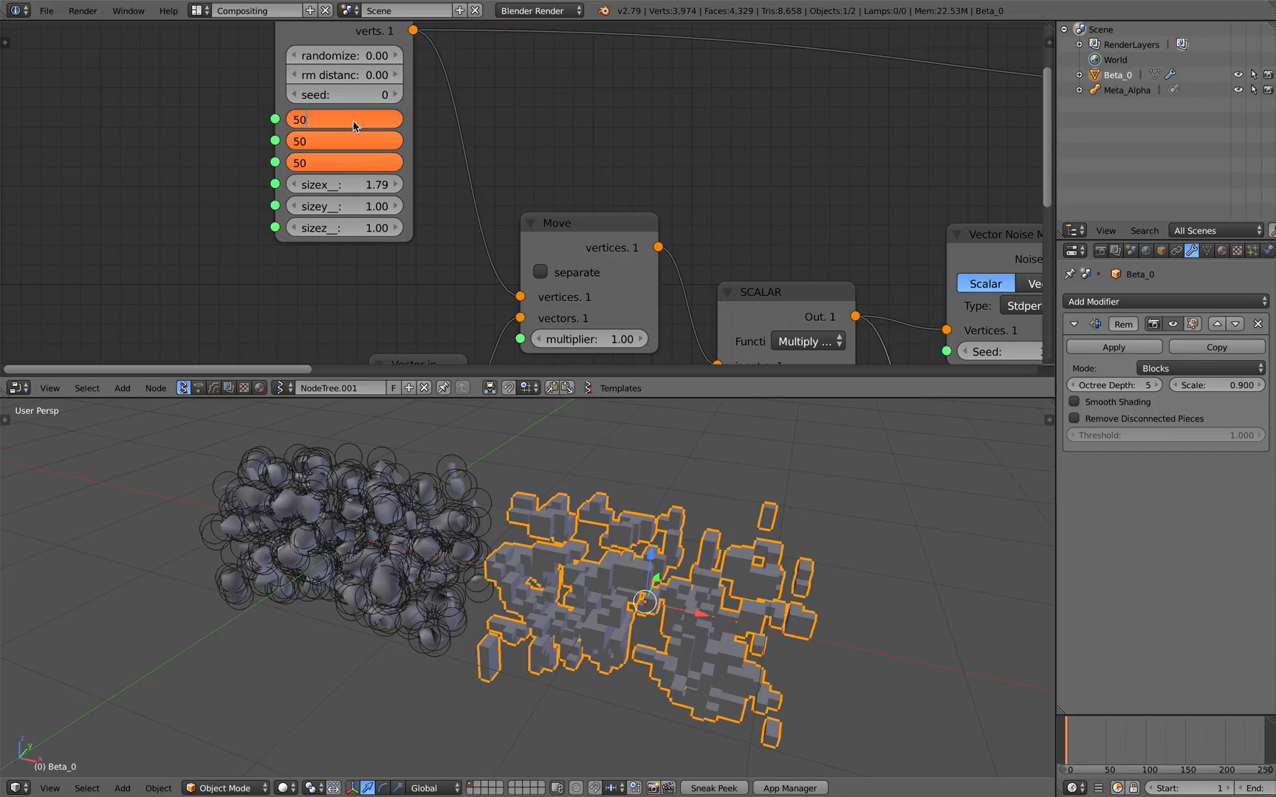
mouse_move(312, 156)
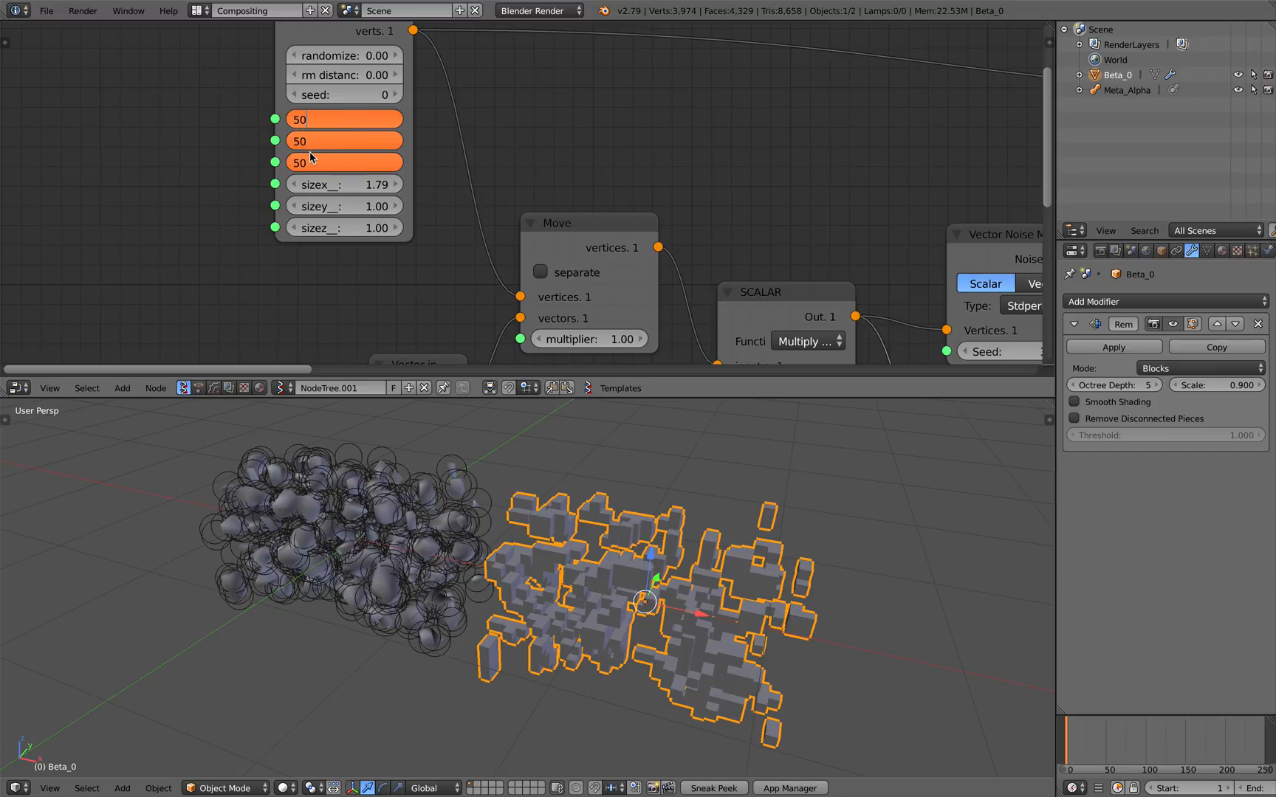
mouse_move(353, 186)
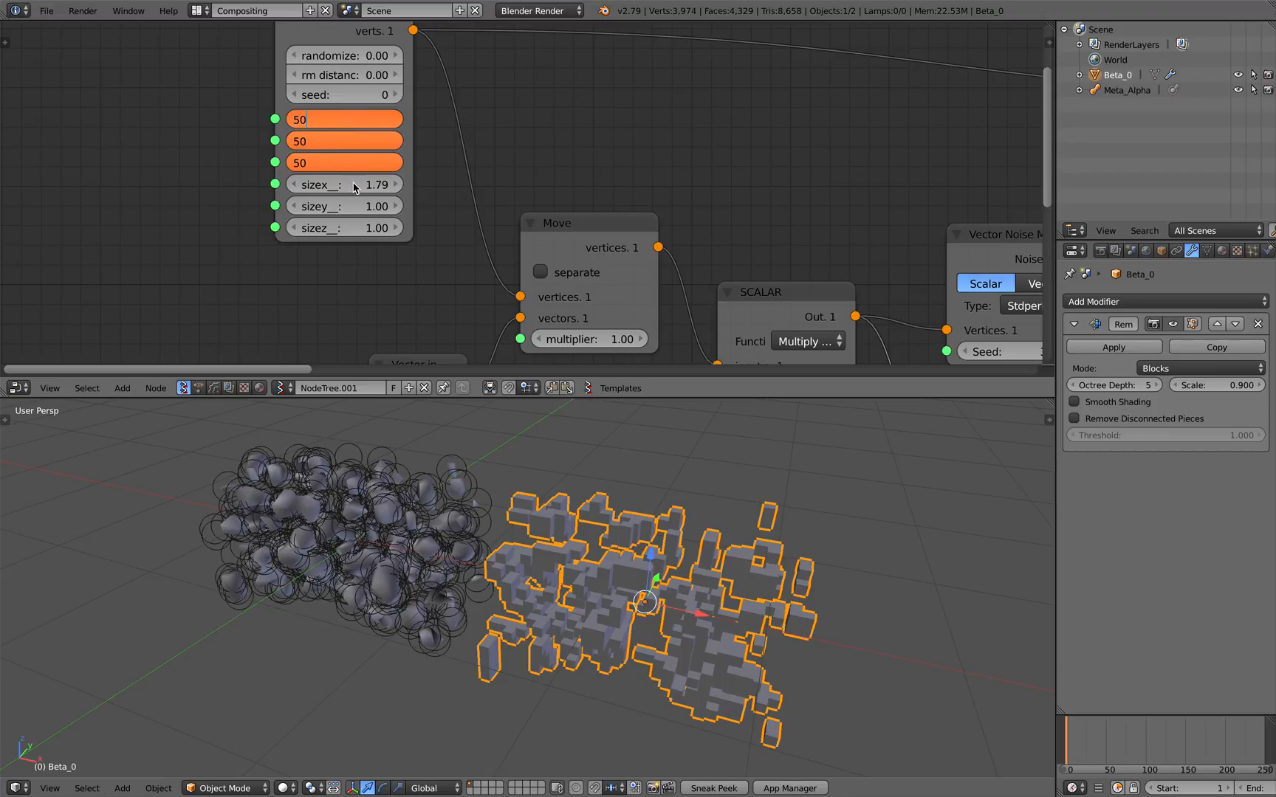
mouse_move(414, 521)
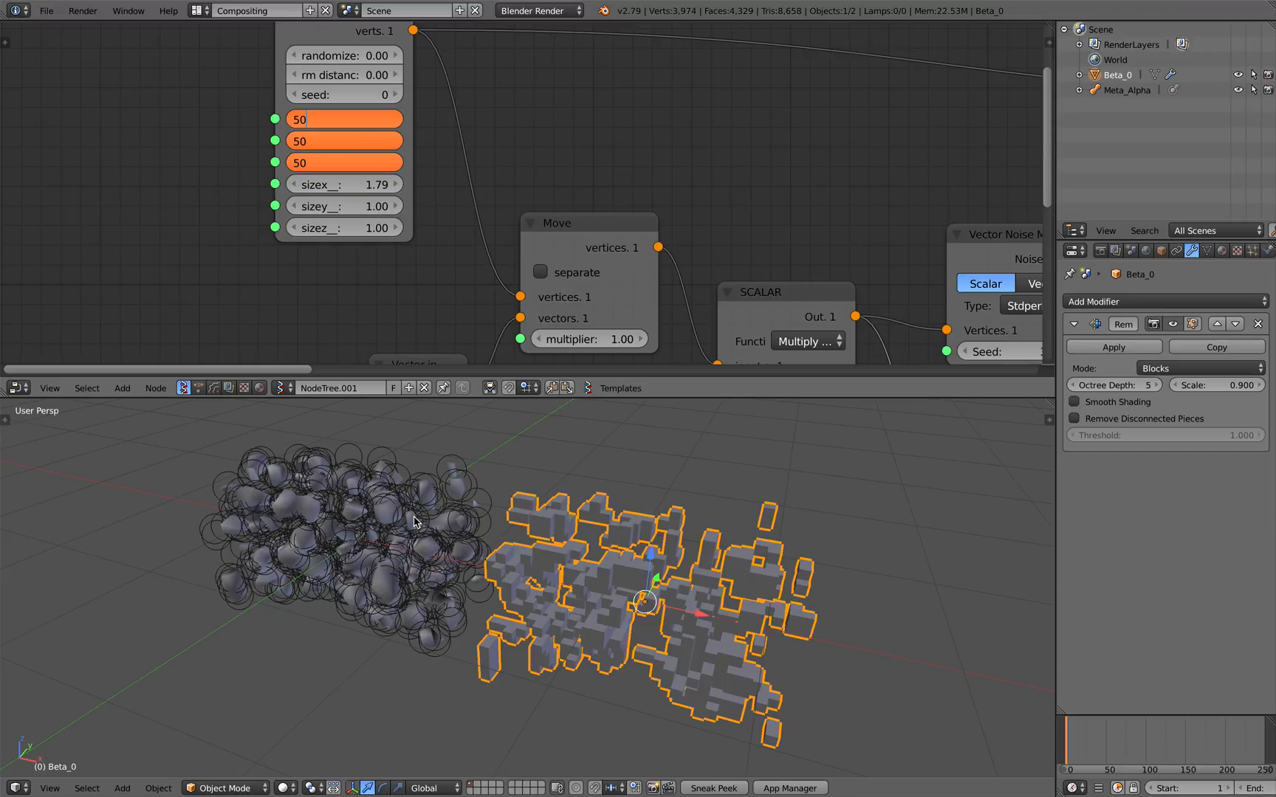
mouse_move(458, 536)
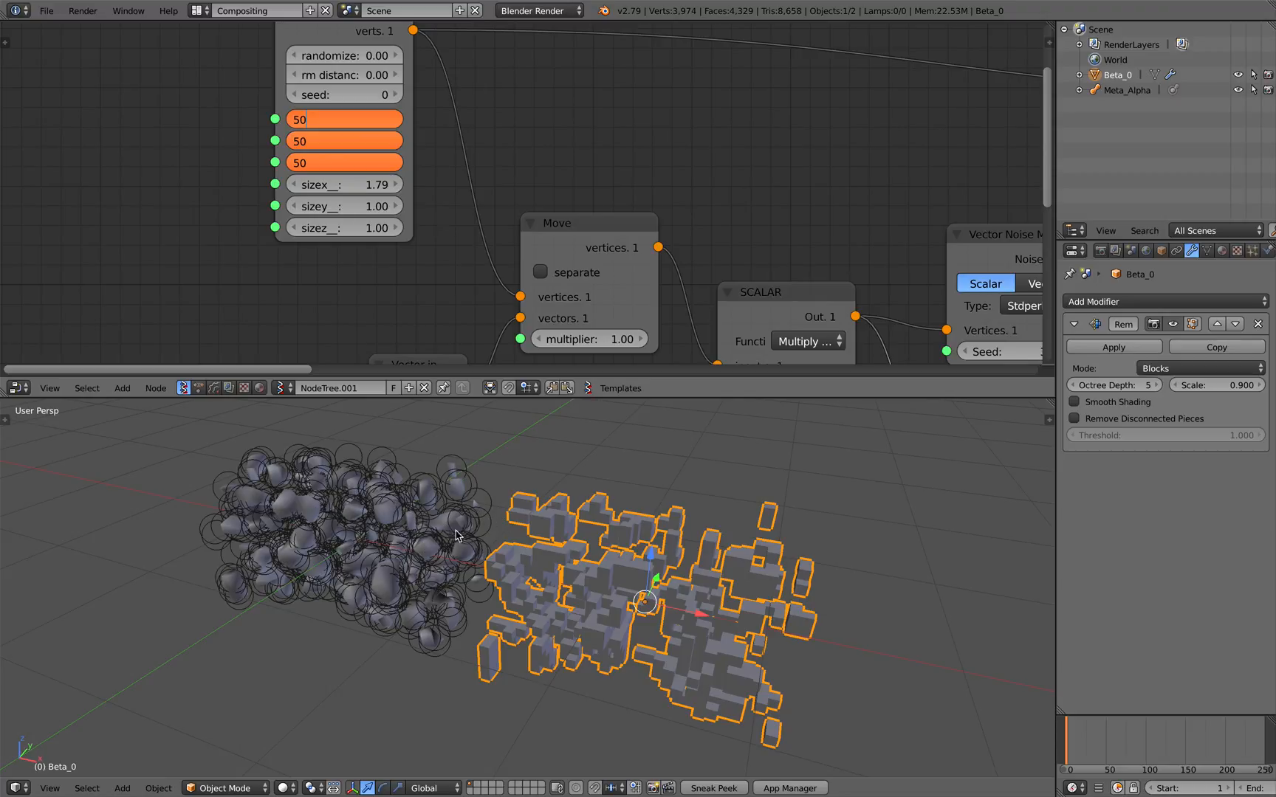
mouse_move(537, 499)
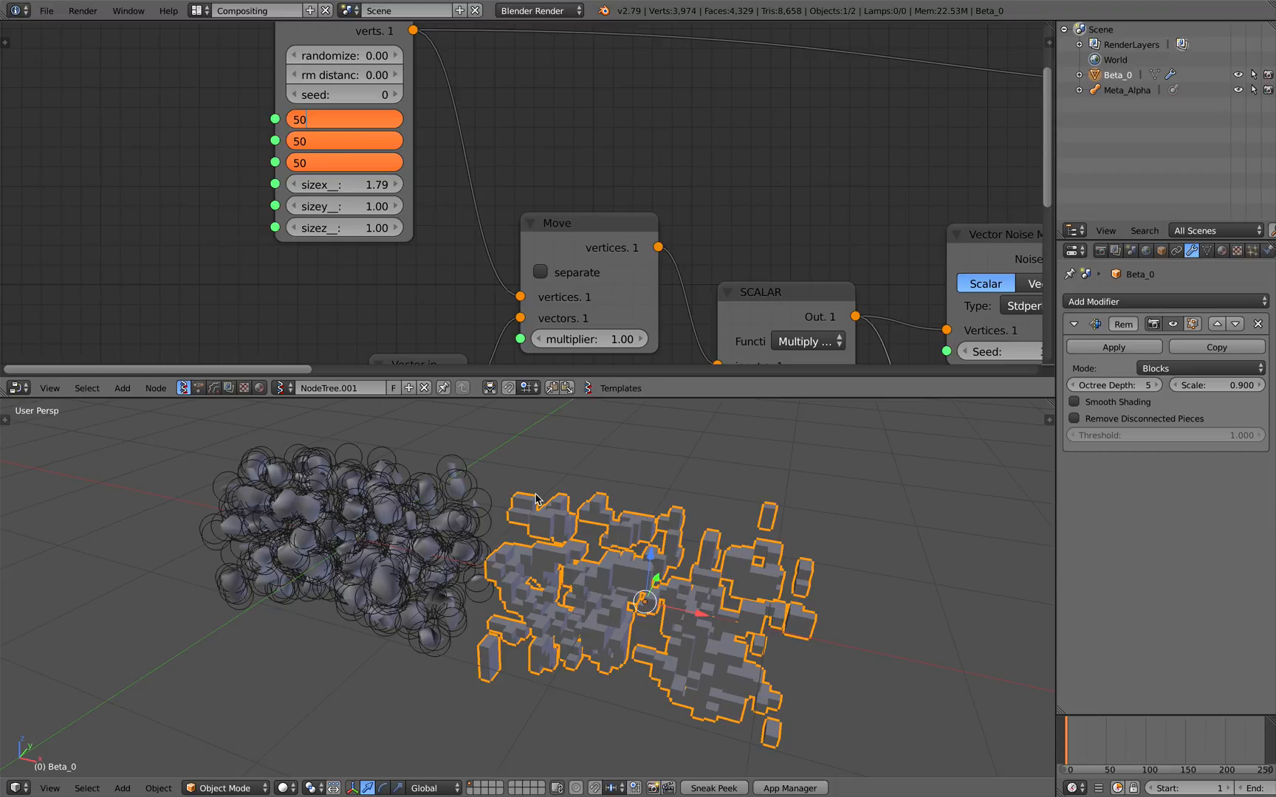
mouse_move(651, 486)
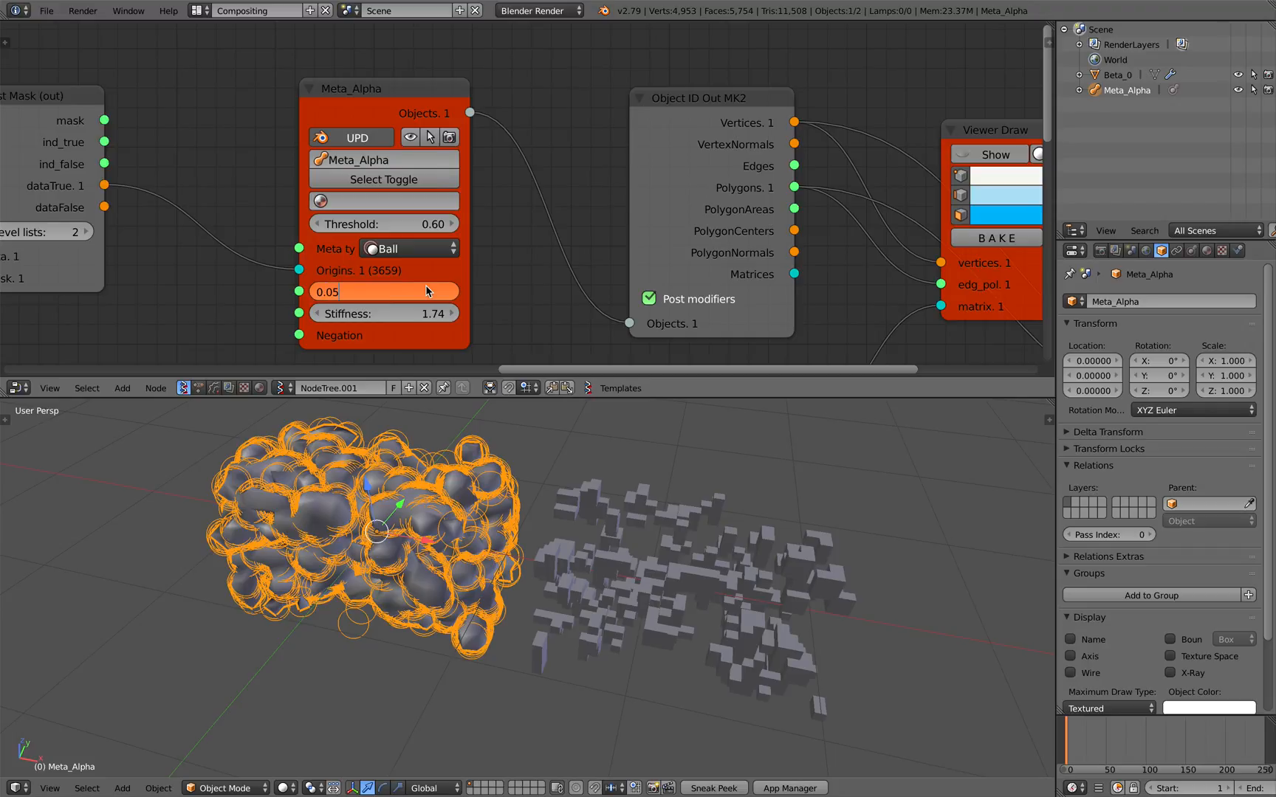
mouse_move(366, 505)
type("1")
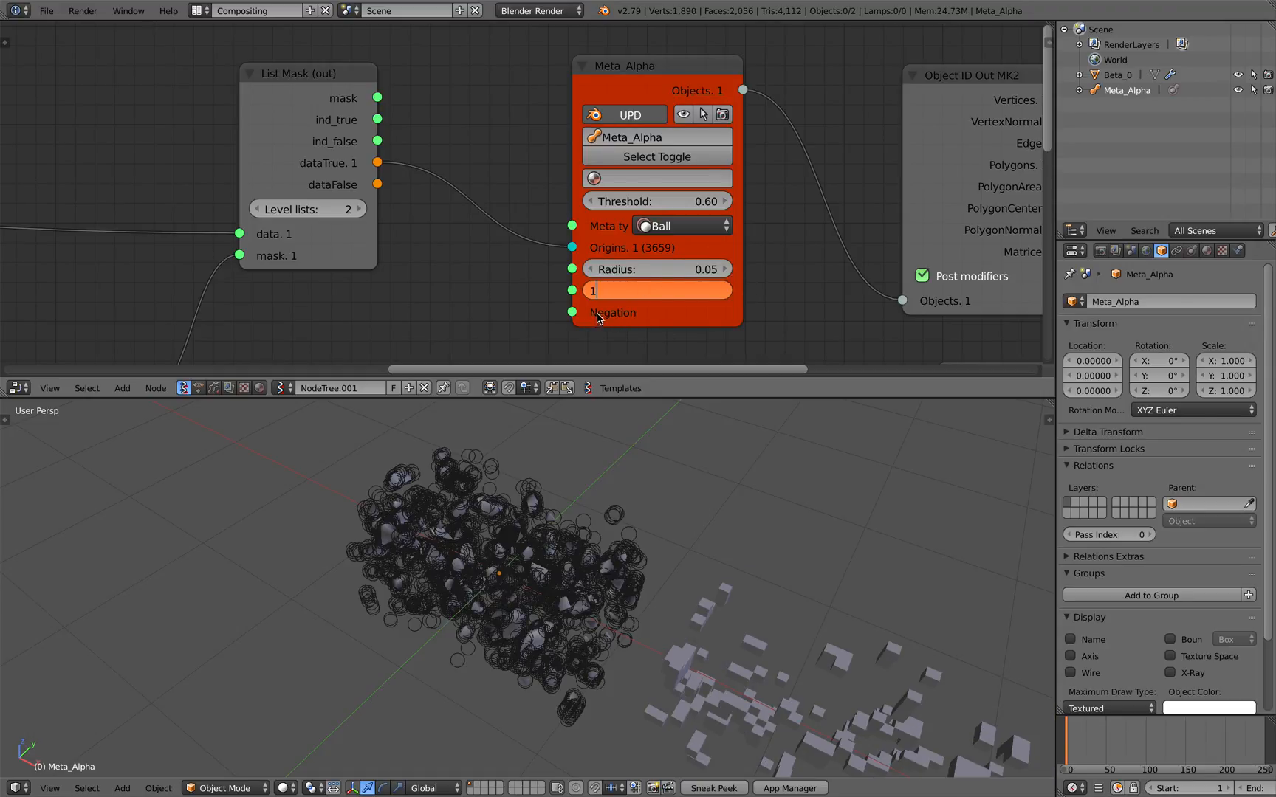
mouse_move(609, 319)
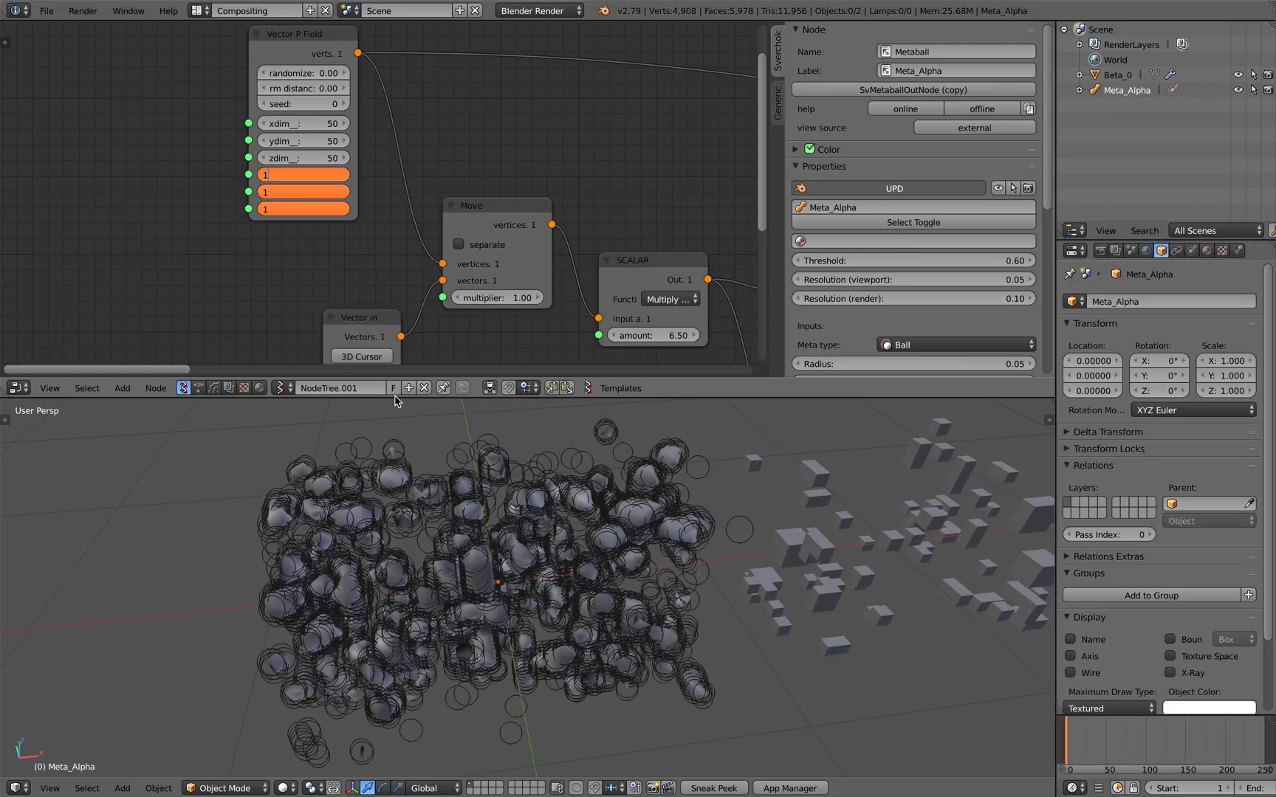
mouse_move(389, 136)
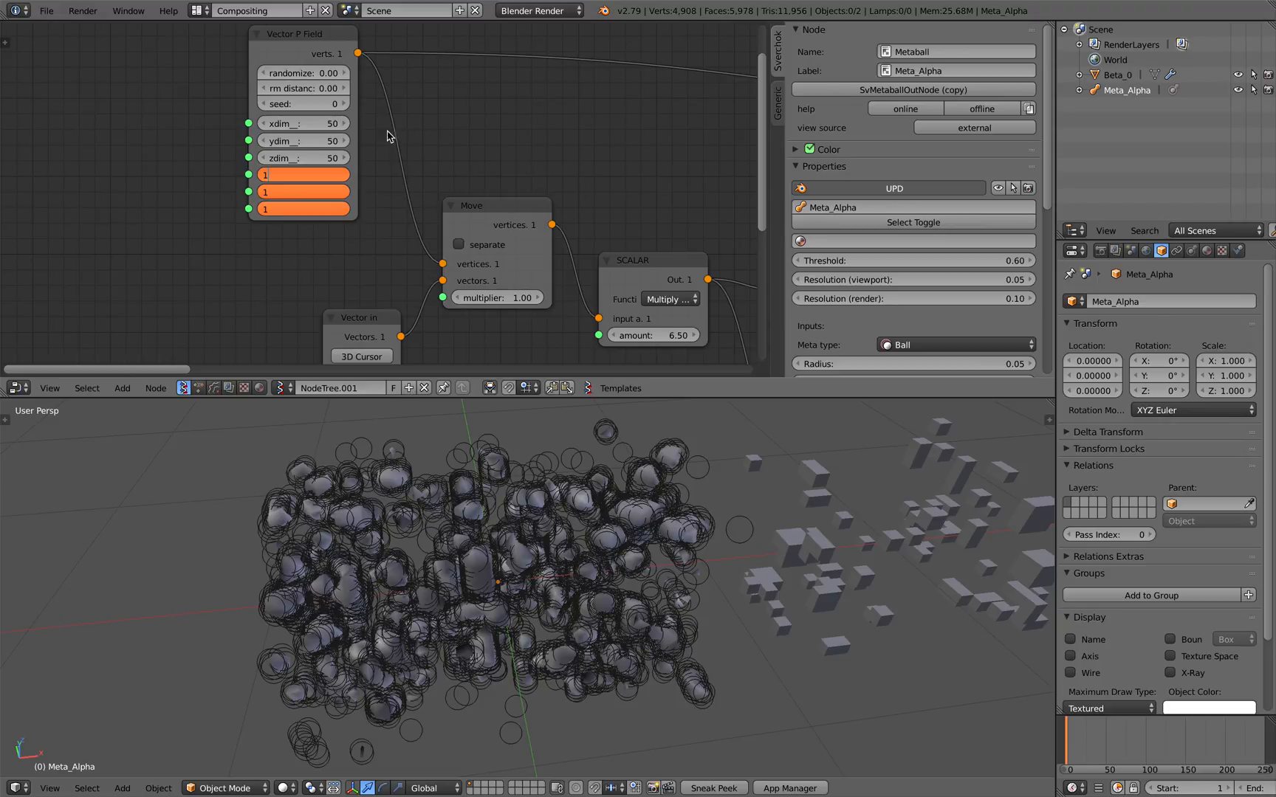
mouse_move(364, 133)
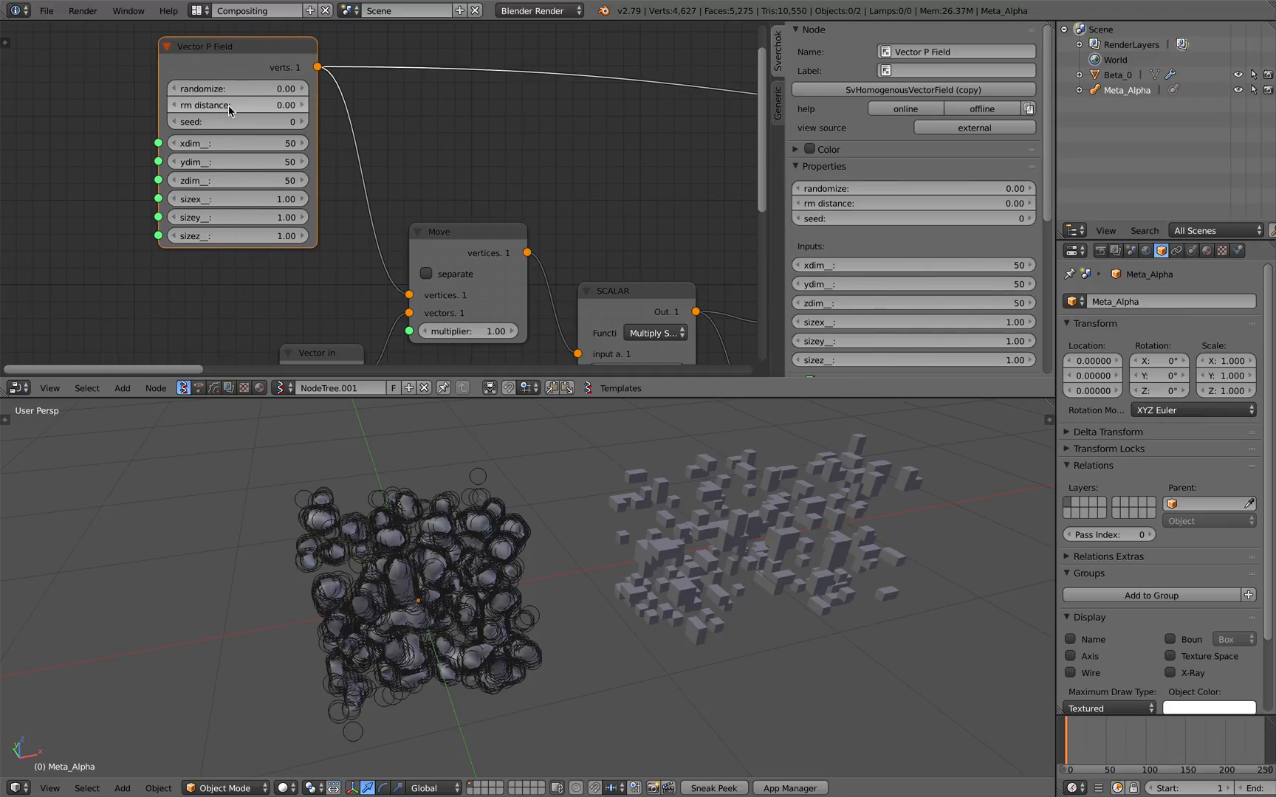
mouse_move(248, 121)
type(".5")
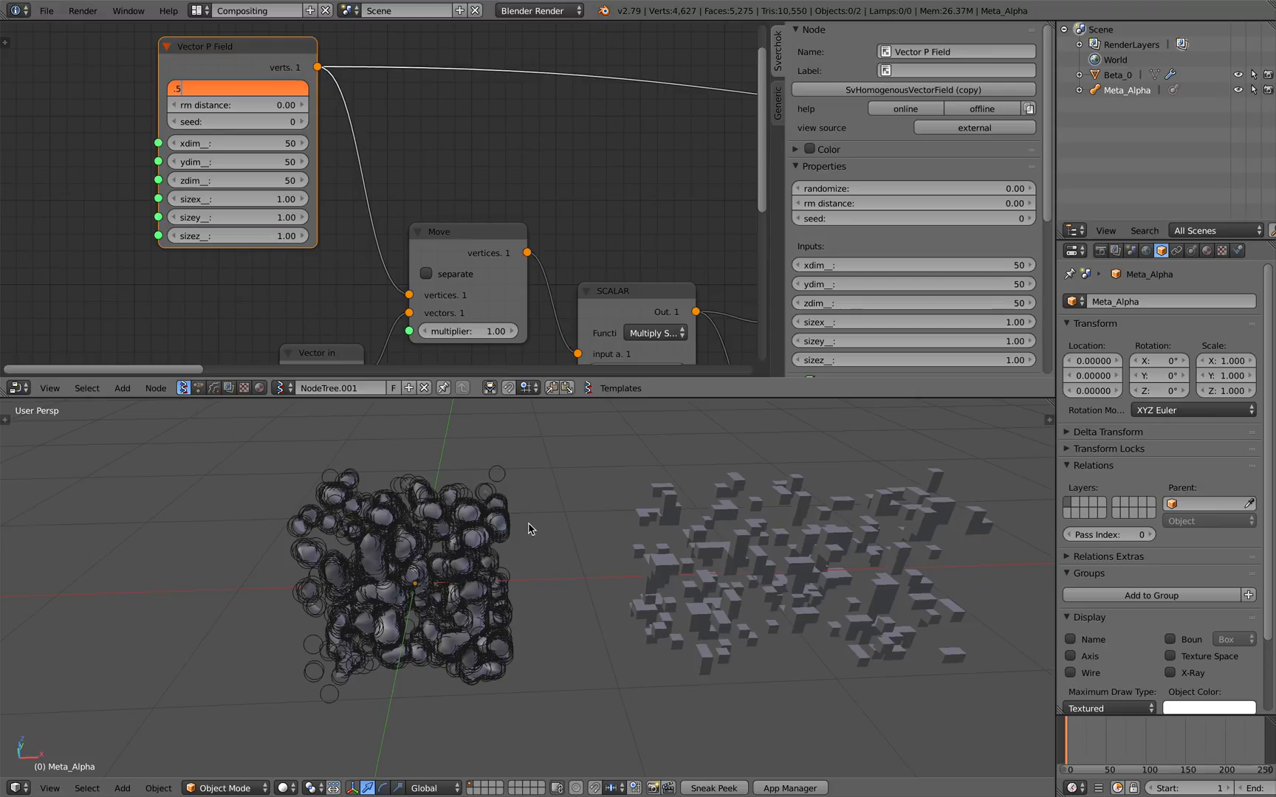
mouse_move(513, 533)
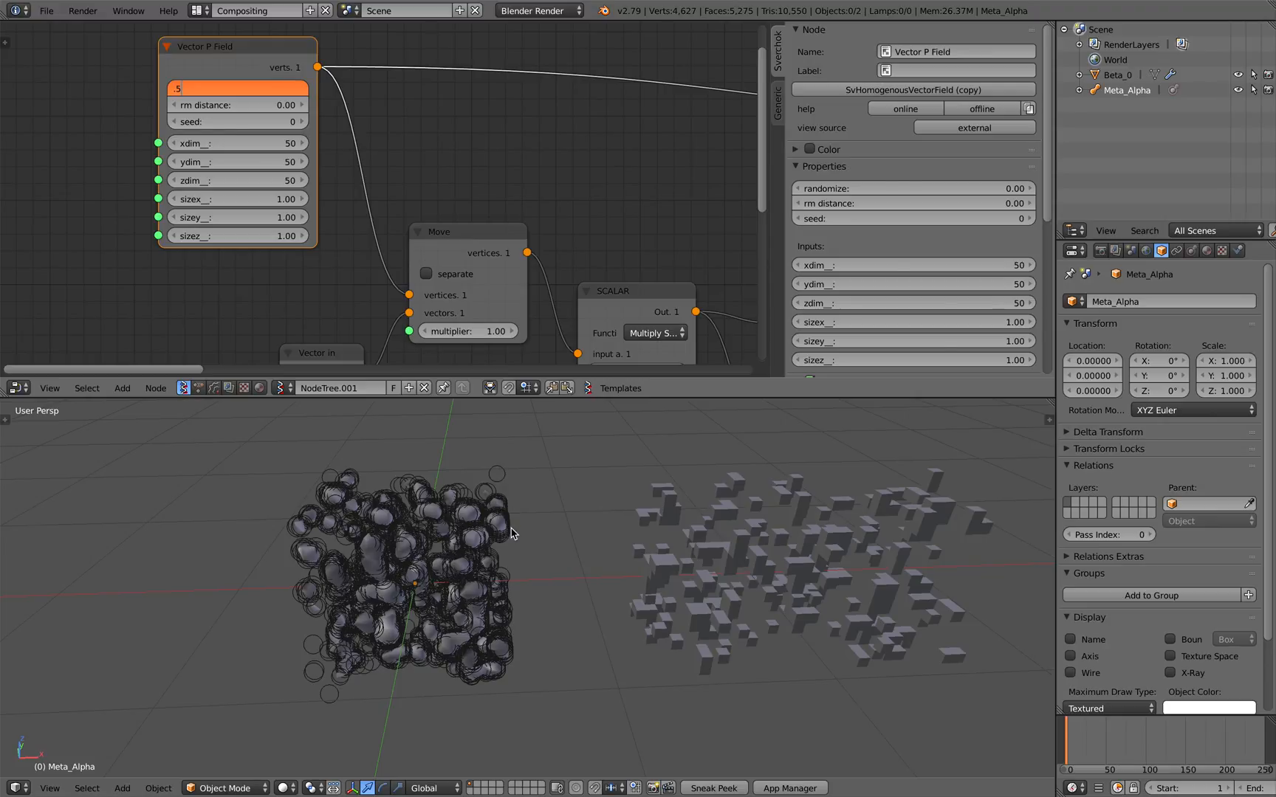
mouse_move(360, 531)
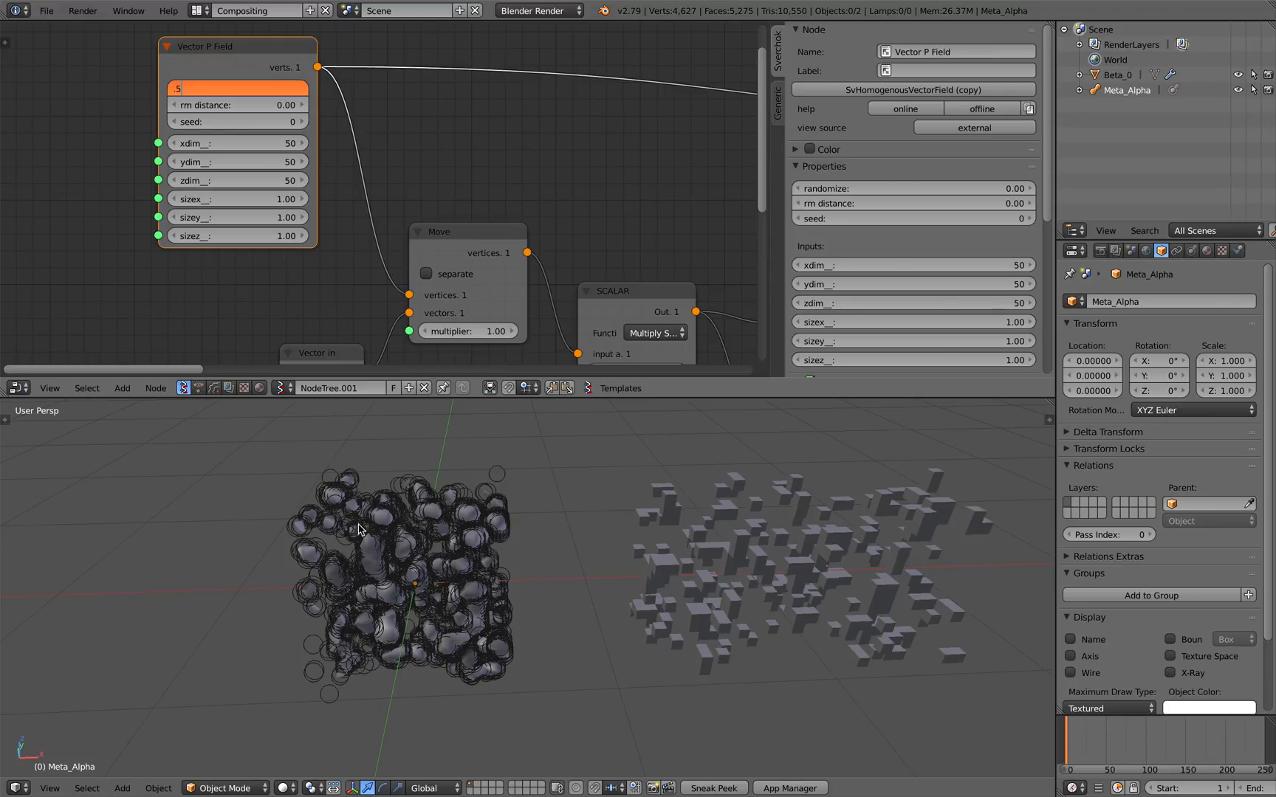
mouse_move(522, 549)
type("0.4")
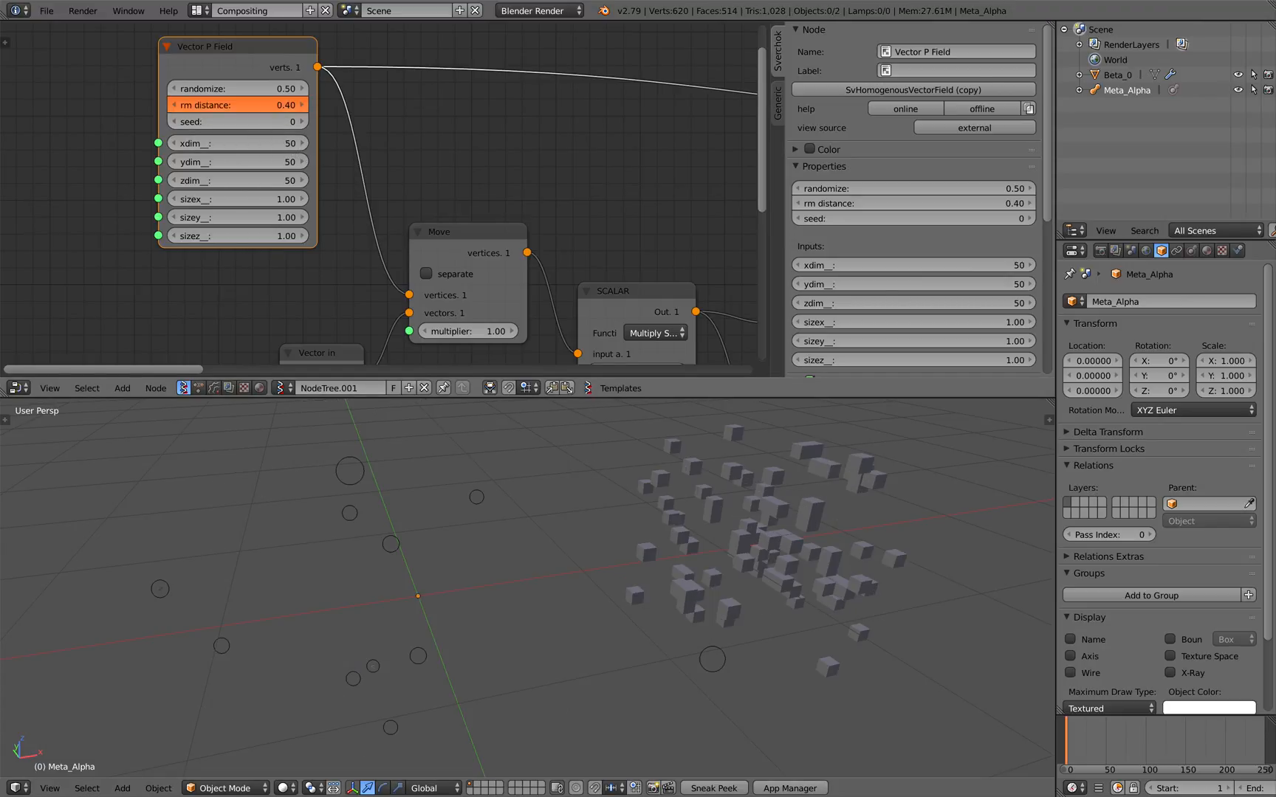
- Edit the Vector P Field remove distance so only a few metaballs remain
double_click(237, 105)
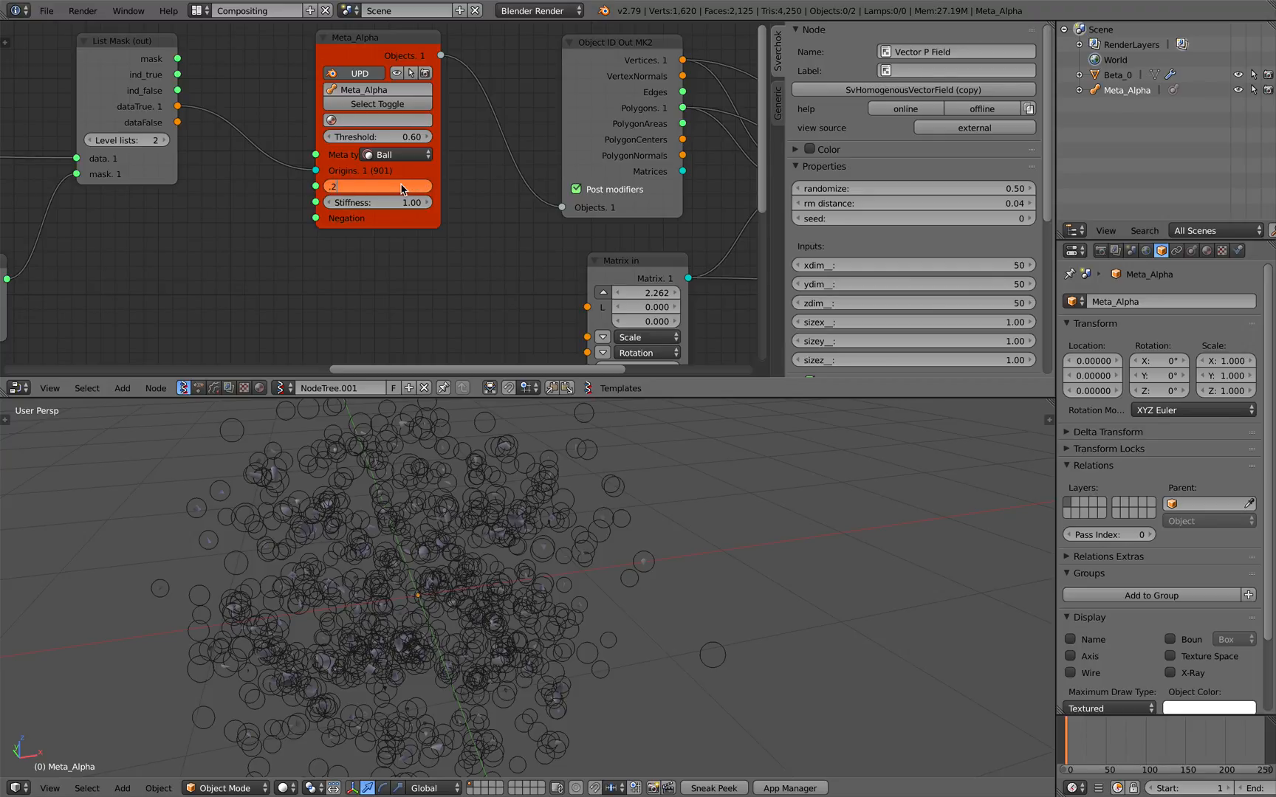
- Adjust the Meta_Alpha radius to give a dense cloud of metaballs
left_click(377, 186)
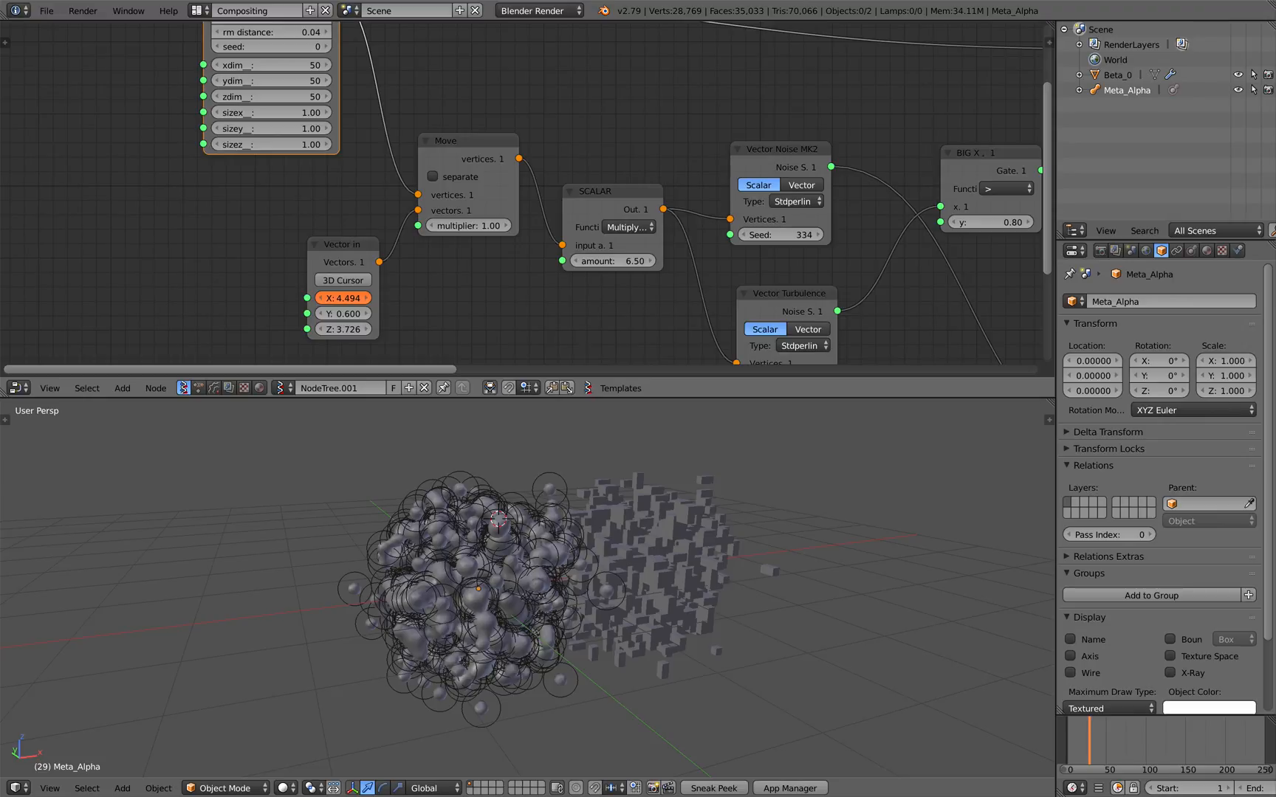
- Change the Vector In noise offset X value to reshape the voxel cloud
left_click(341, 297)
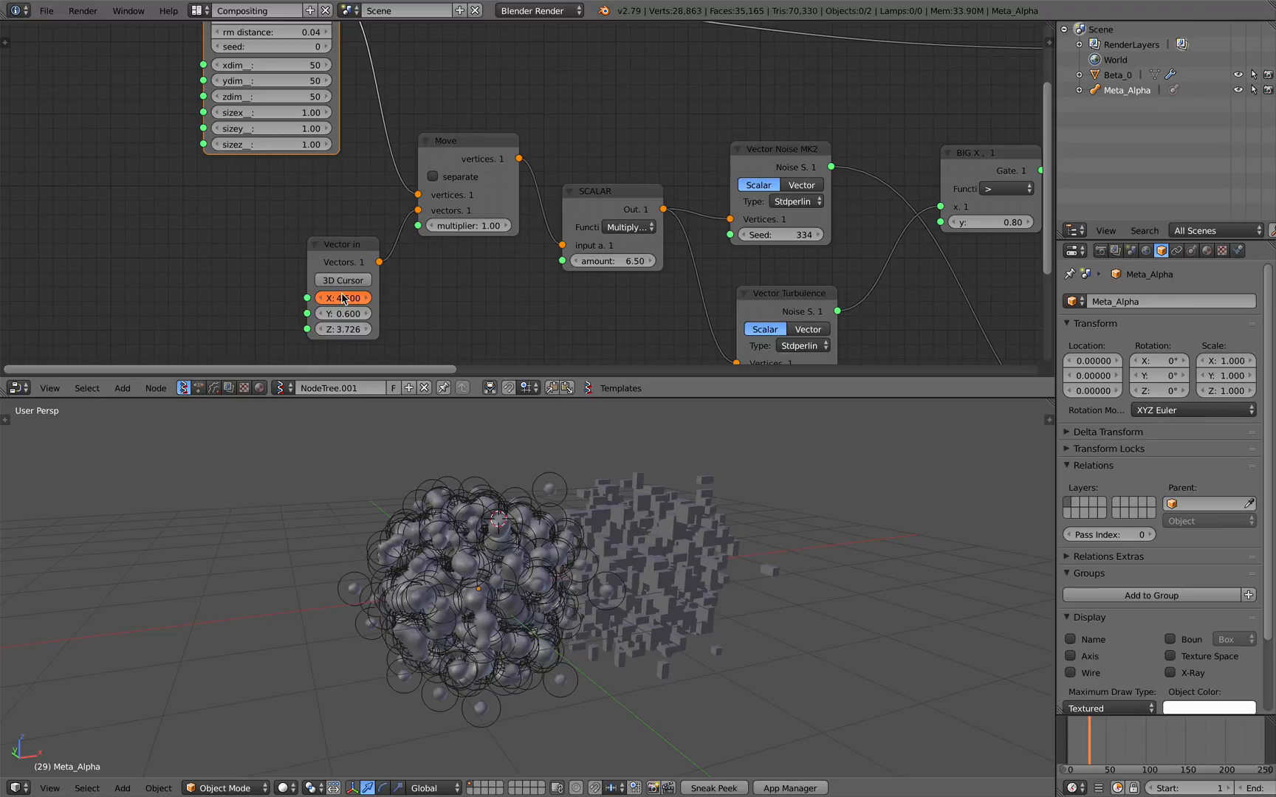